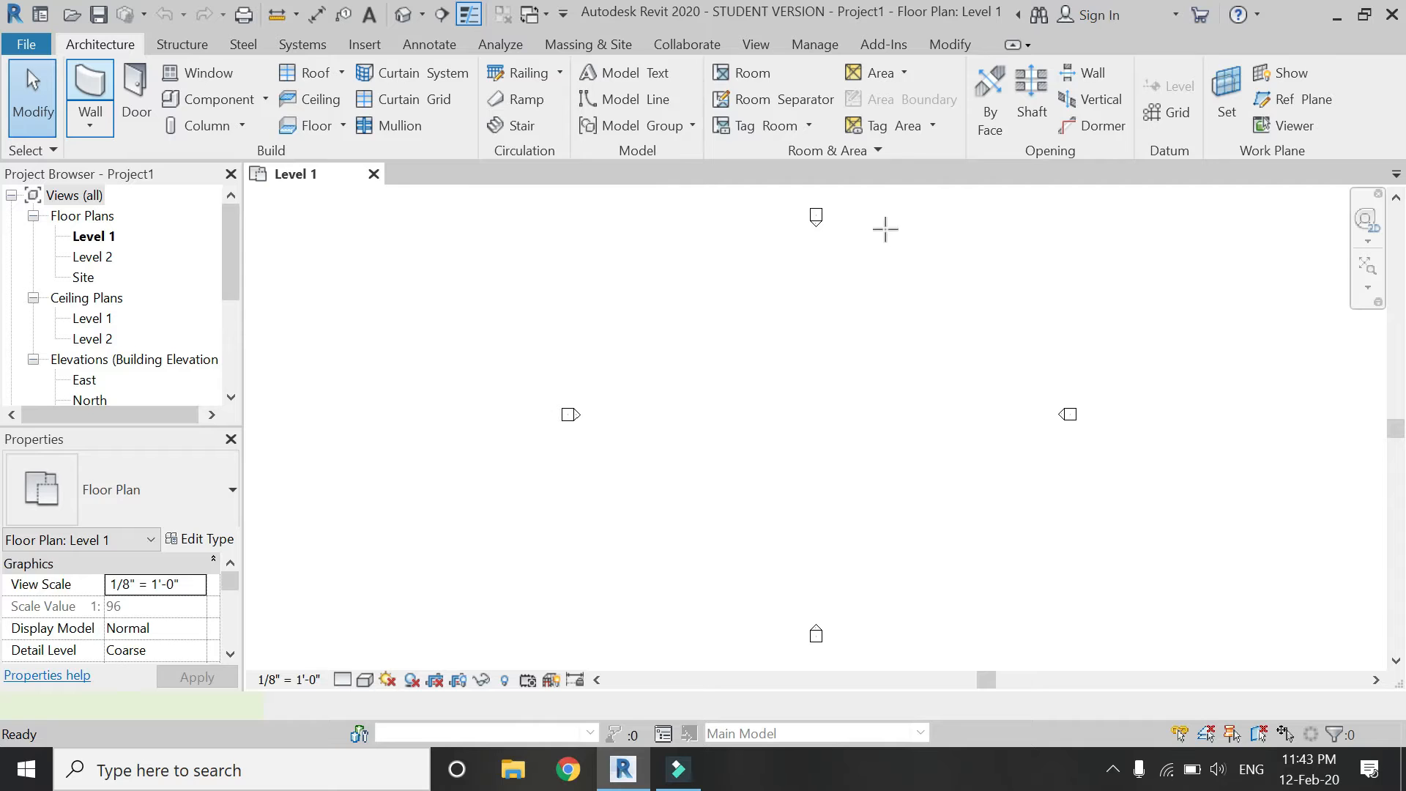
Show the model in the default 3D view to reach the curved wall's fixed window
click(89, 89)
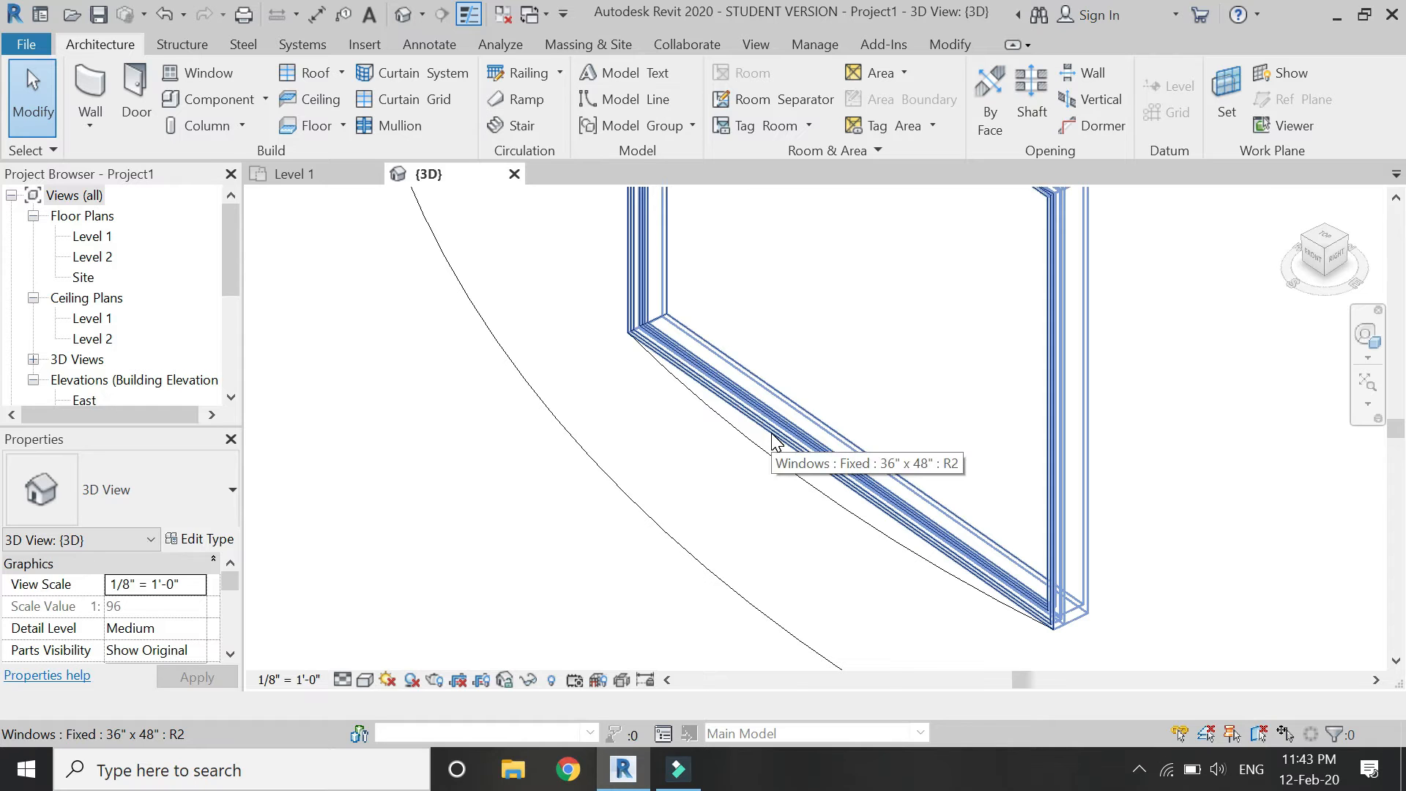
mouse_move(697, 460)
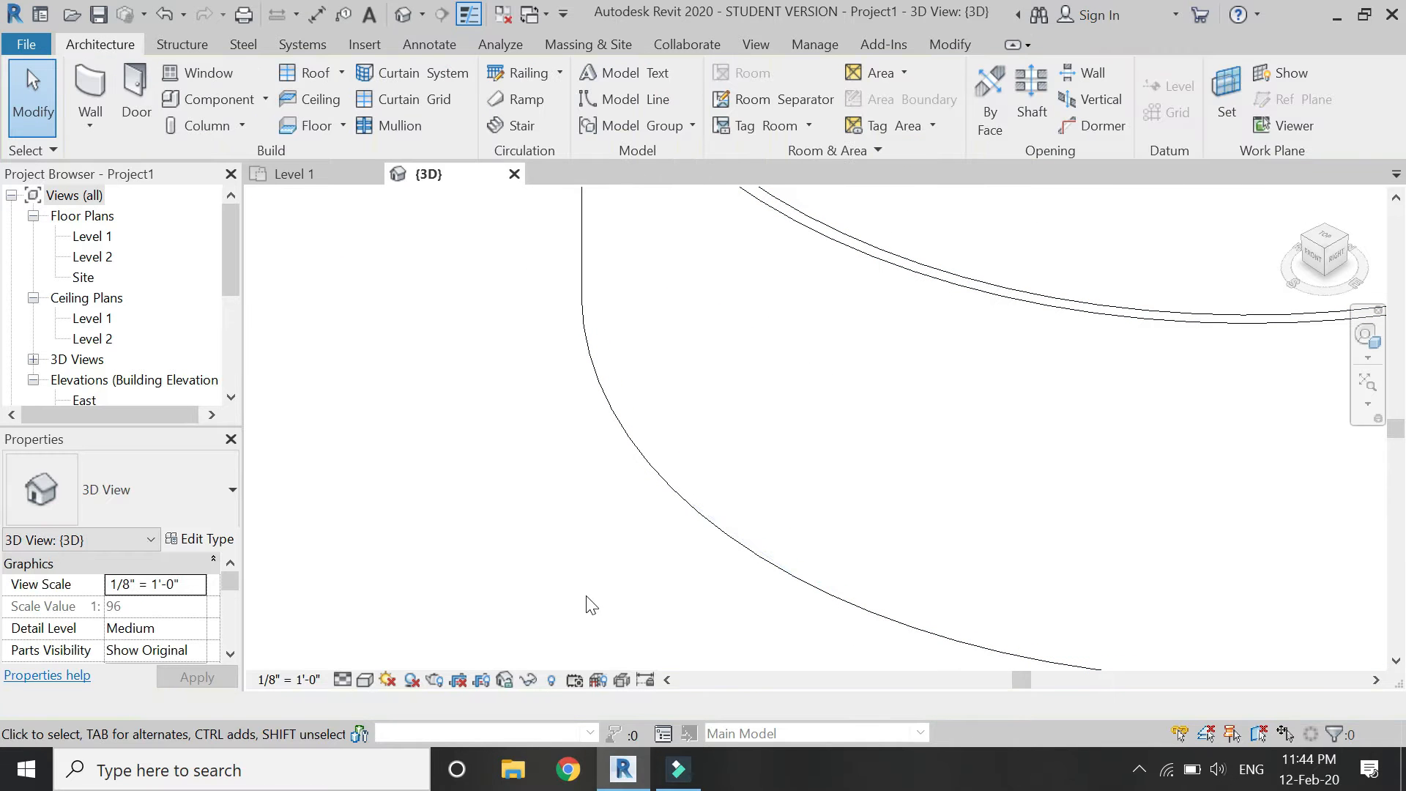
On the Level 1 plan, cut rectangular wall openings into the curved wall
click(292, 174)
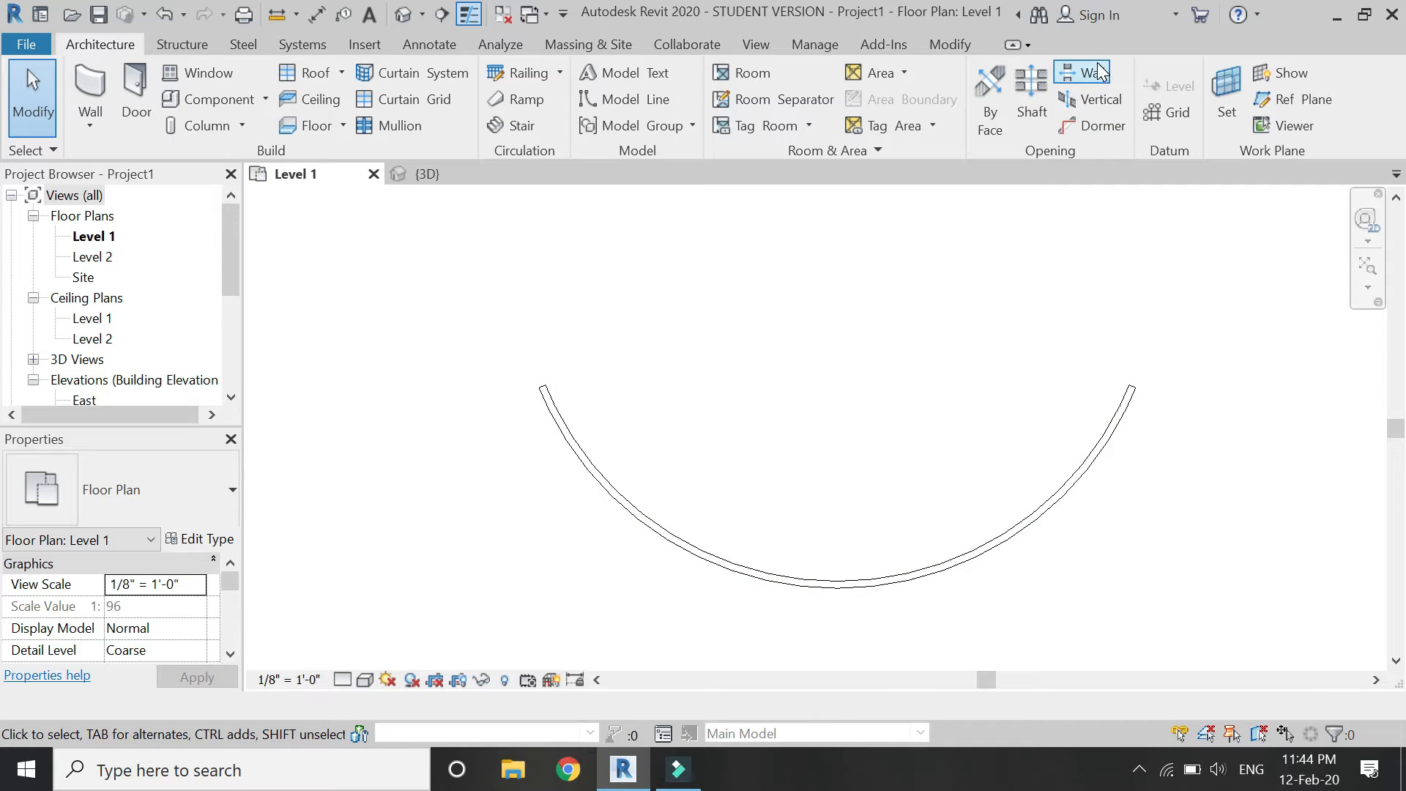
click(1091, 73)
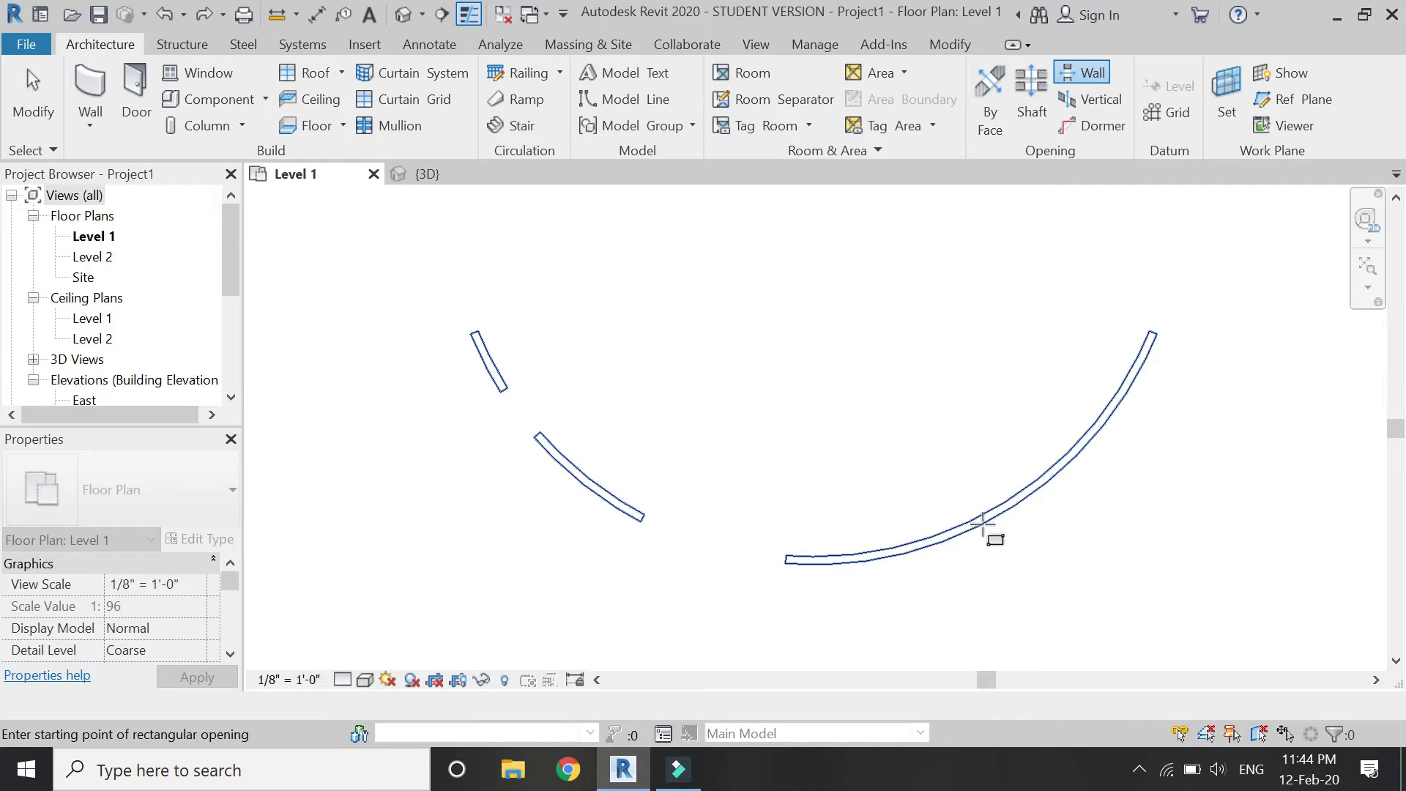
click(982, 516)
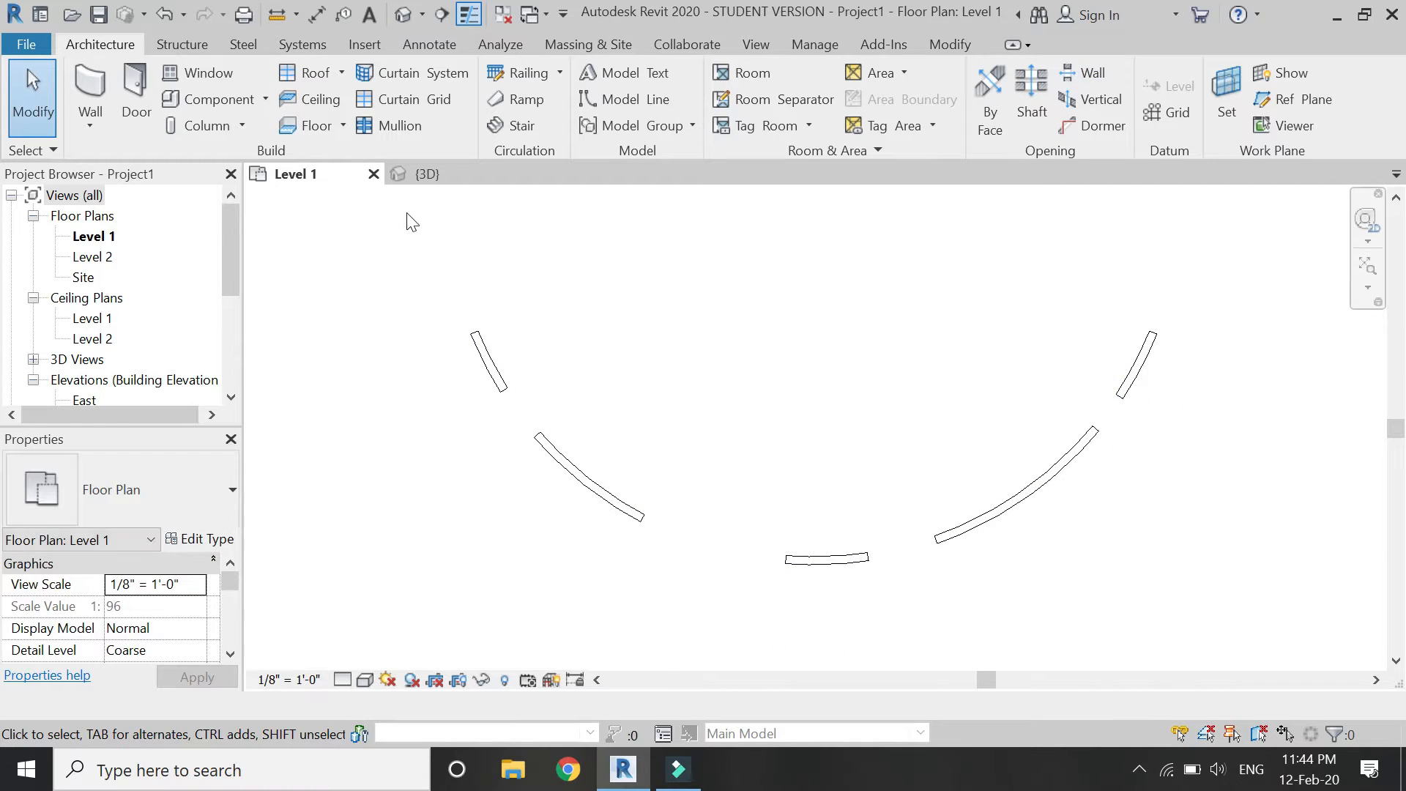
Check the four openings in 3D and select one to raise it to window height
click(430, 174)
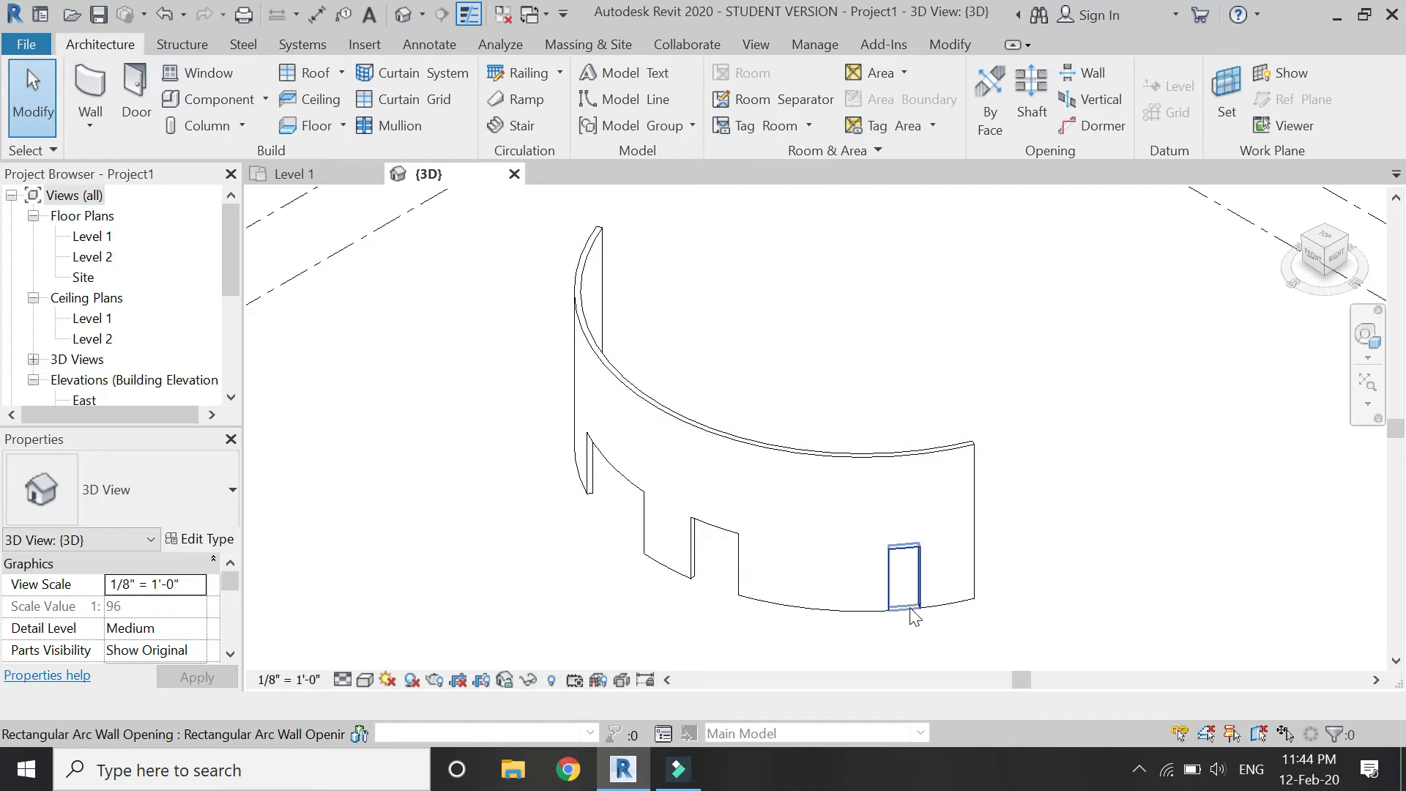
click(905, 574)
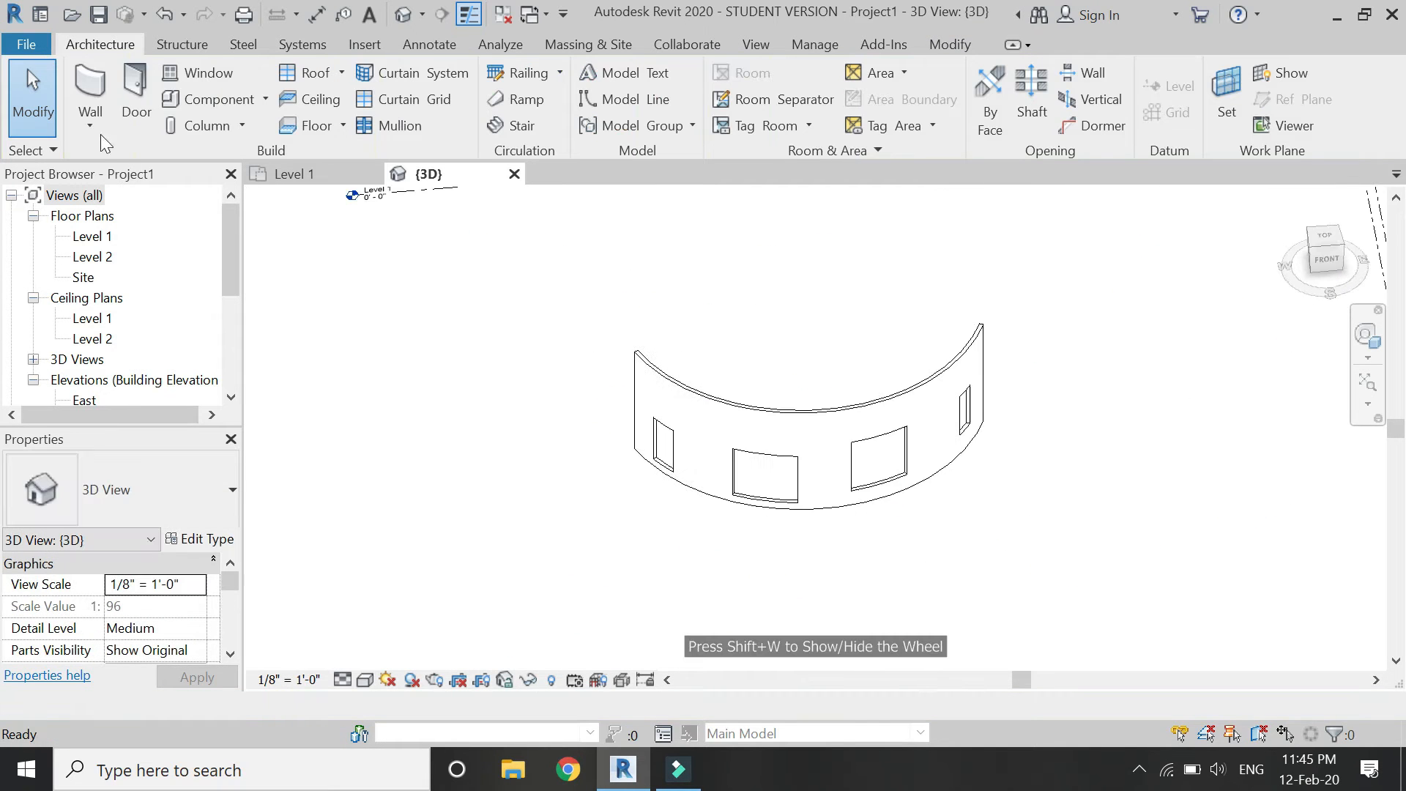
Draw a second curved wall on Level 1 and cut a rectangular opening into it
click(90, 89)
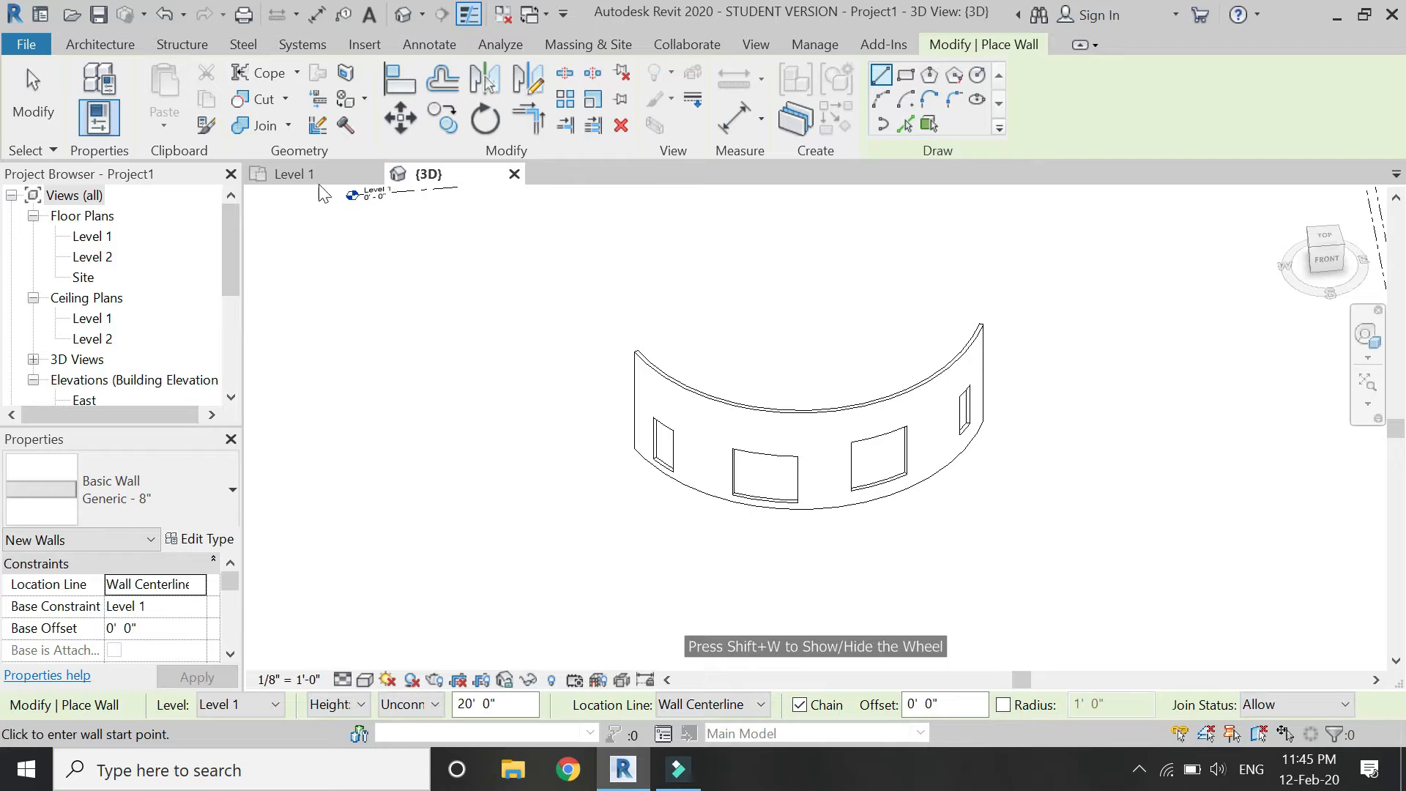
click(293, 175)
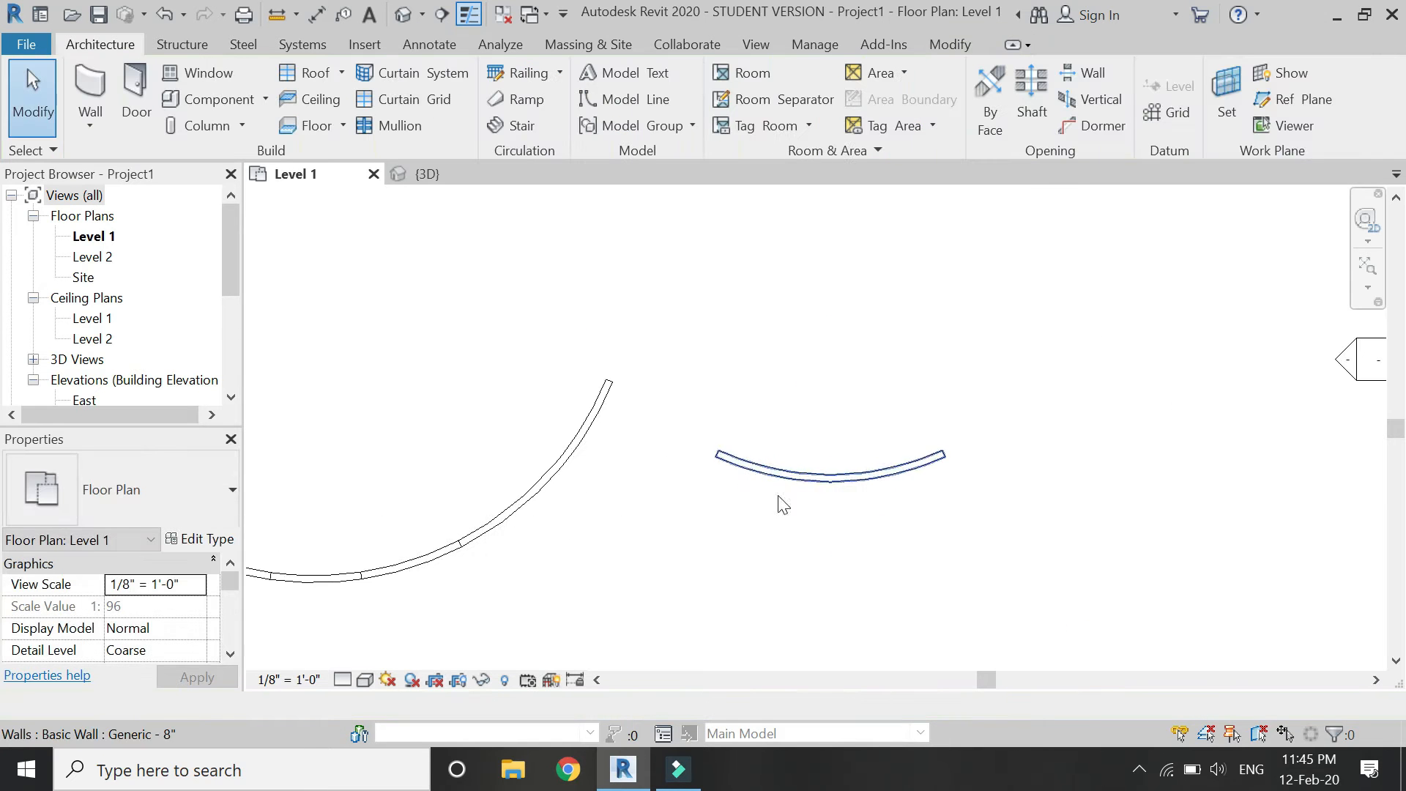
click(1093, 73)
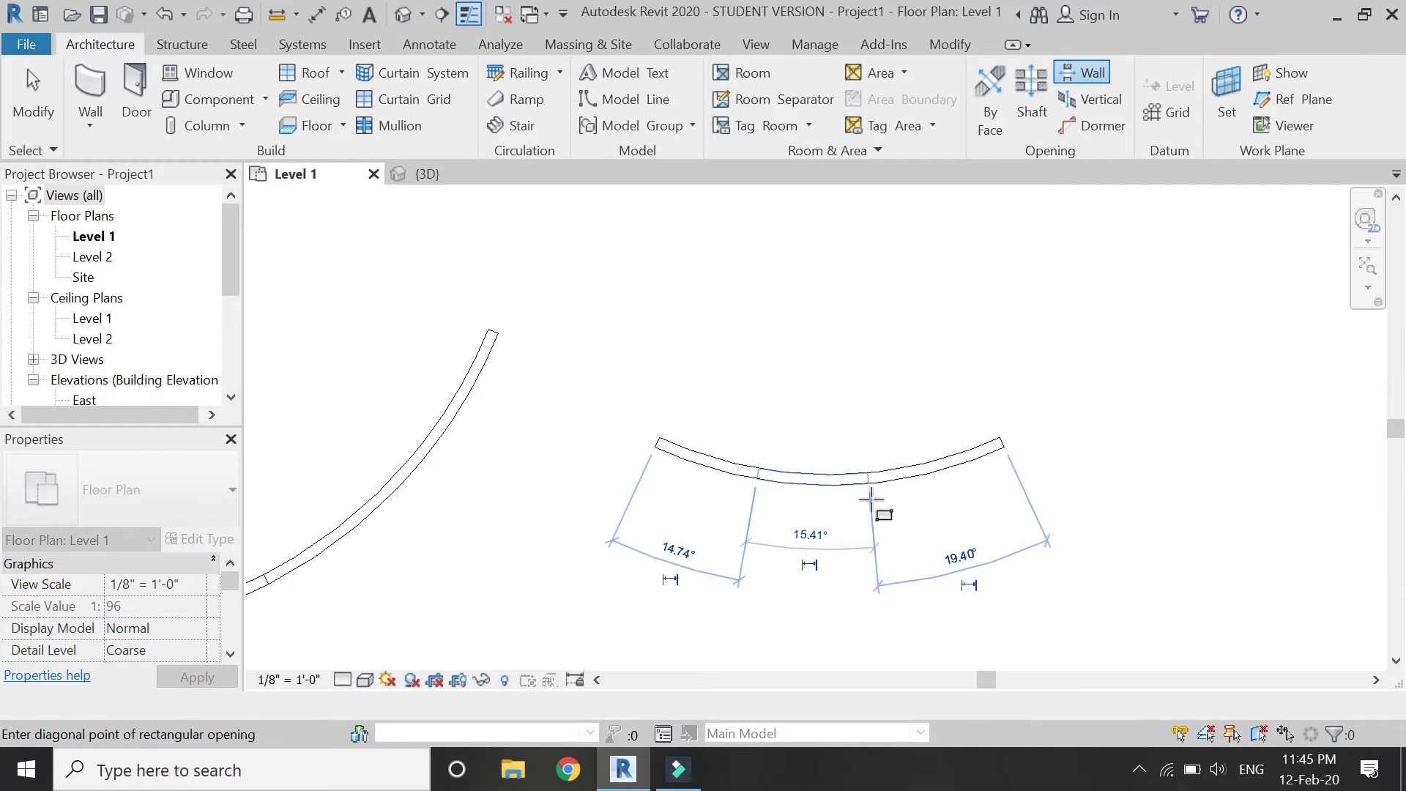
click(428, 173)
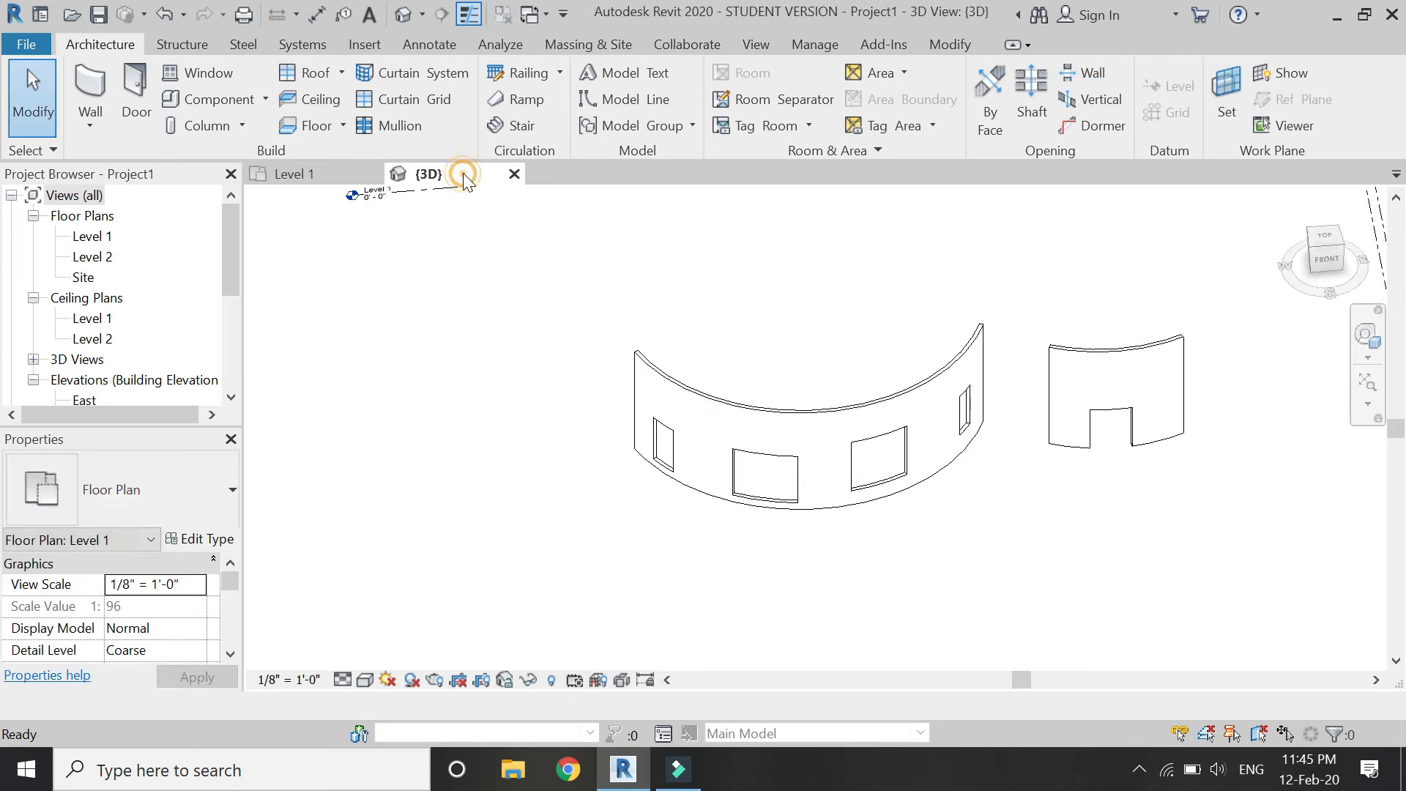
View both walls in 3D and select the new opening to raise its offset
click(1068, 484)
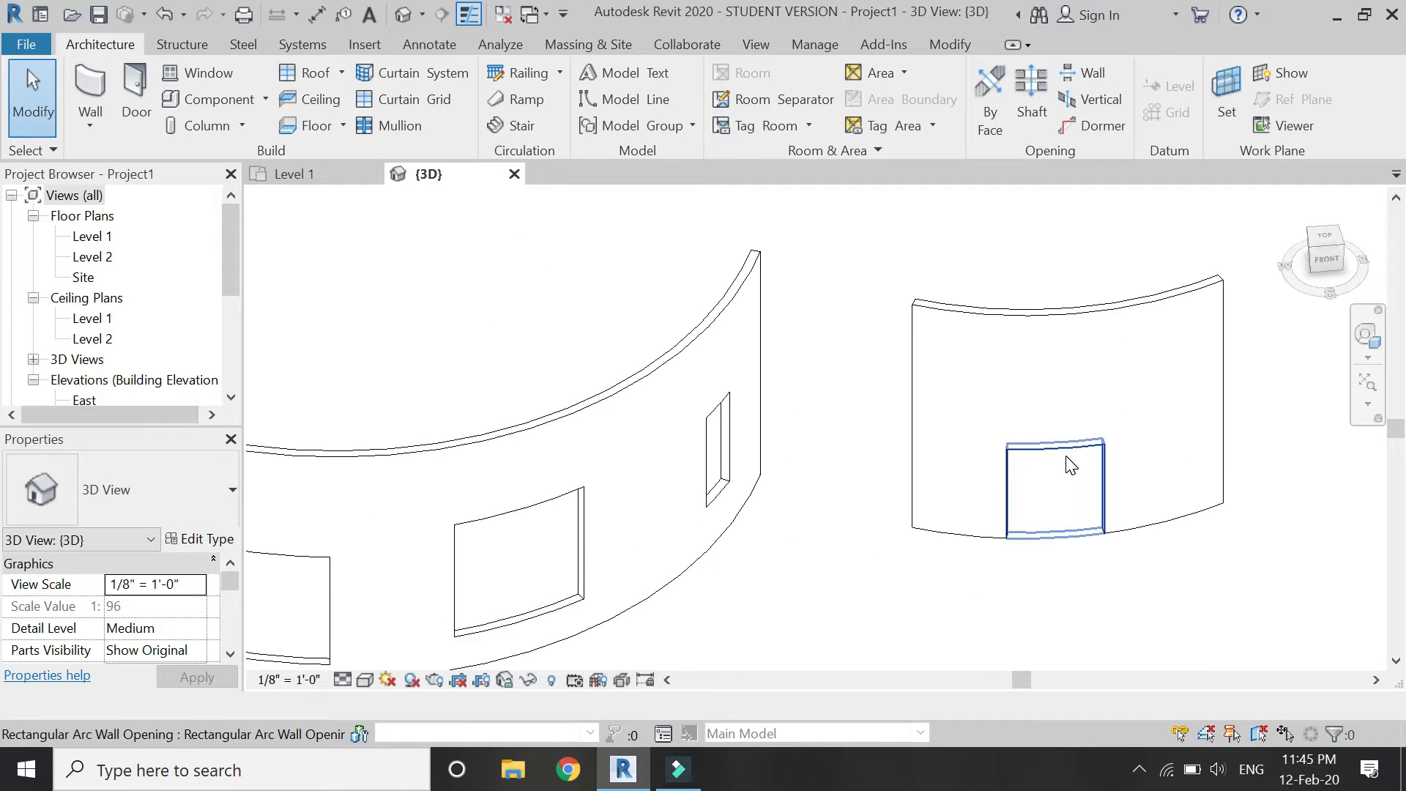
click(1053, 485)
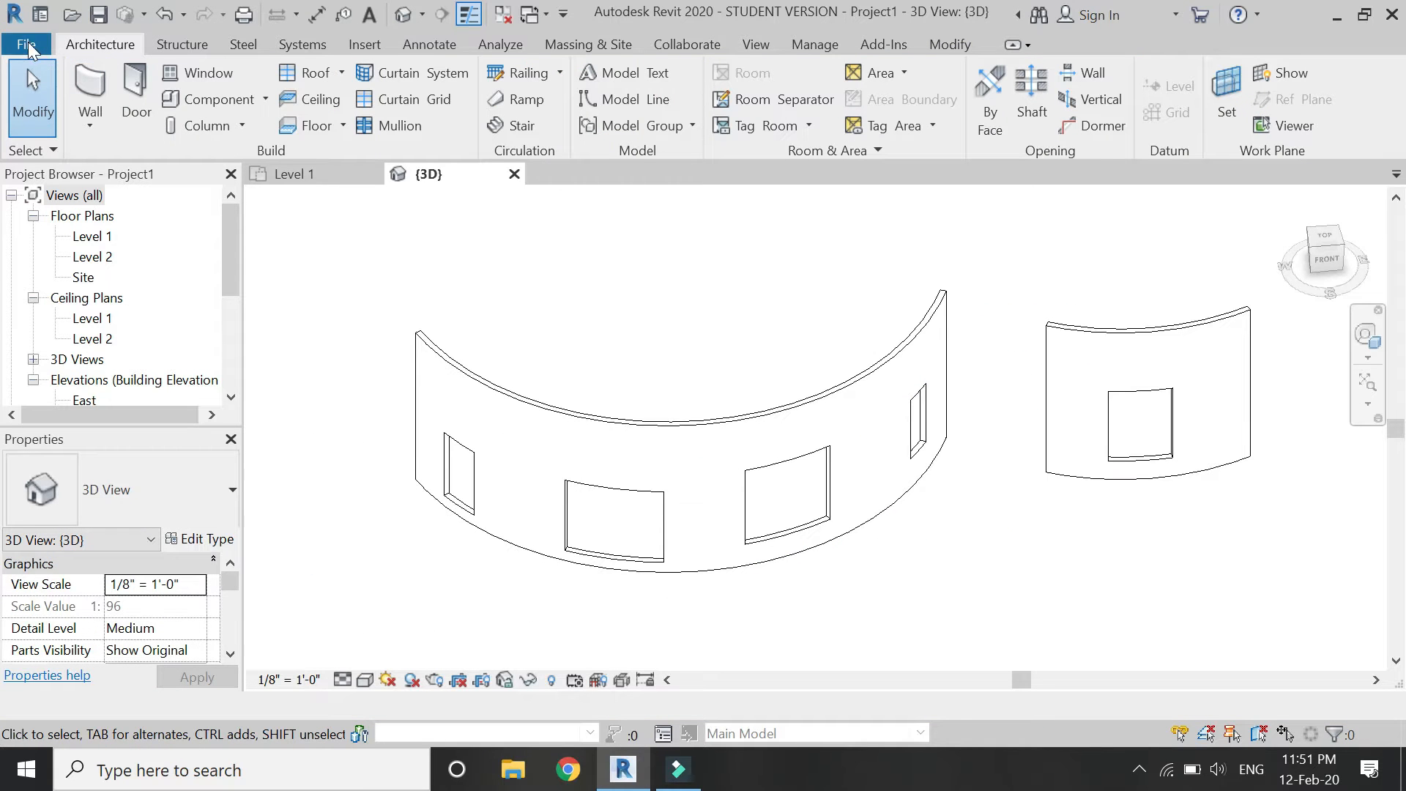
Start a new family from the Generic Model Adaptive template and show its Ref. Level plan
click(27, 44)
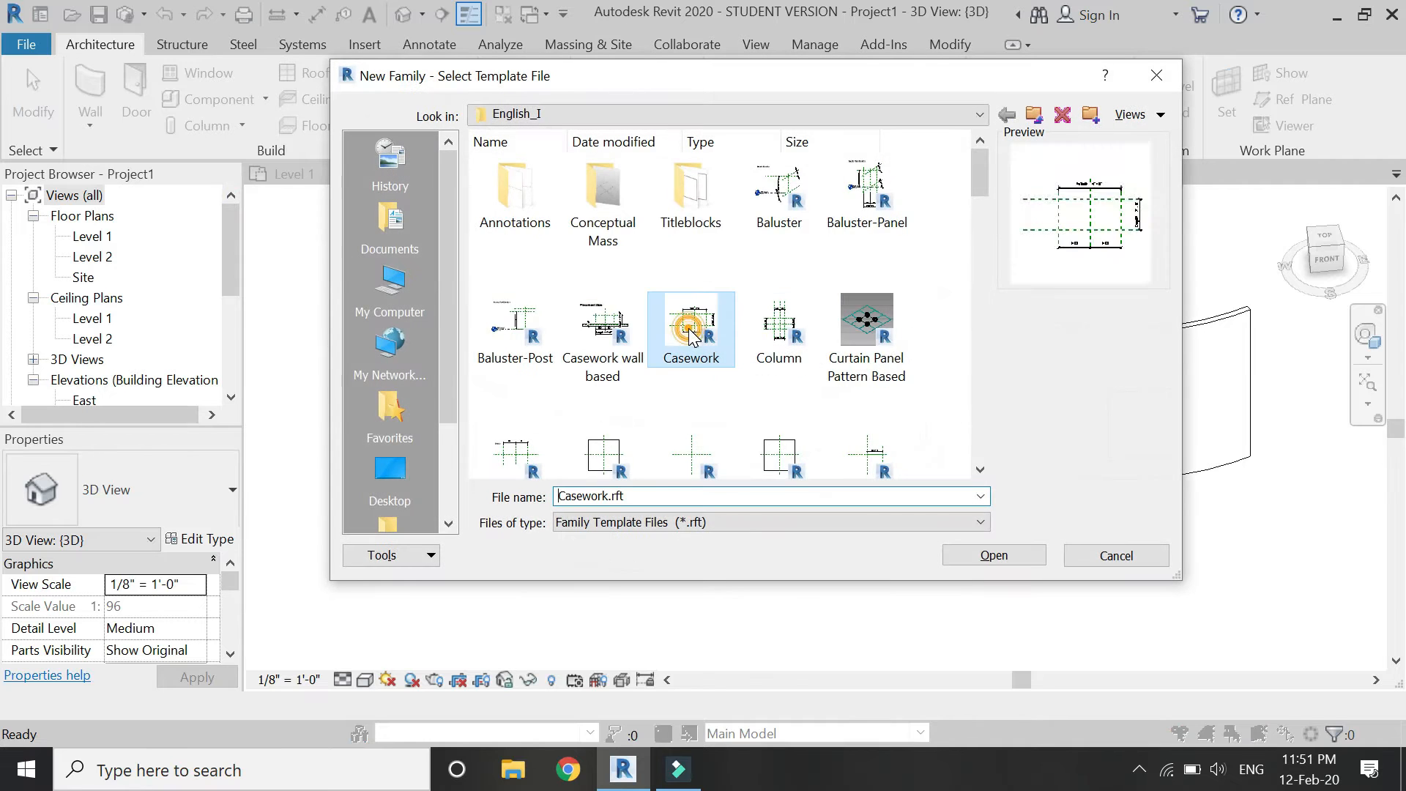
click(1115, 555)
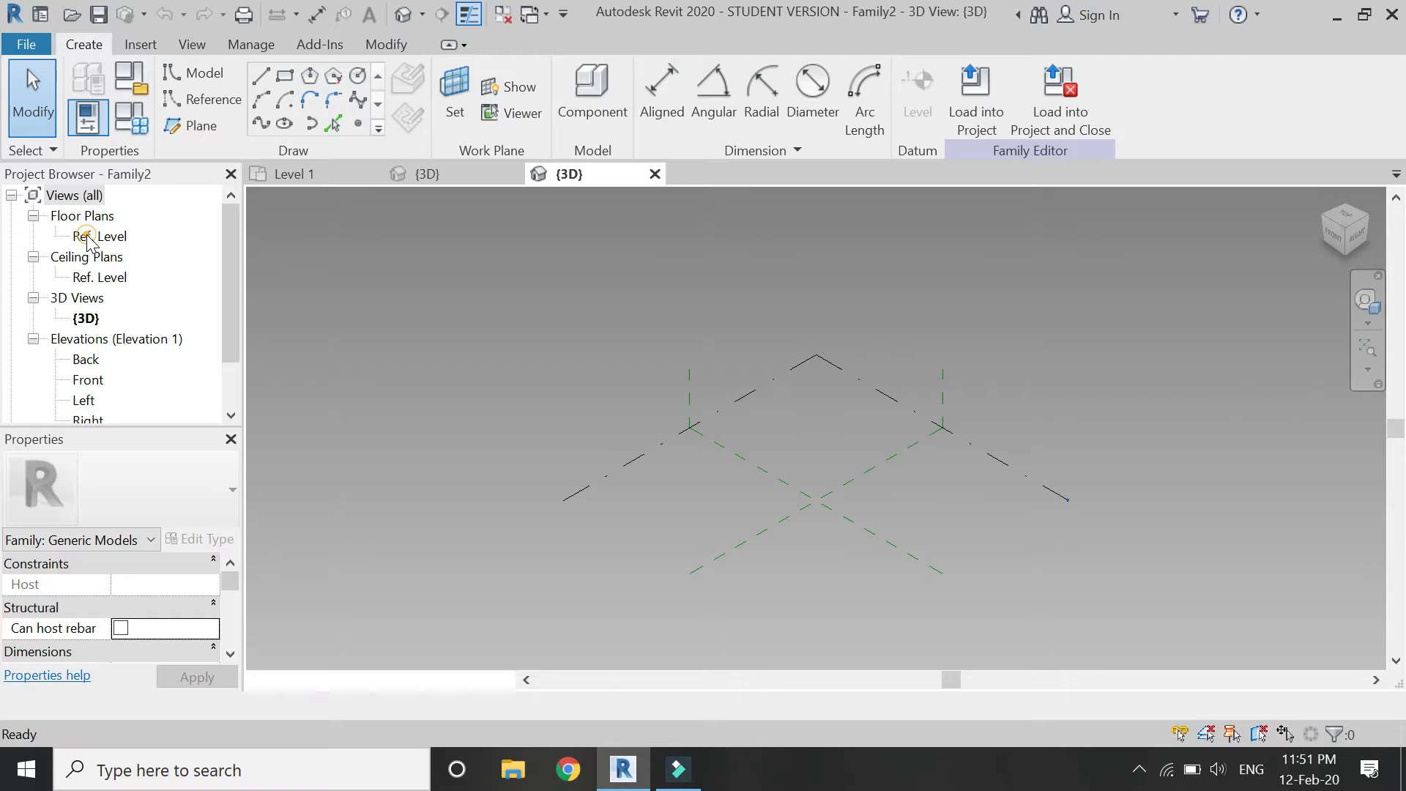
double_click(101, 236)
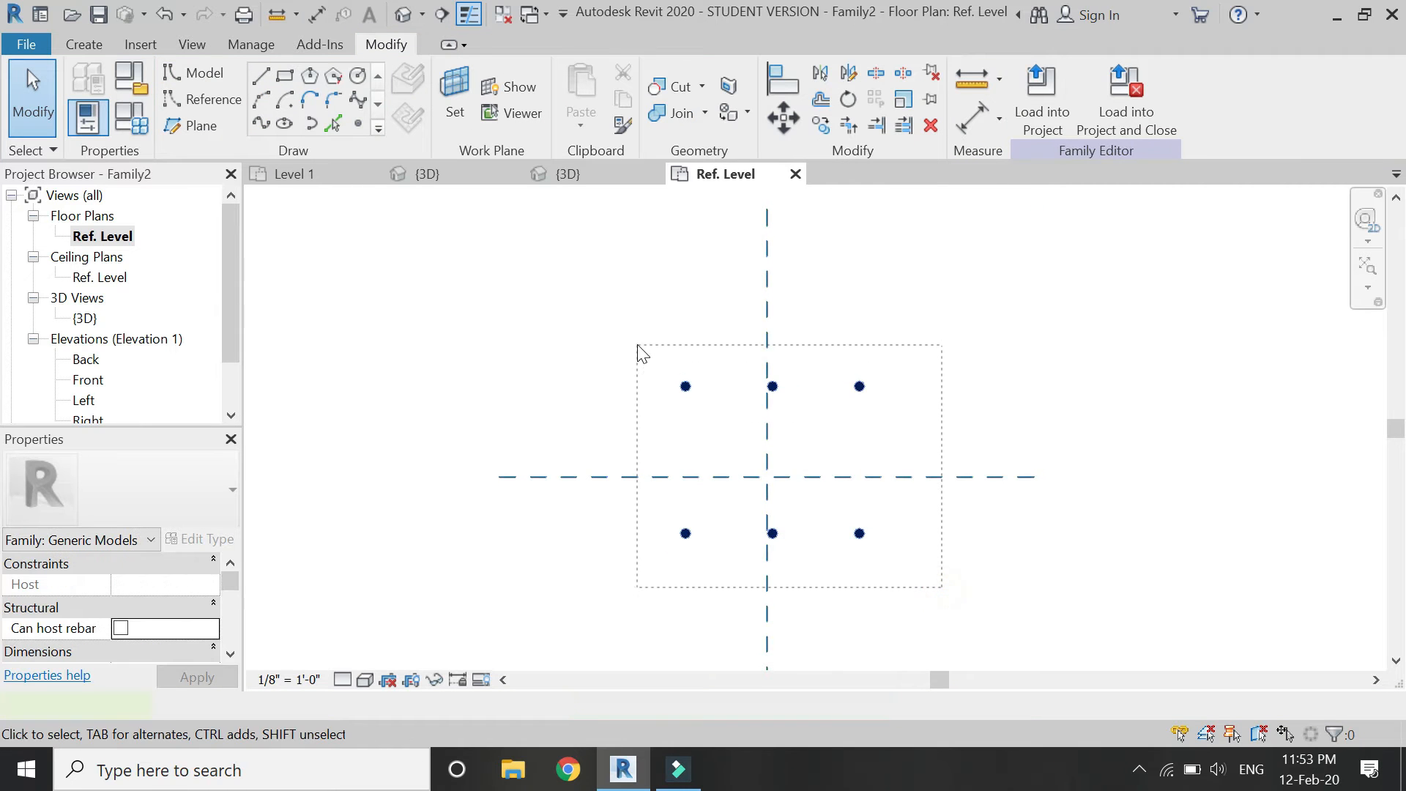
Make the six selected points adaptive and sketch reference lines snapping through them
drag(640, 349, 921, 586)
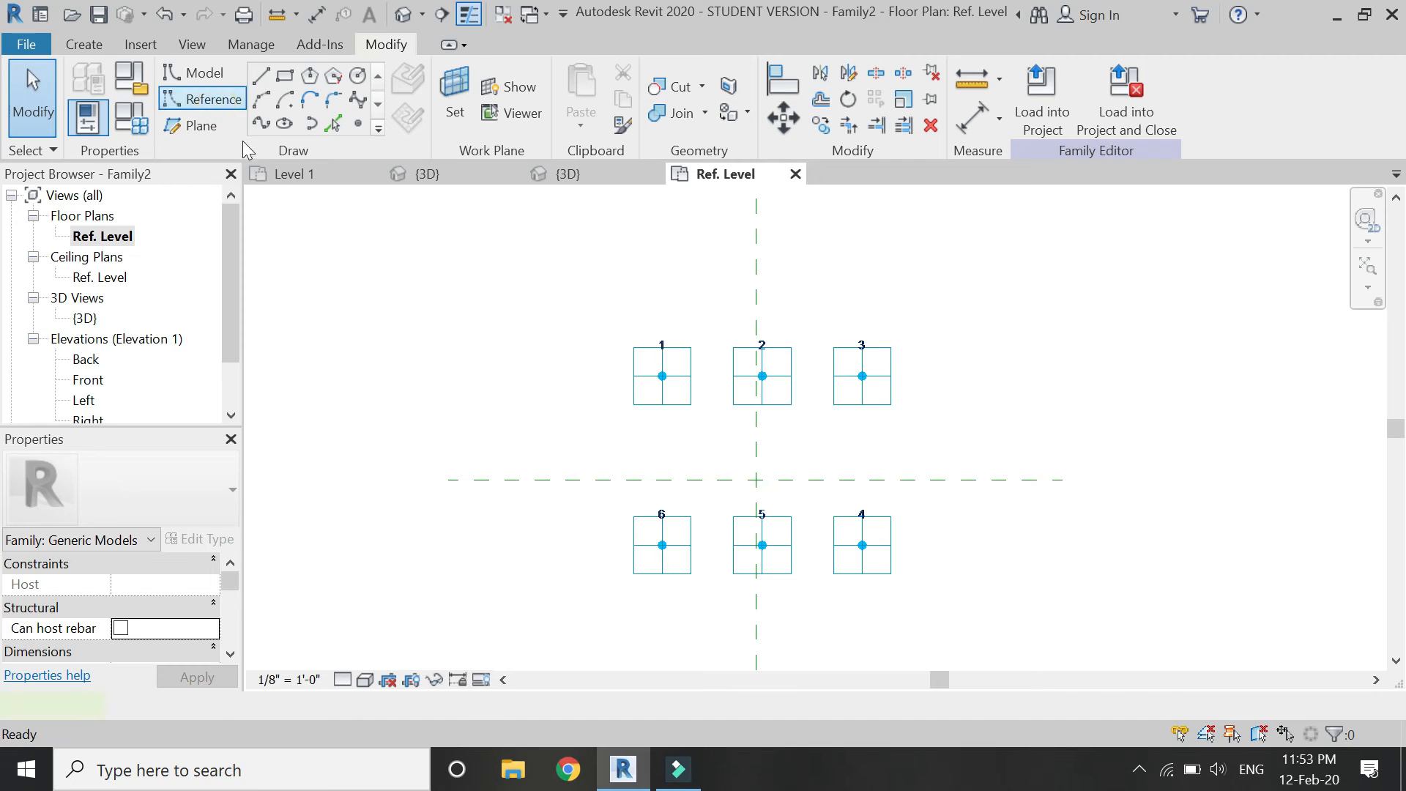
click(261, 123)
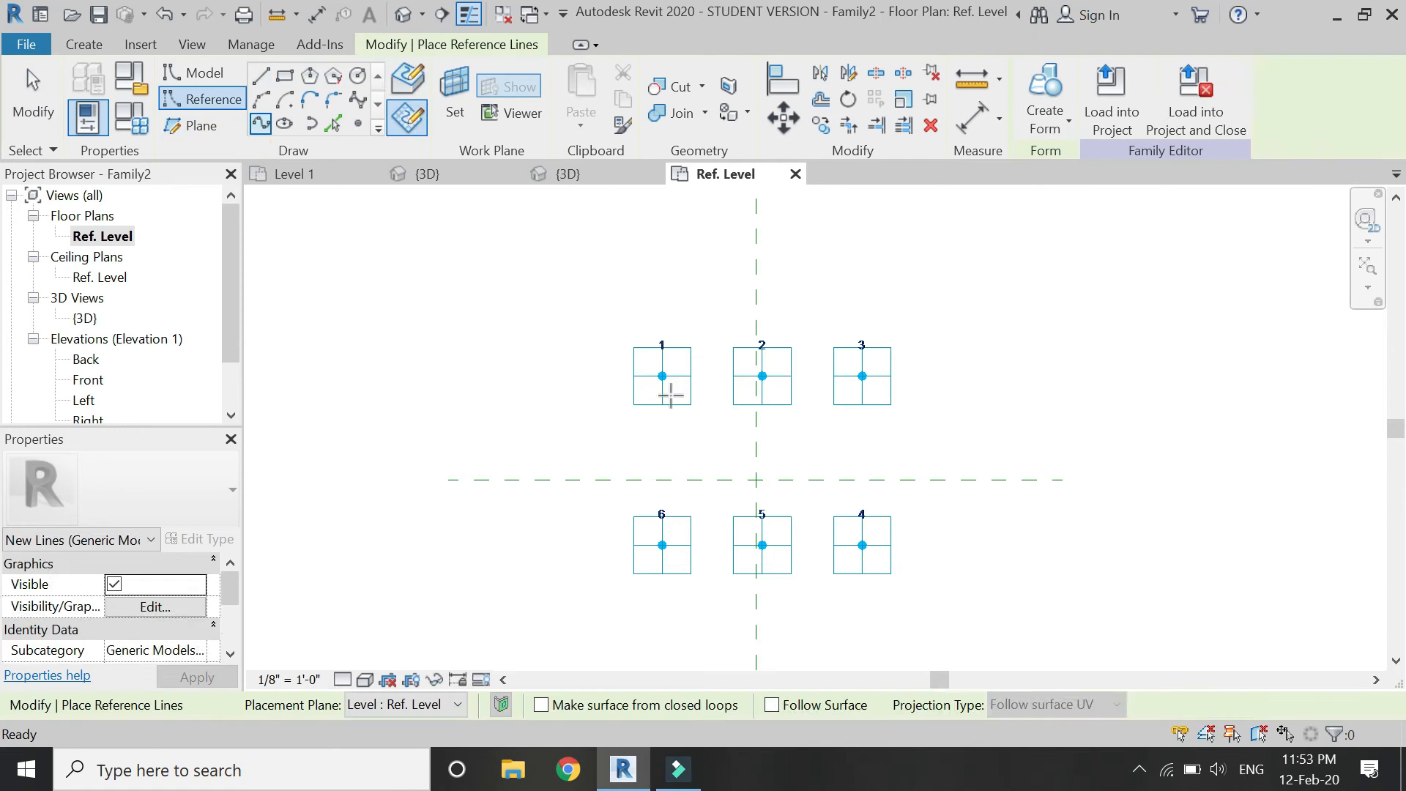
drag(662, 376, 859, 376)
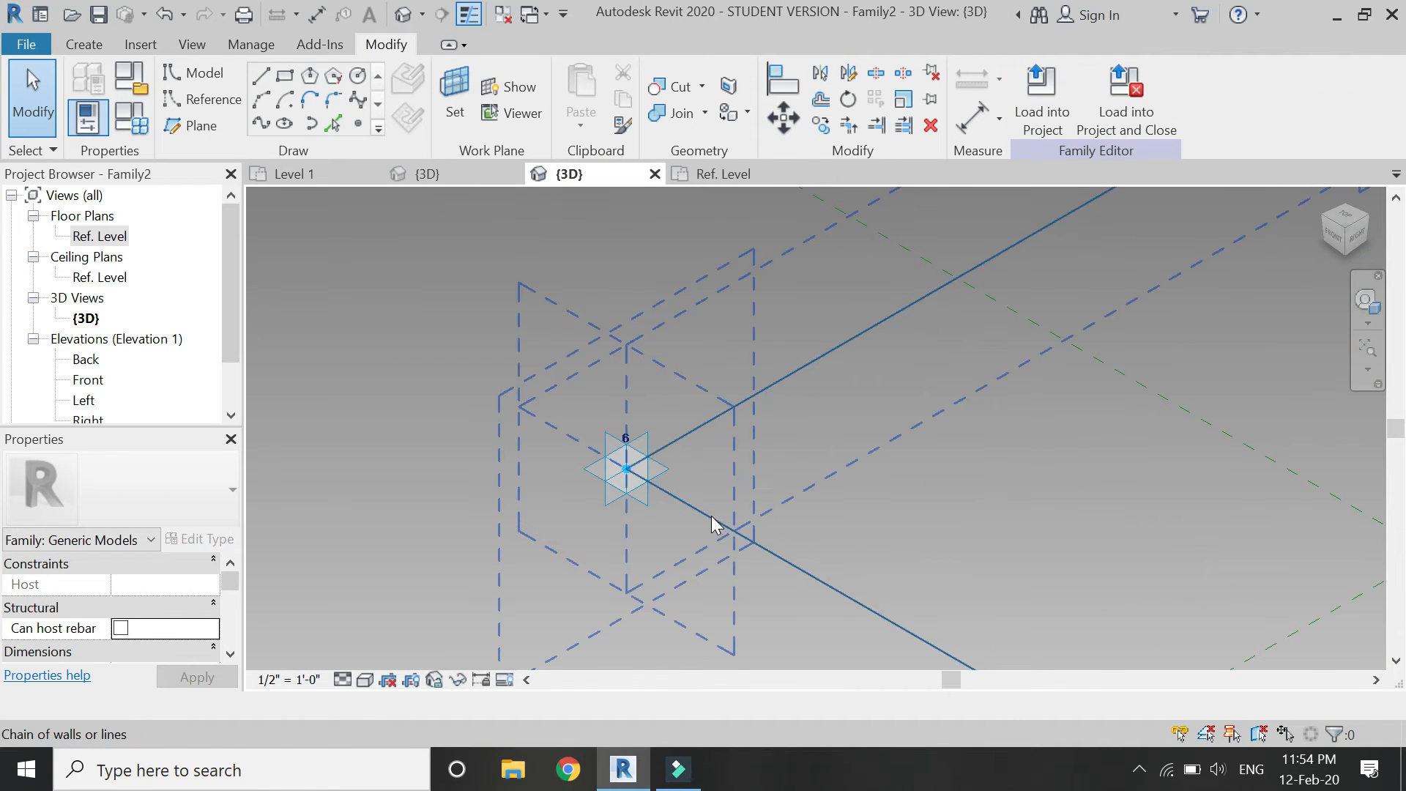
Draw a small circular profile on point 6's work plane and adjust its radius for the frame sweep
click(454, 96)
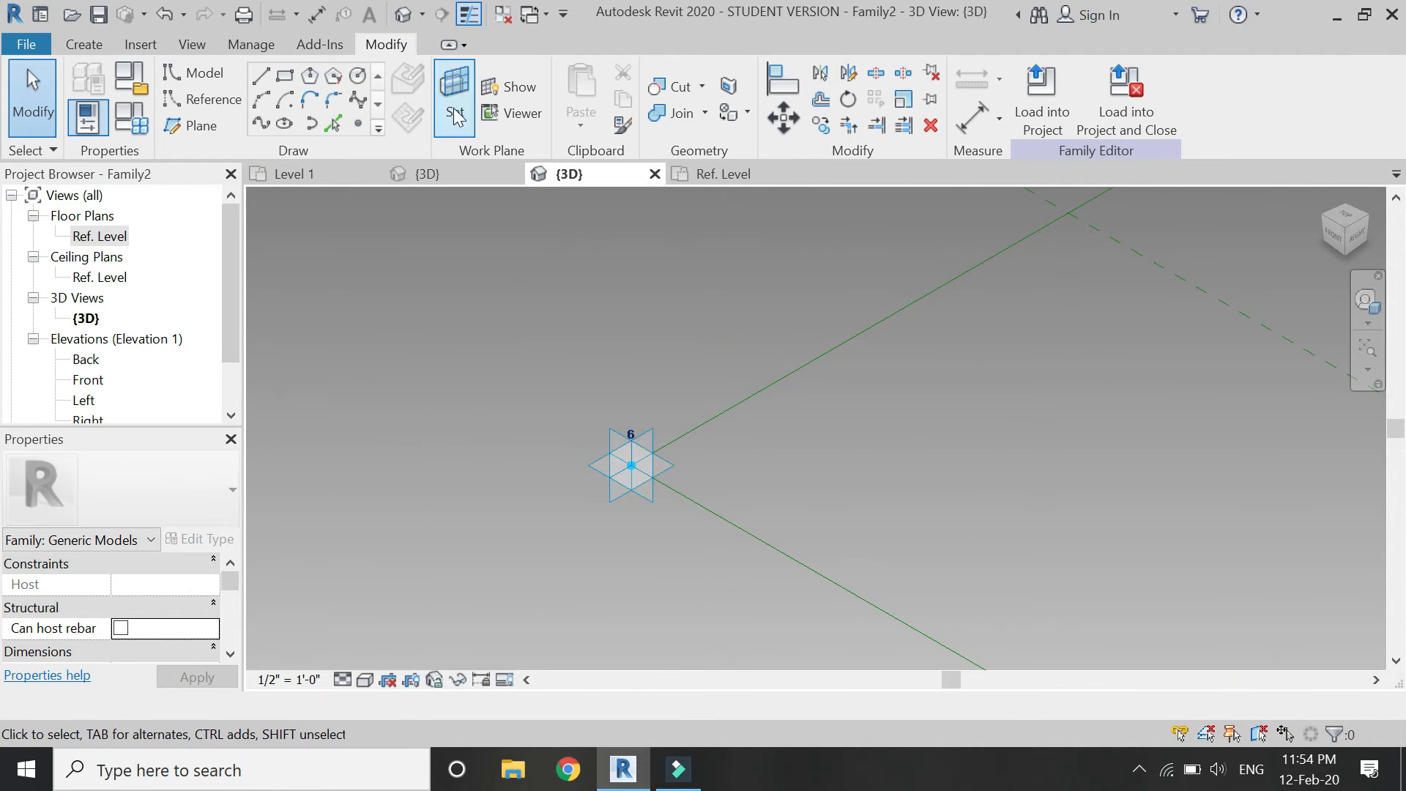
click(629, 466)
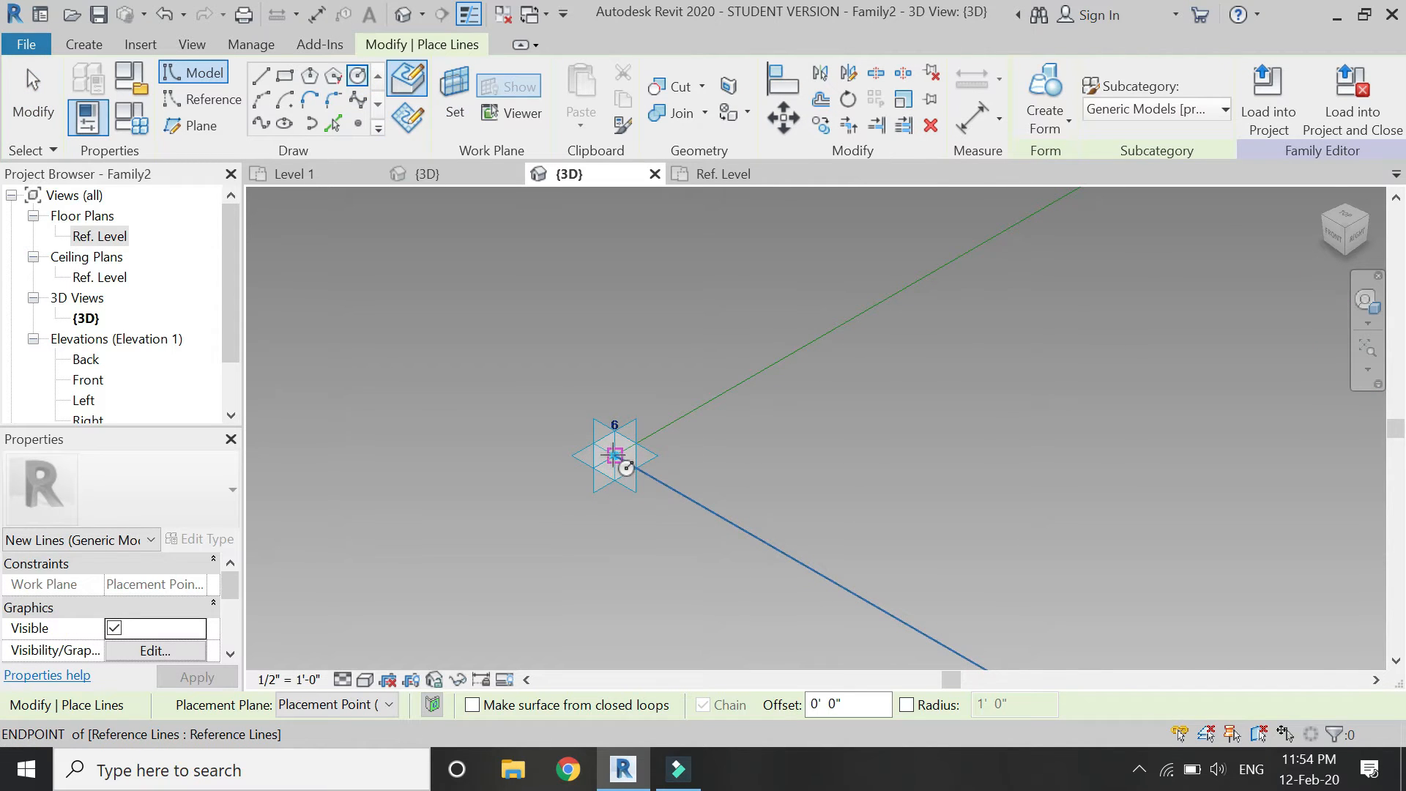
text(1)
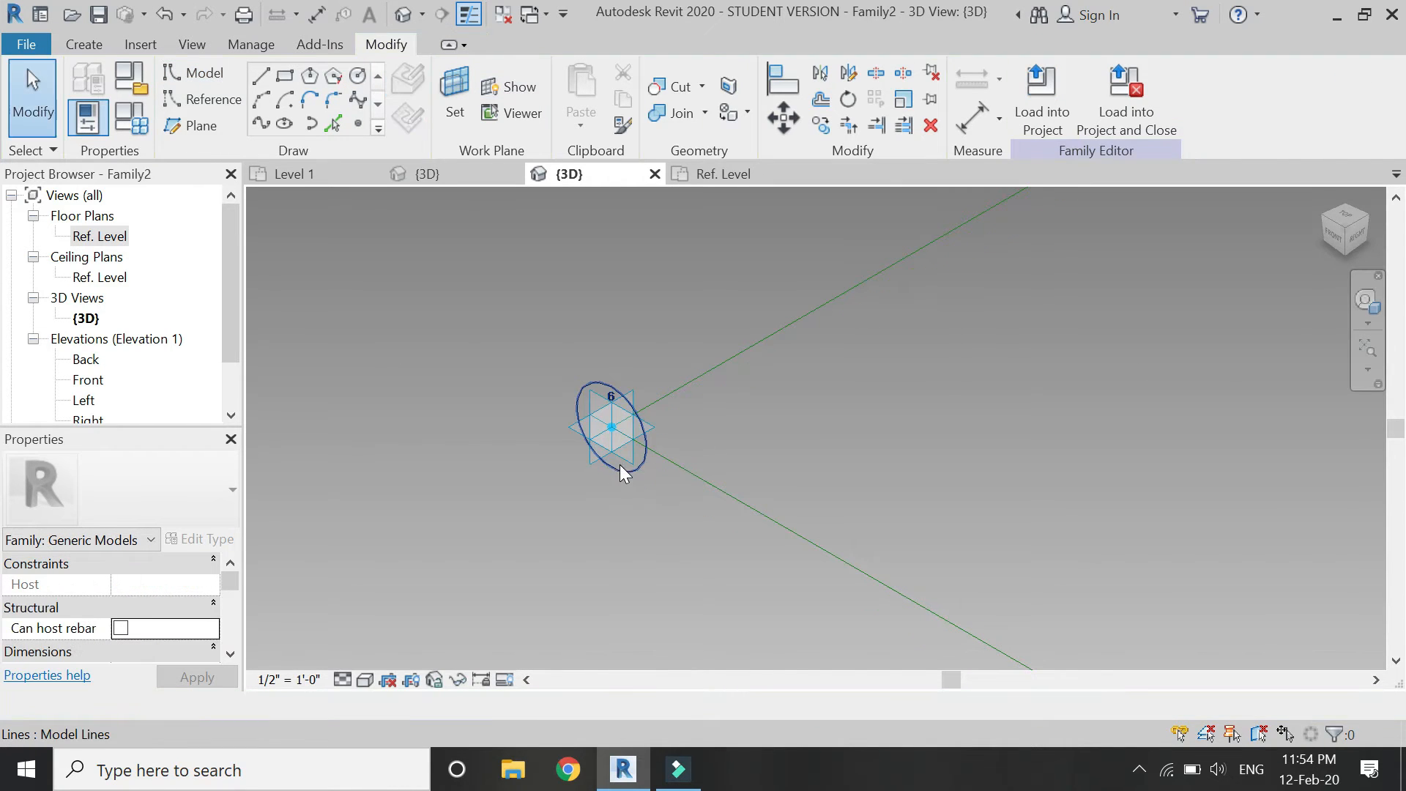
click(609, 466)
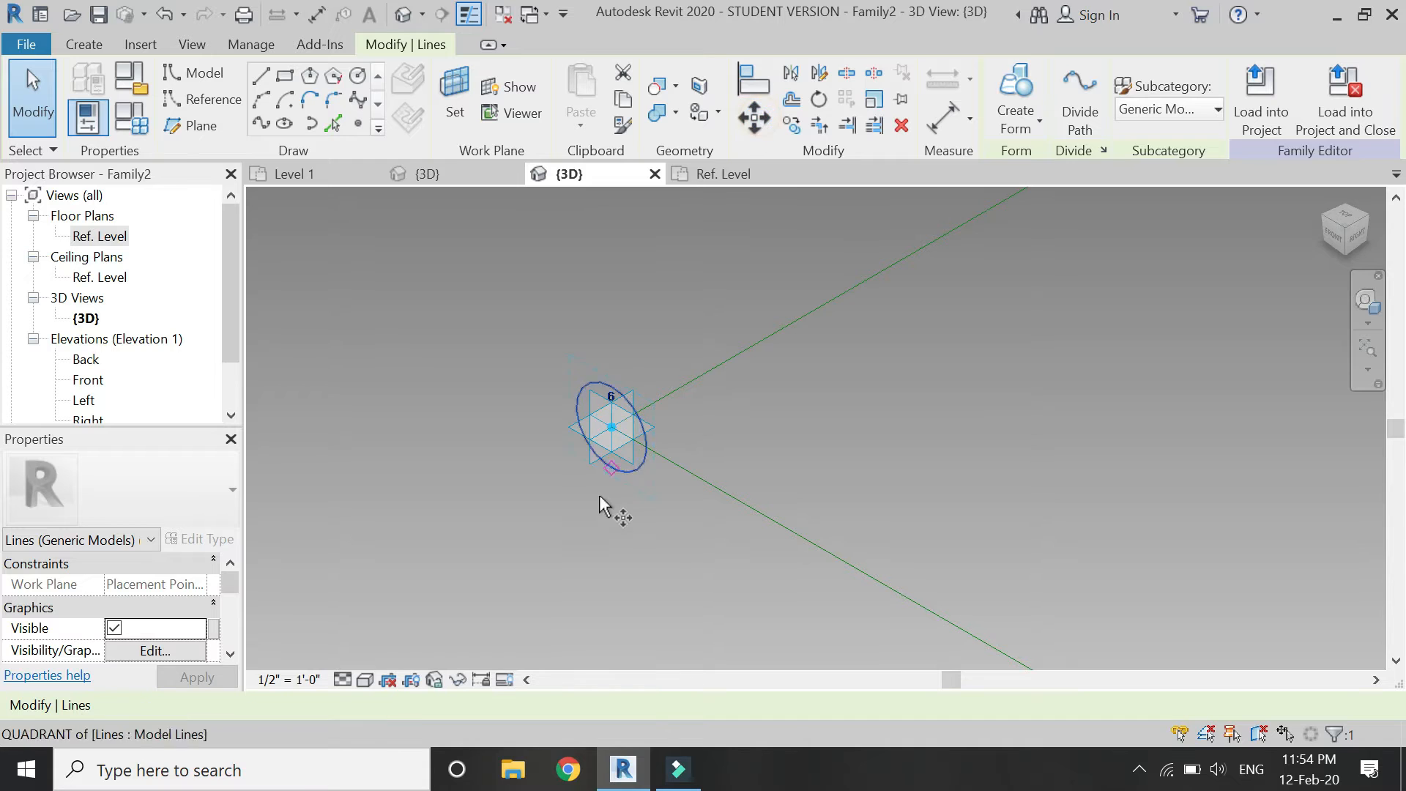
drag(610, 462, 609, 426)
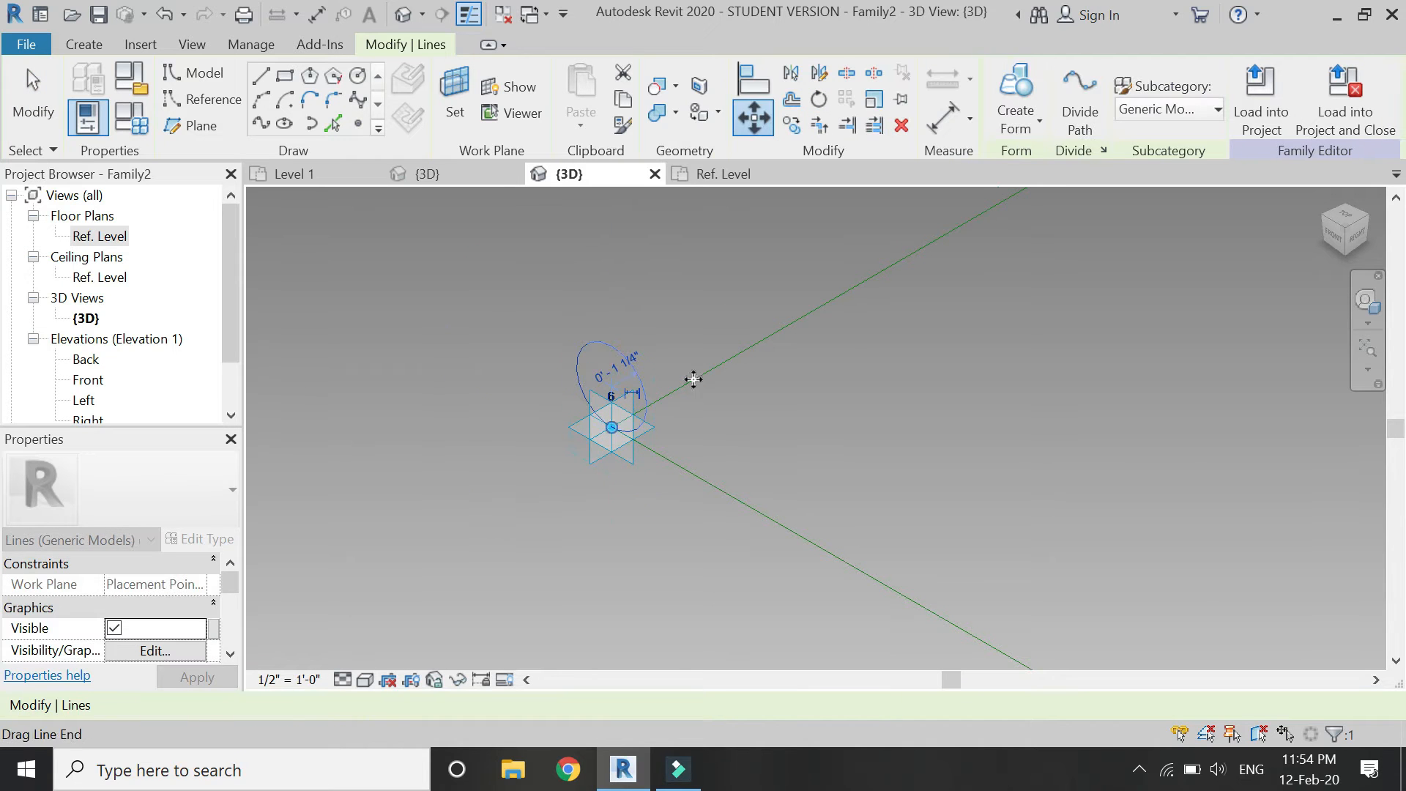
drag(695, 378, 579, 363)
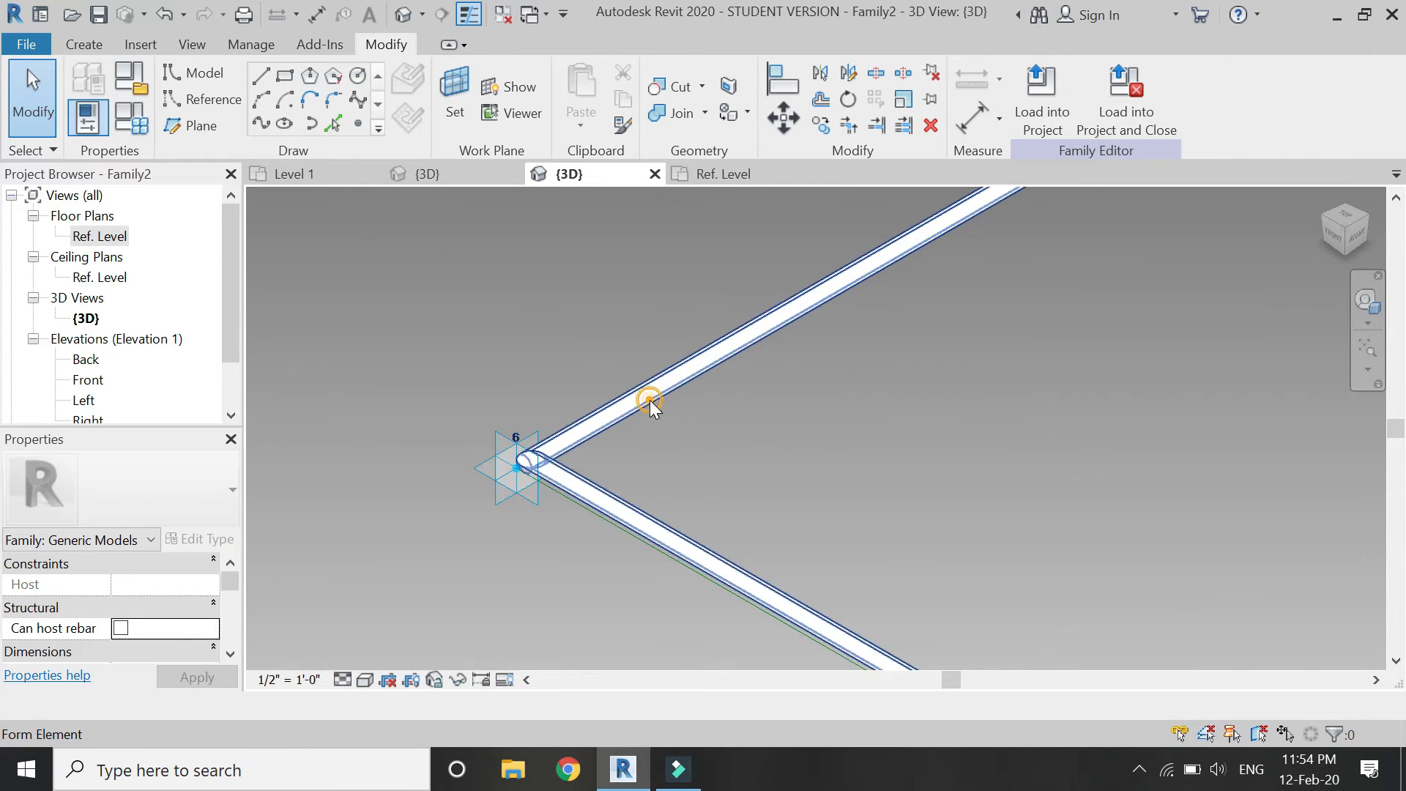
Link the swept frame form's material to a new family parameter named frame
click(649, 400)
text(fr)
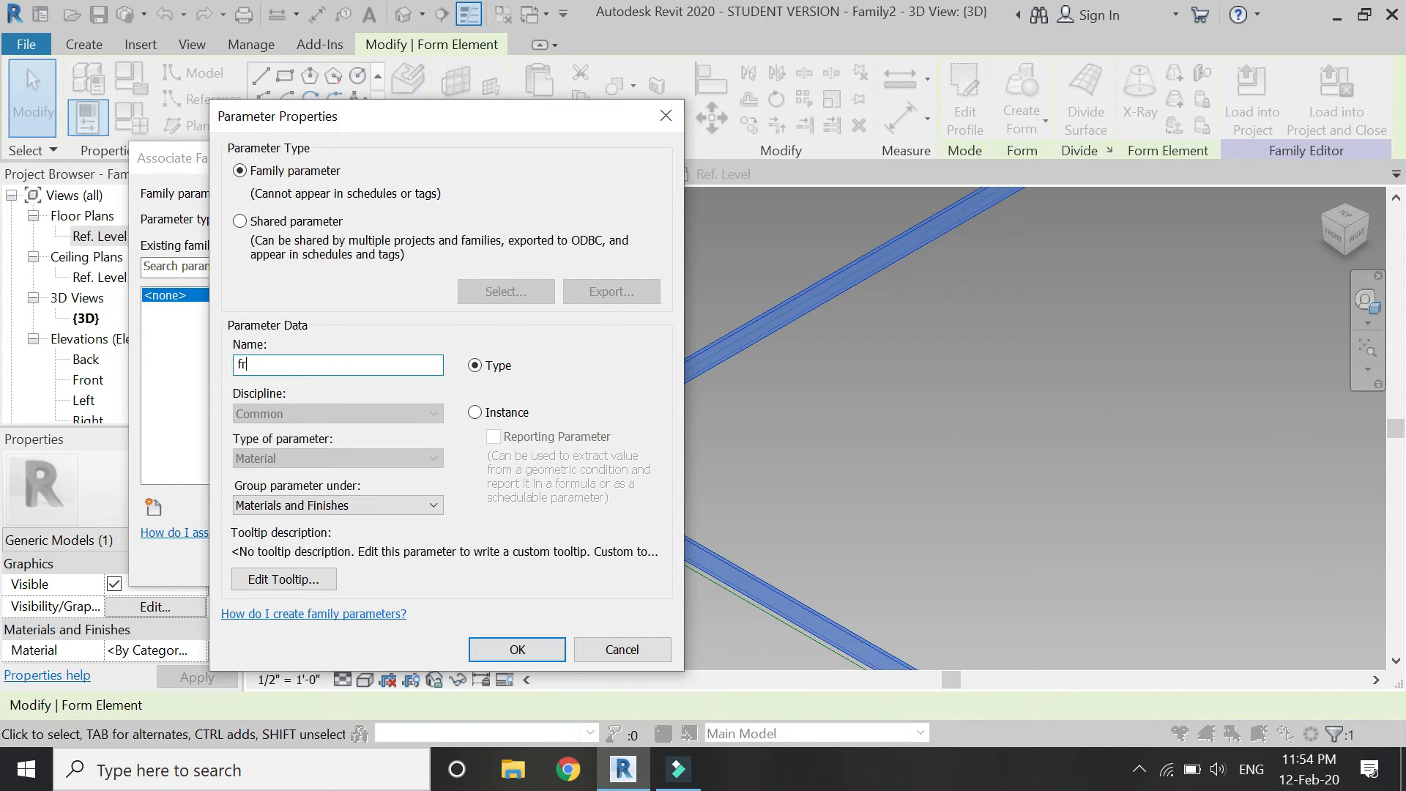
click(517, 649)
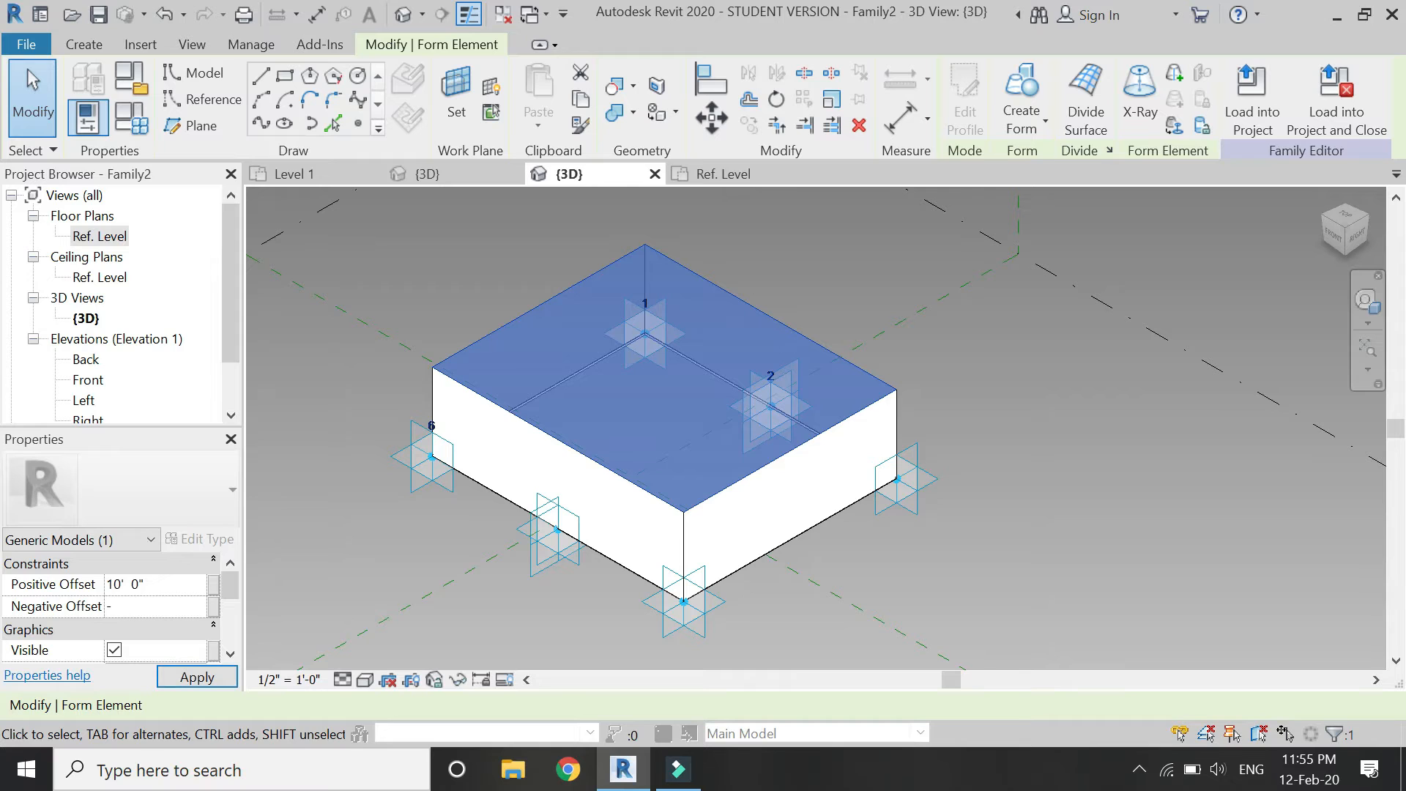
Set the filling form's positive offset to 0' 0 1/2" to make it a thin panel
click(161, 606)
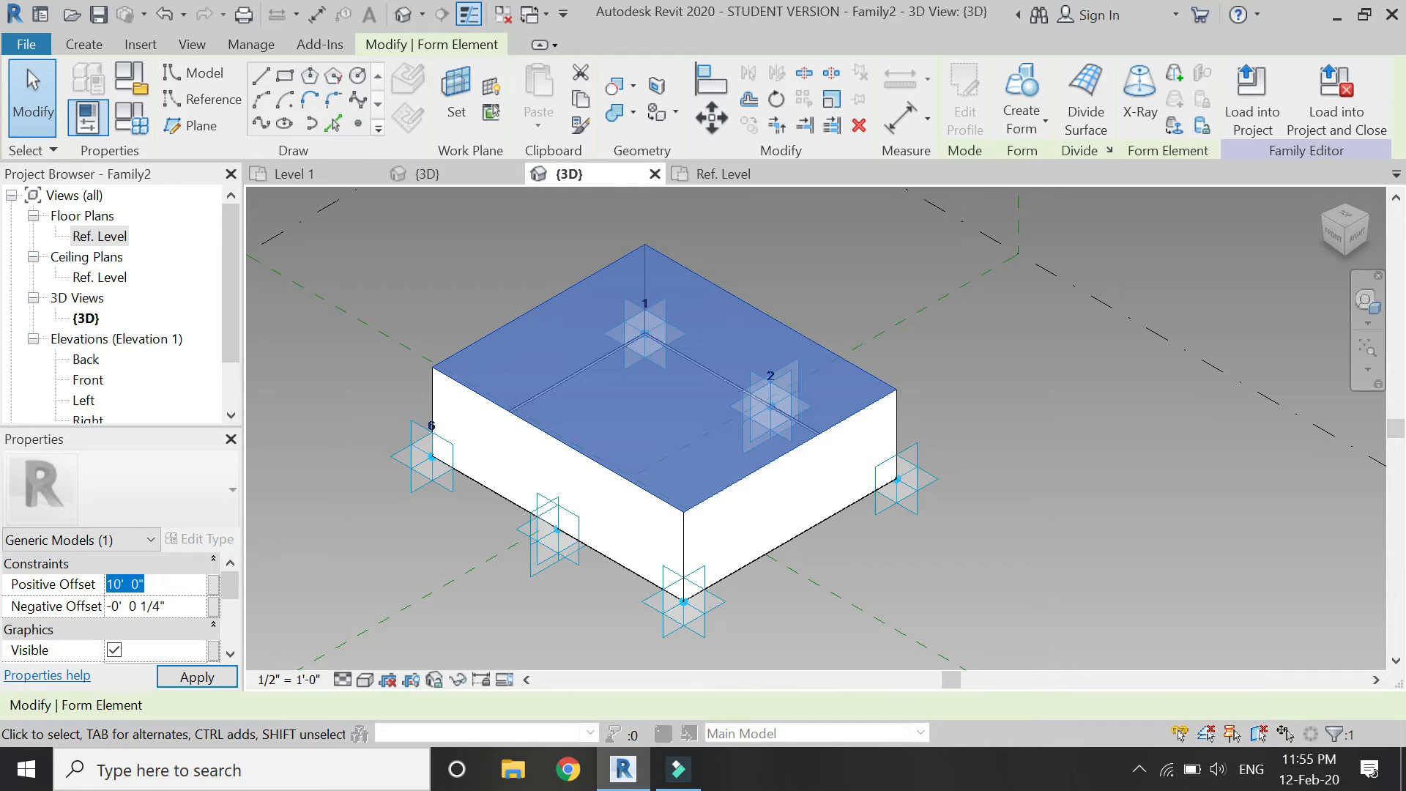
text(1)
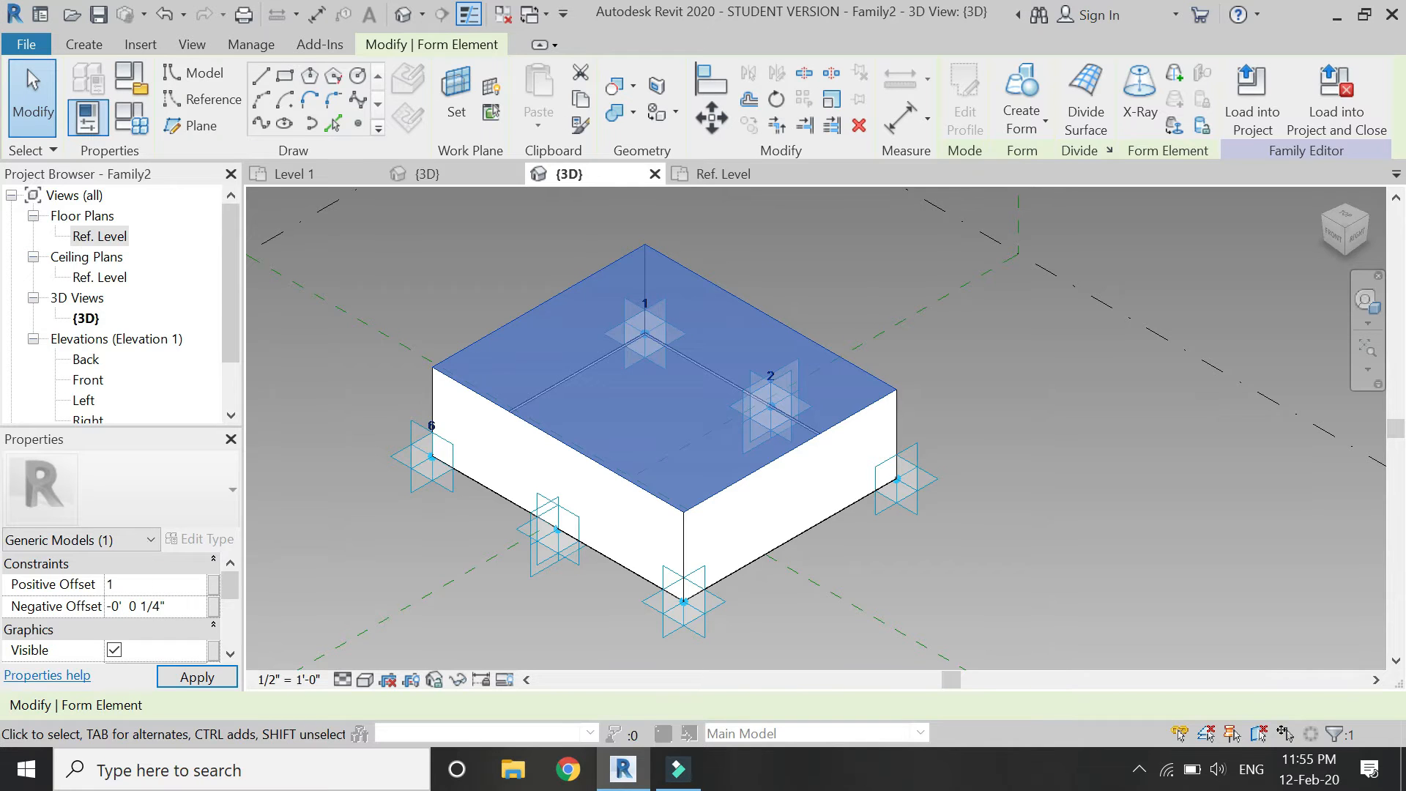
text(1/)
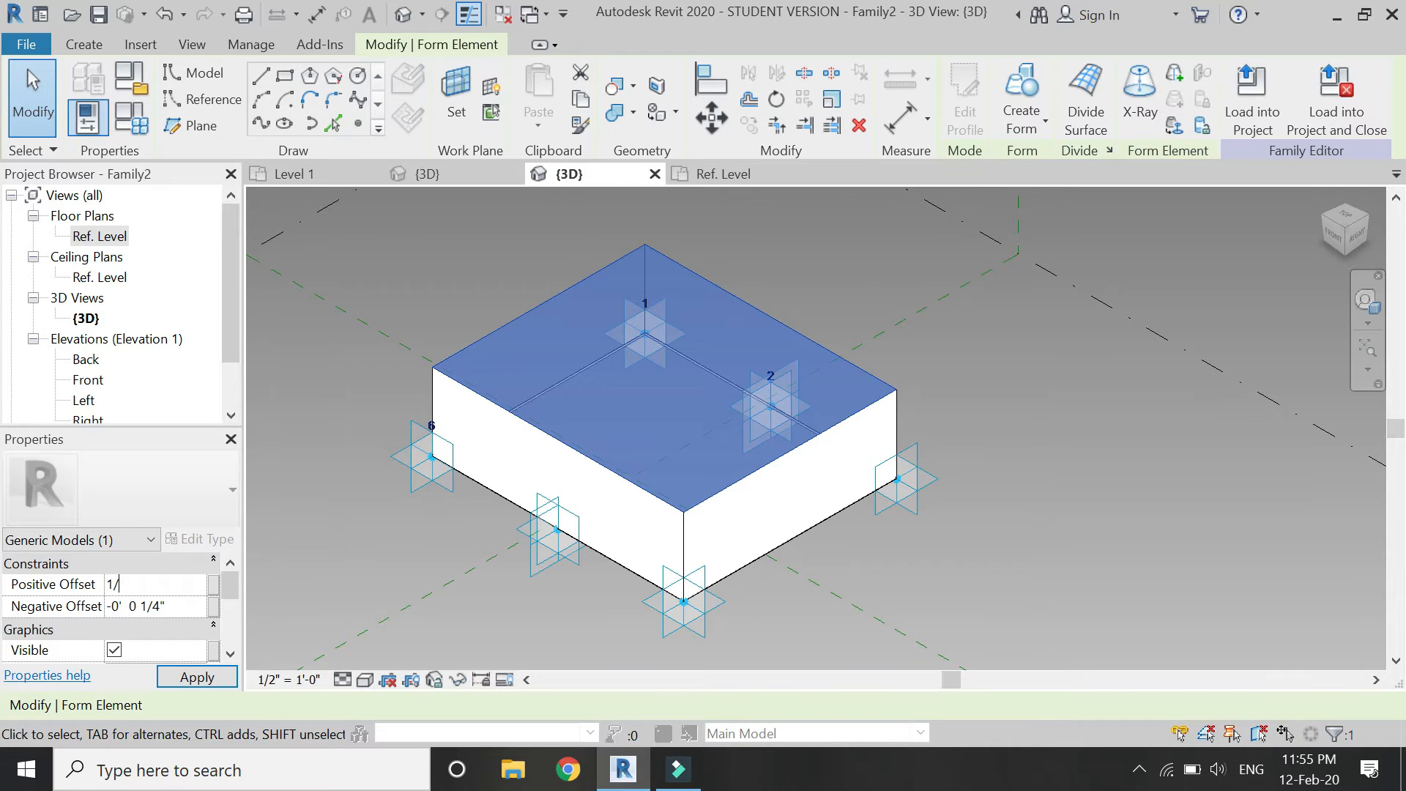
text(0' 0 1/2")
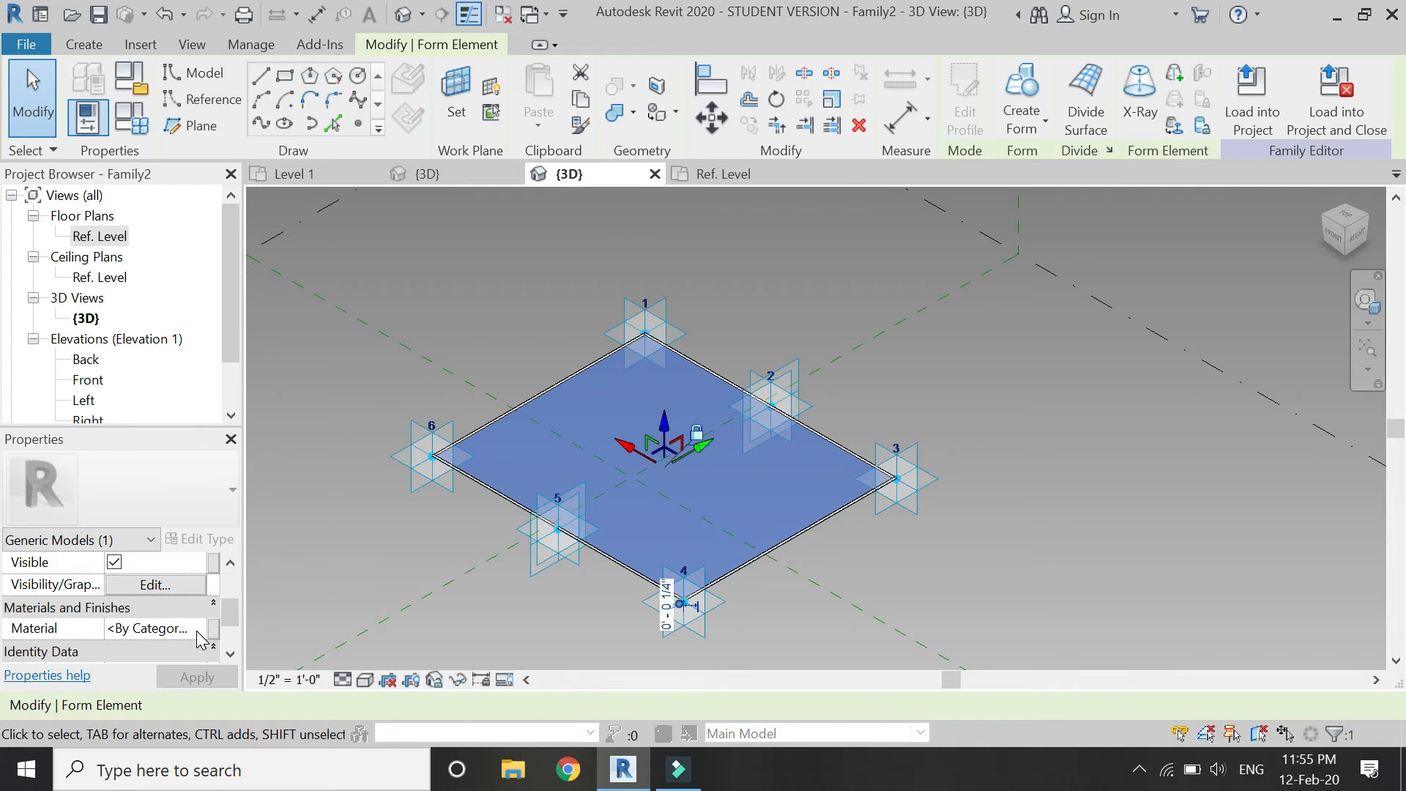
Link the panel's material to a new glass parameter and apply the changes
click(214, 629)
text(gla)
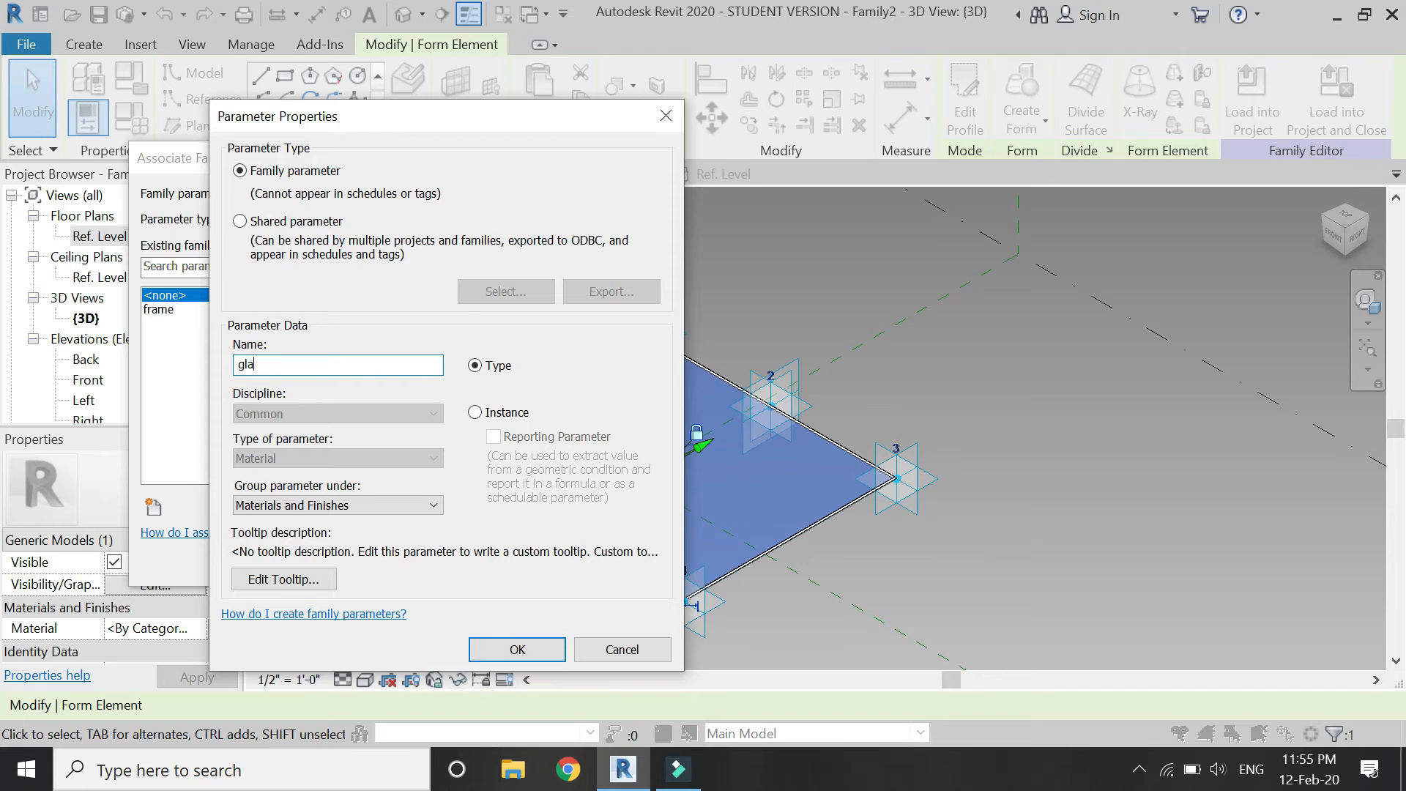
click(517, 649)
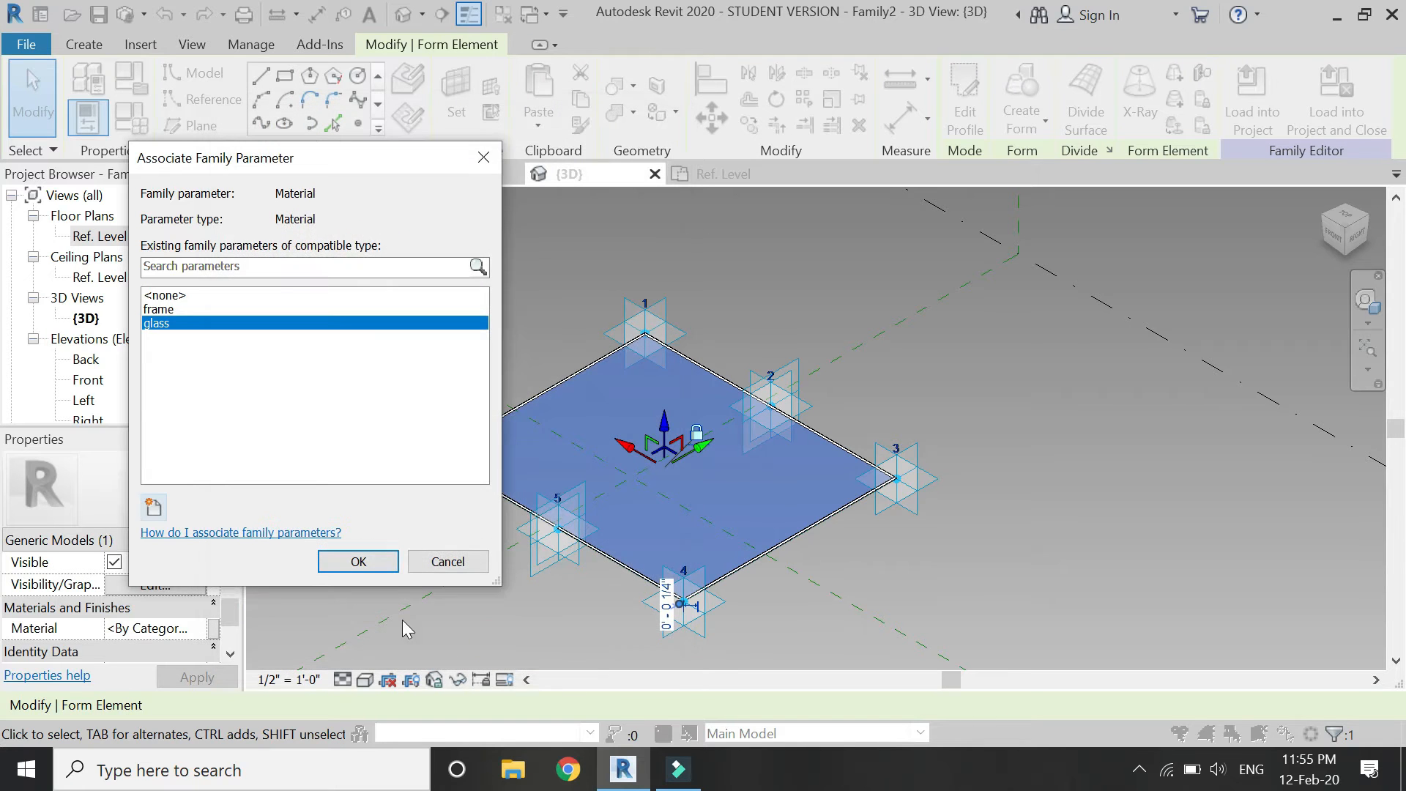
click(358, 561)
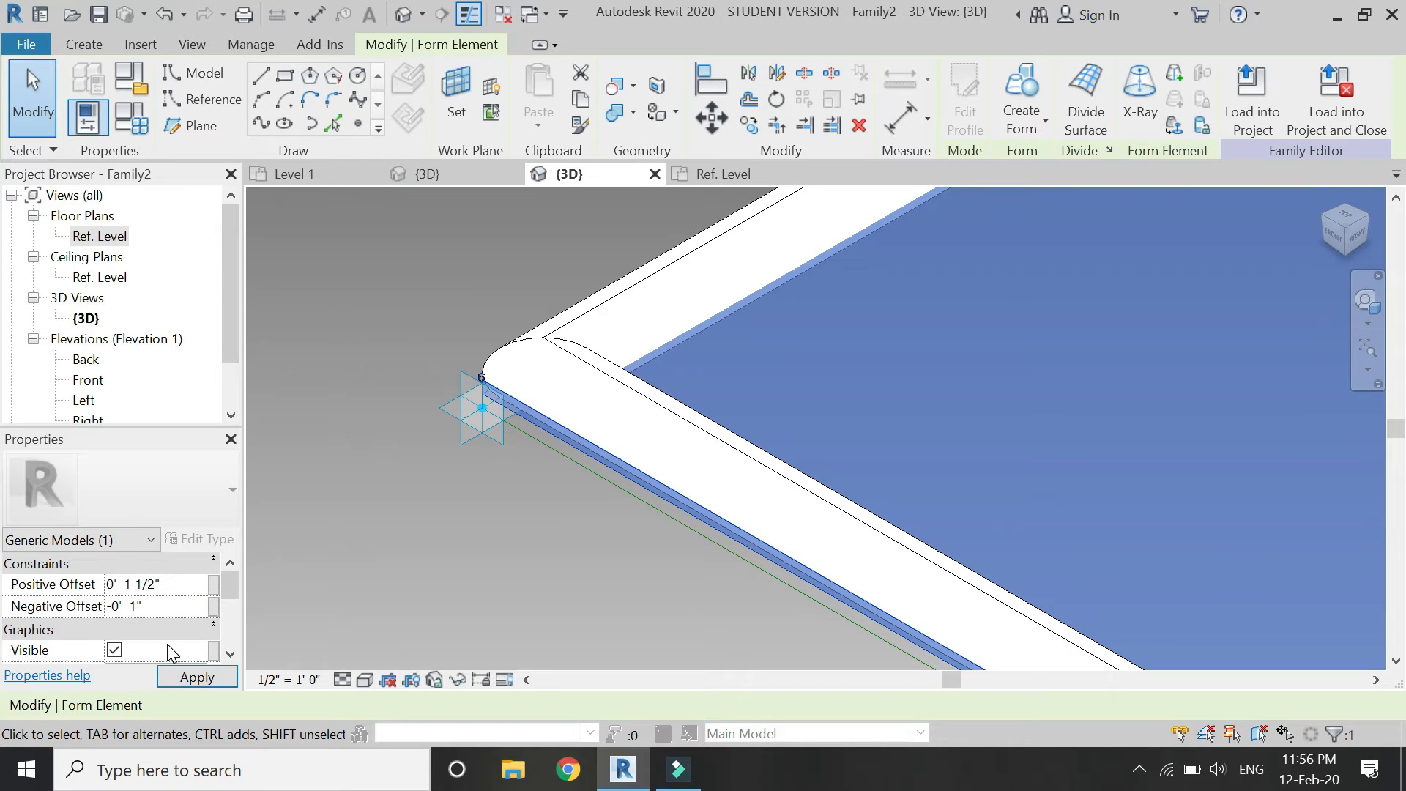
click(196, 676)
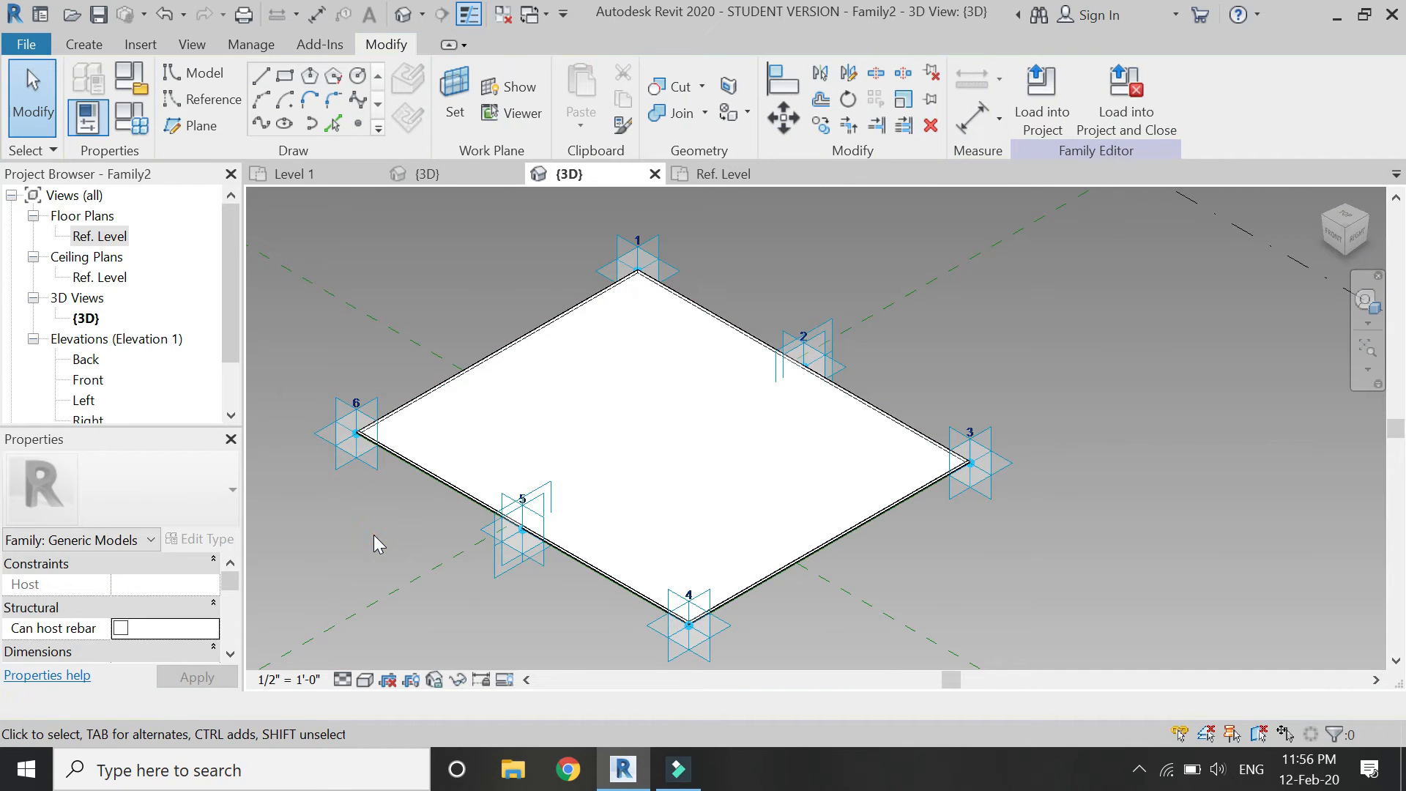
mouse_move(135, 123)
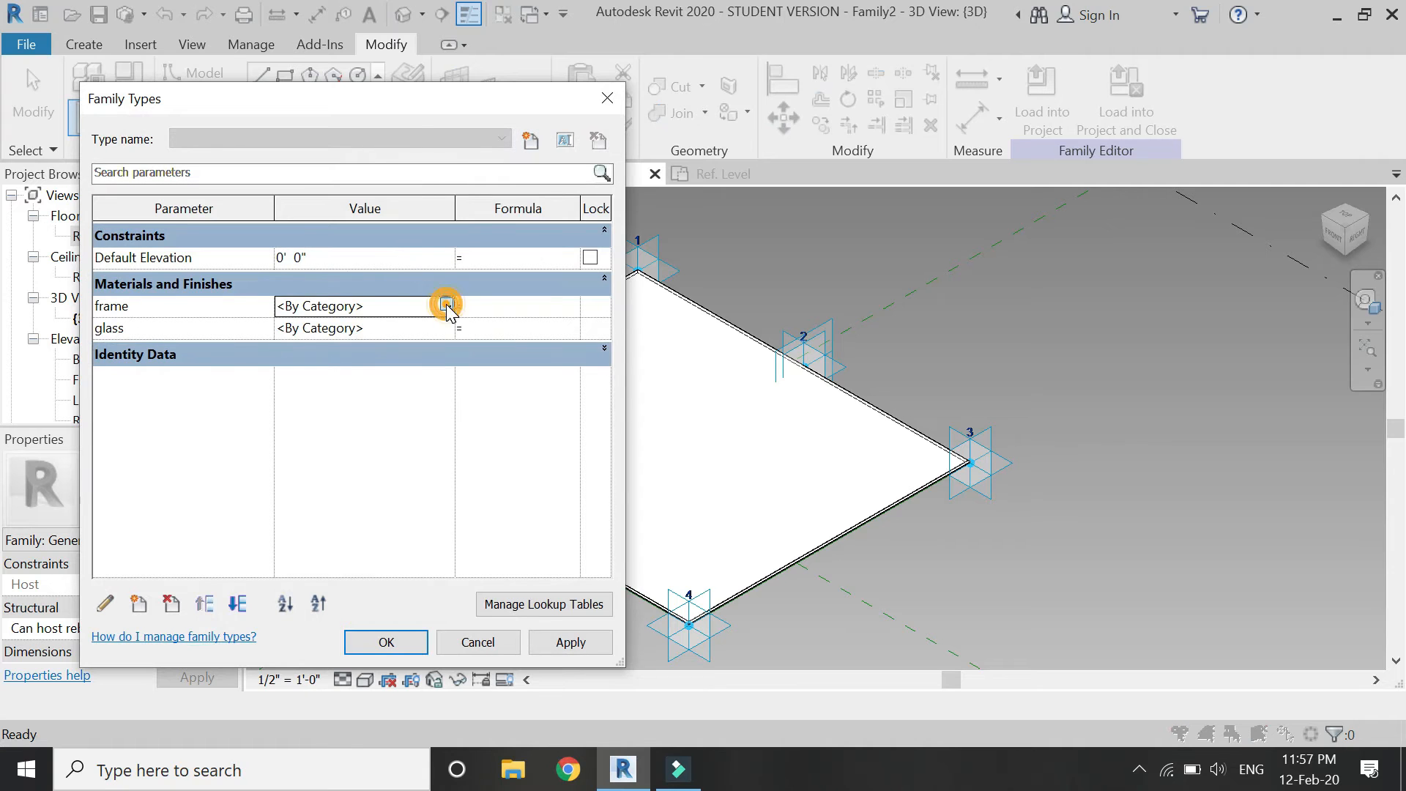
Assign Aluminum, Anodized Bronze as the frame parameter's material
click(445, 305)
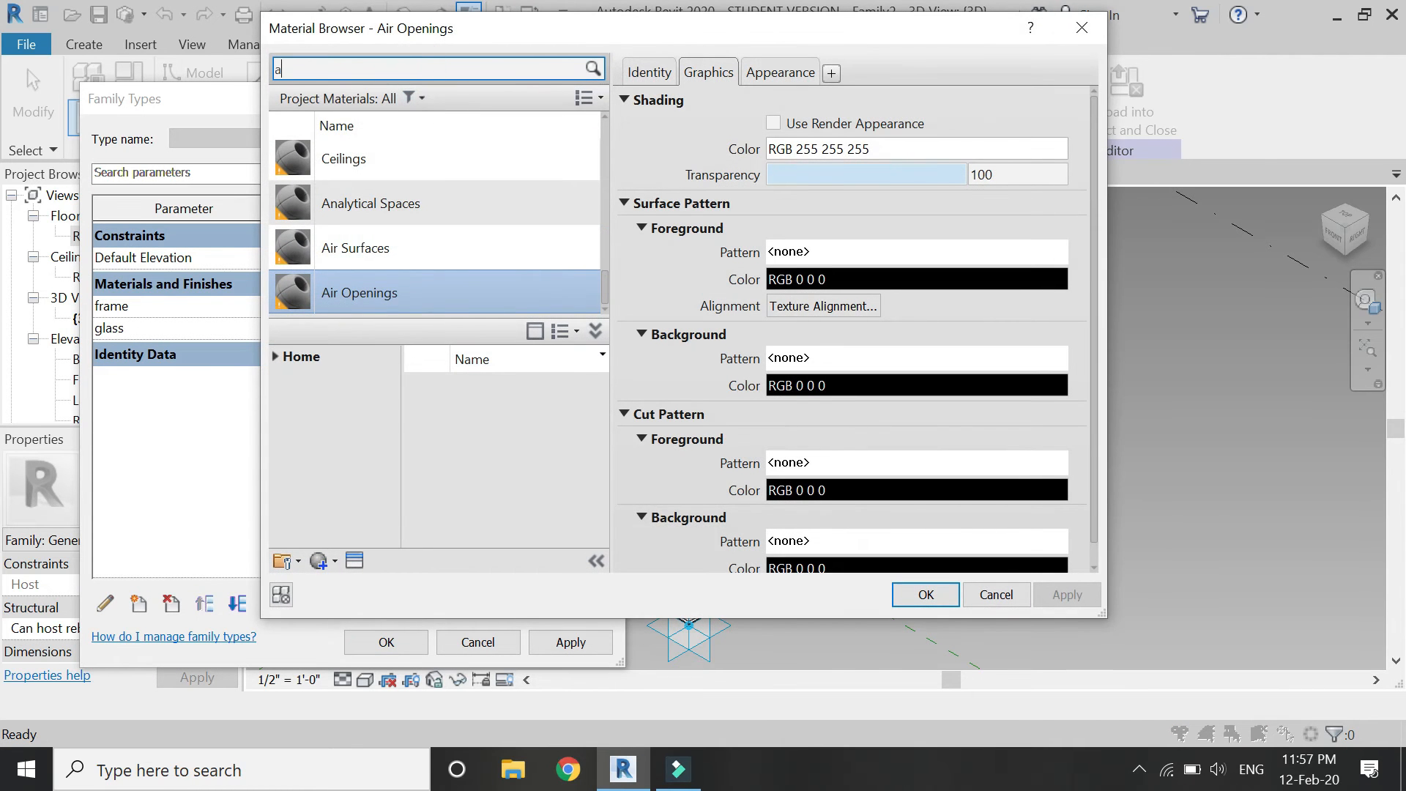
text(lumi)
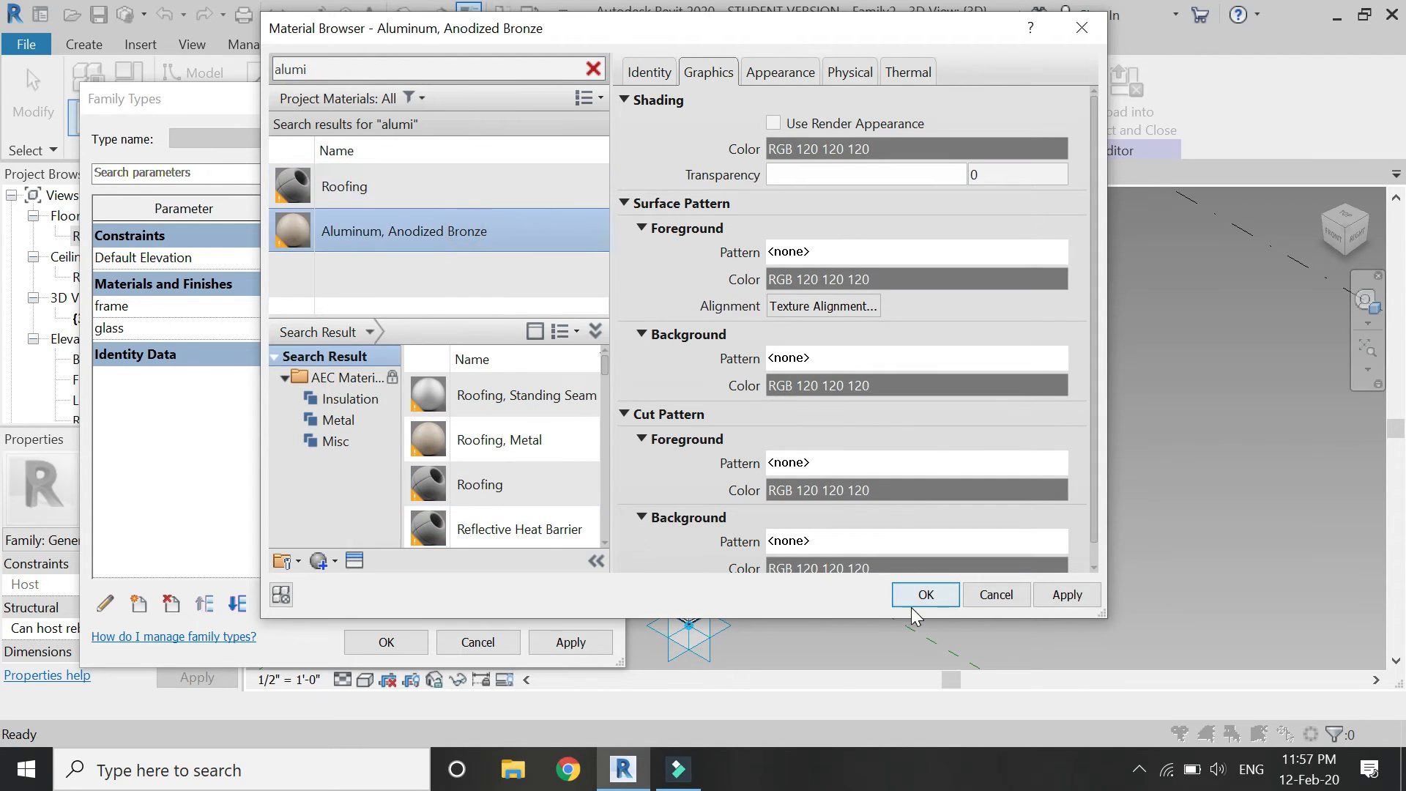
click(925, 595)
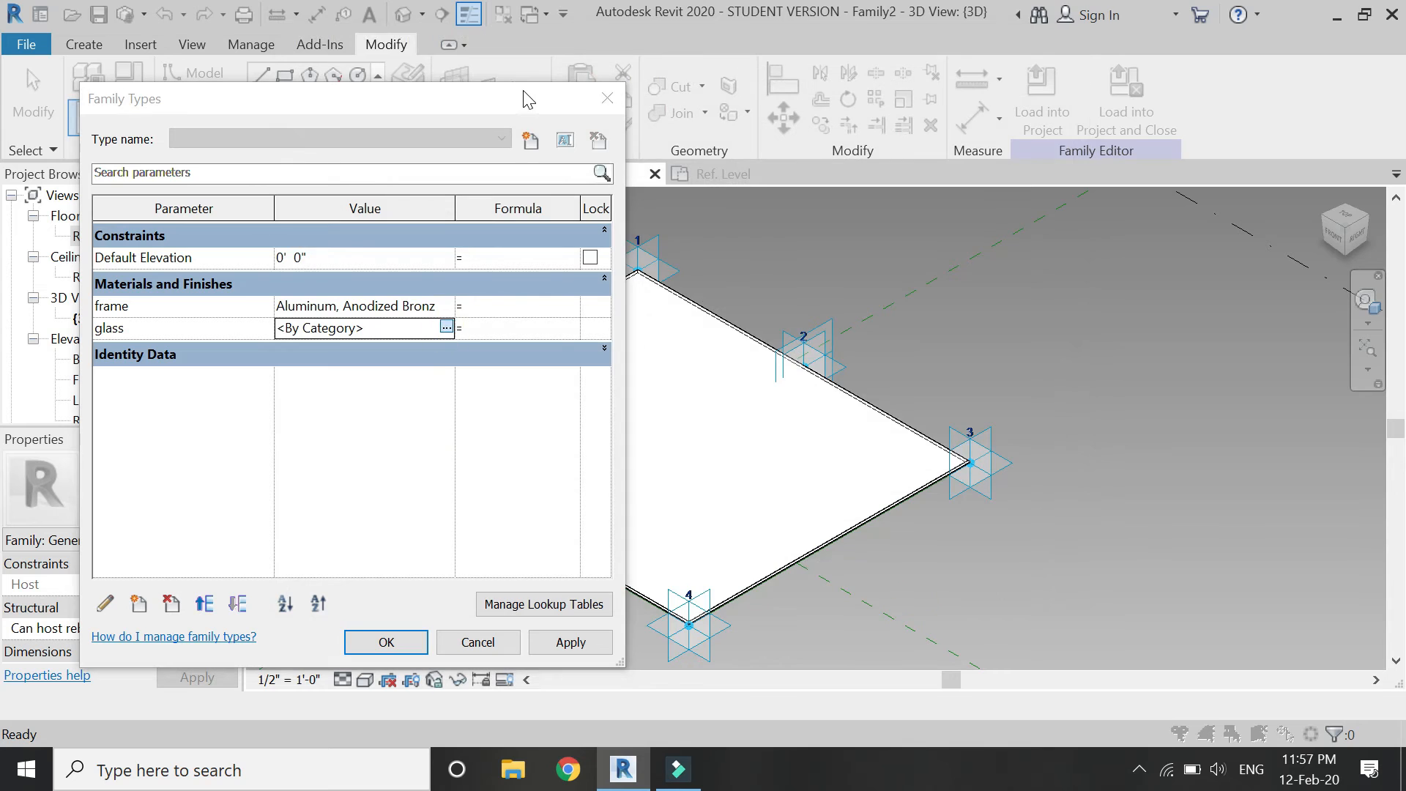
Assign Glass, Green to the glass parameter, accept both values and load the family into Project1
click(447, 327)
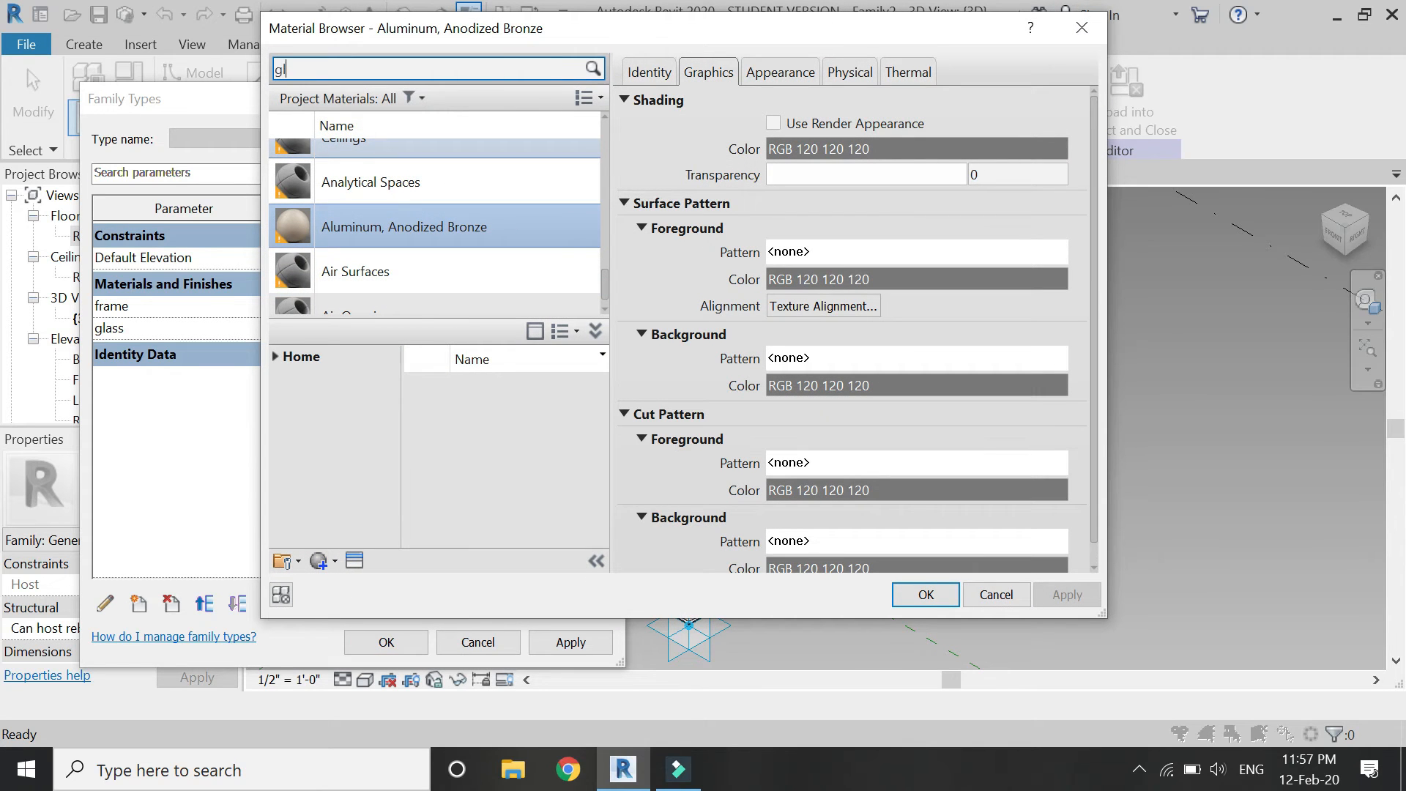
text(lass)
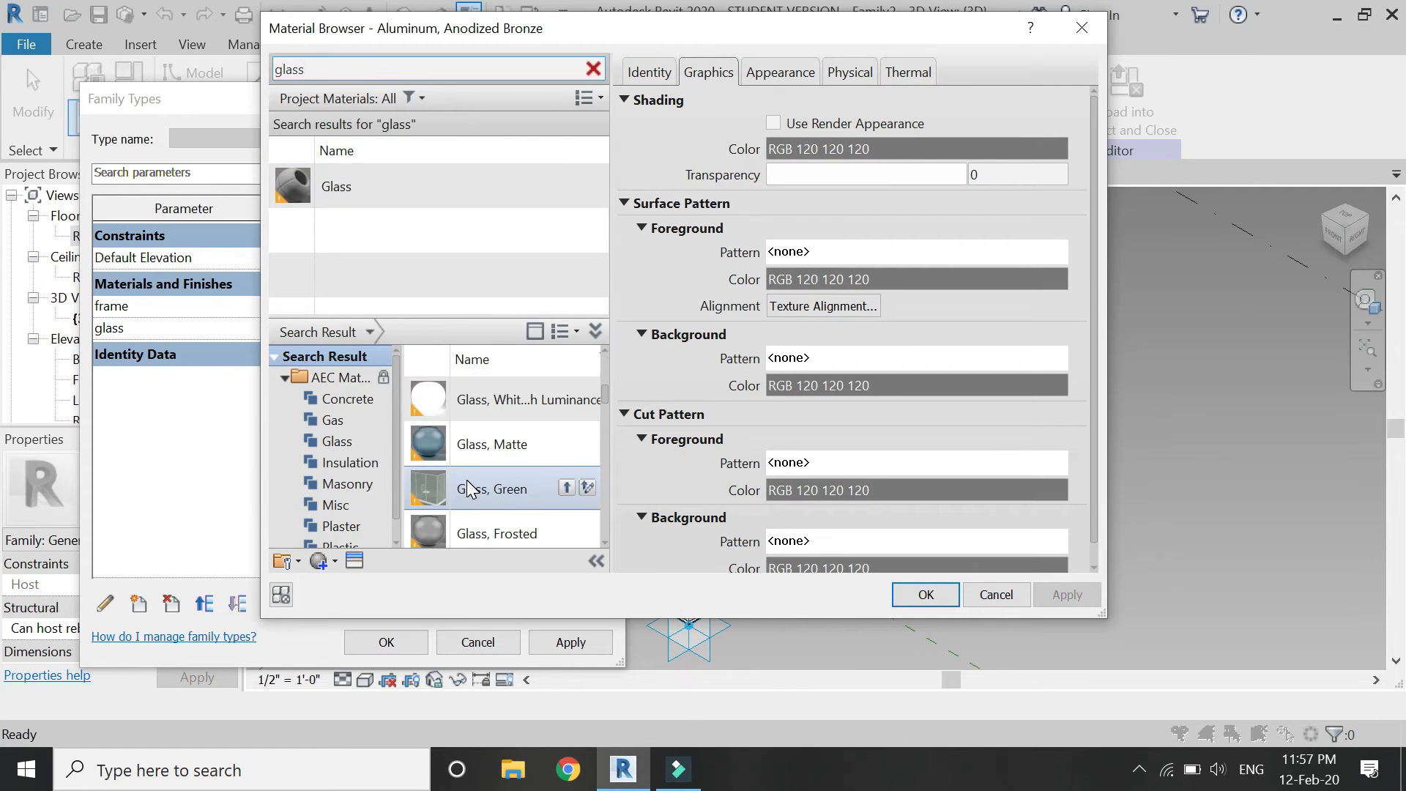
mouse_move(495, 511)
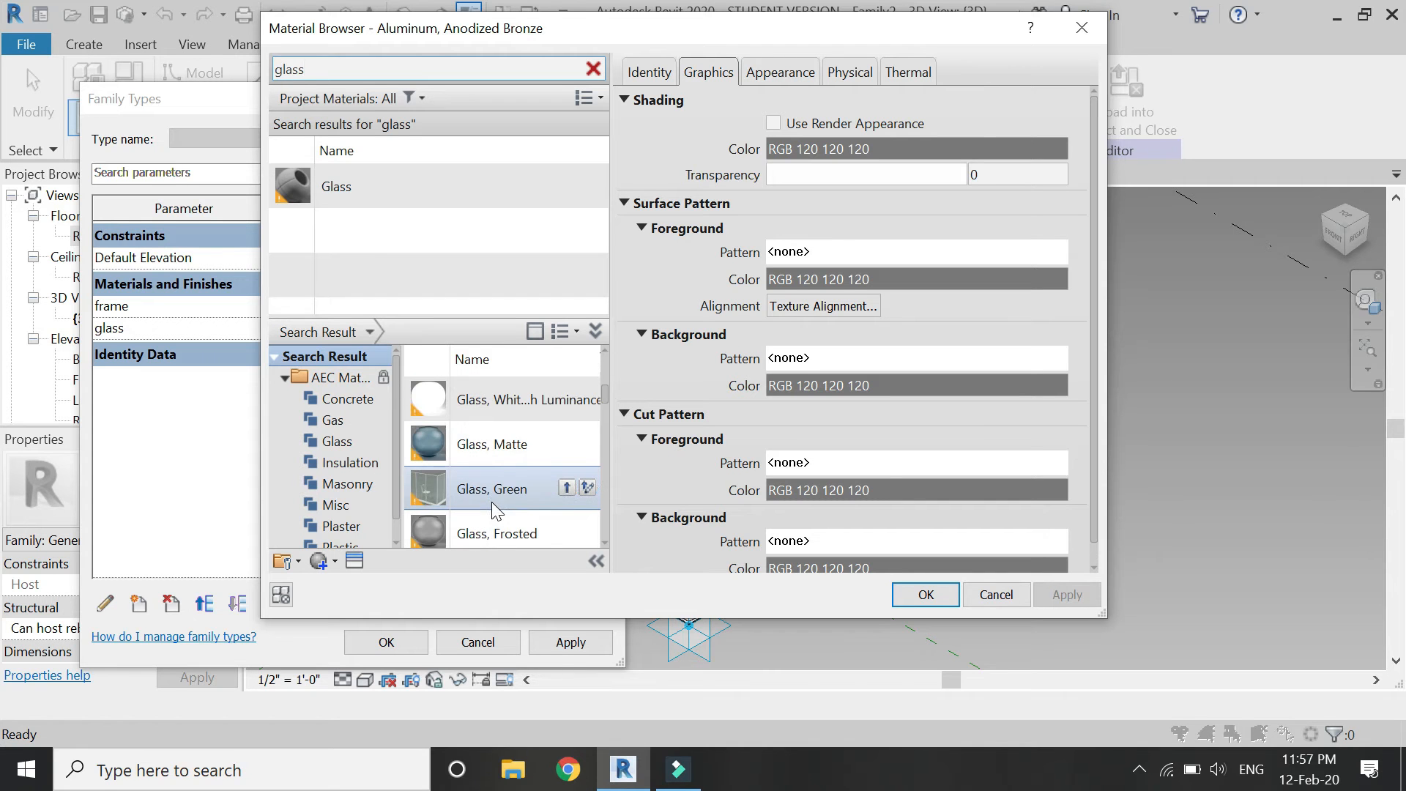
double_click(491, 488)
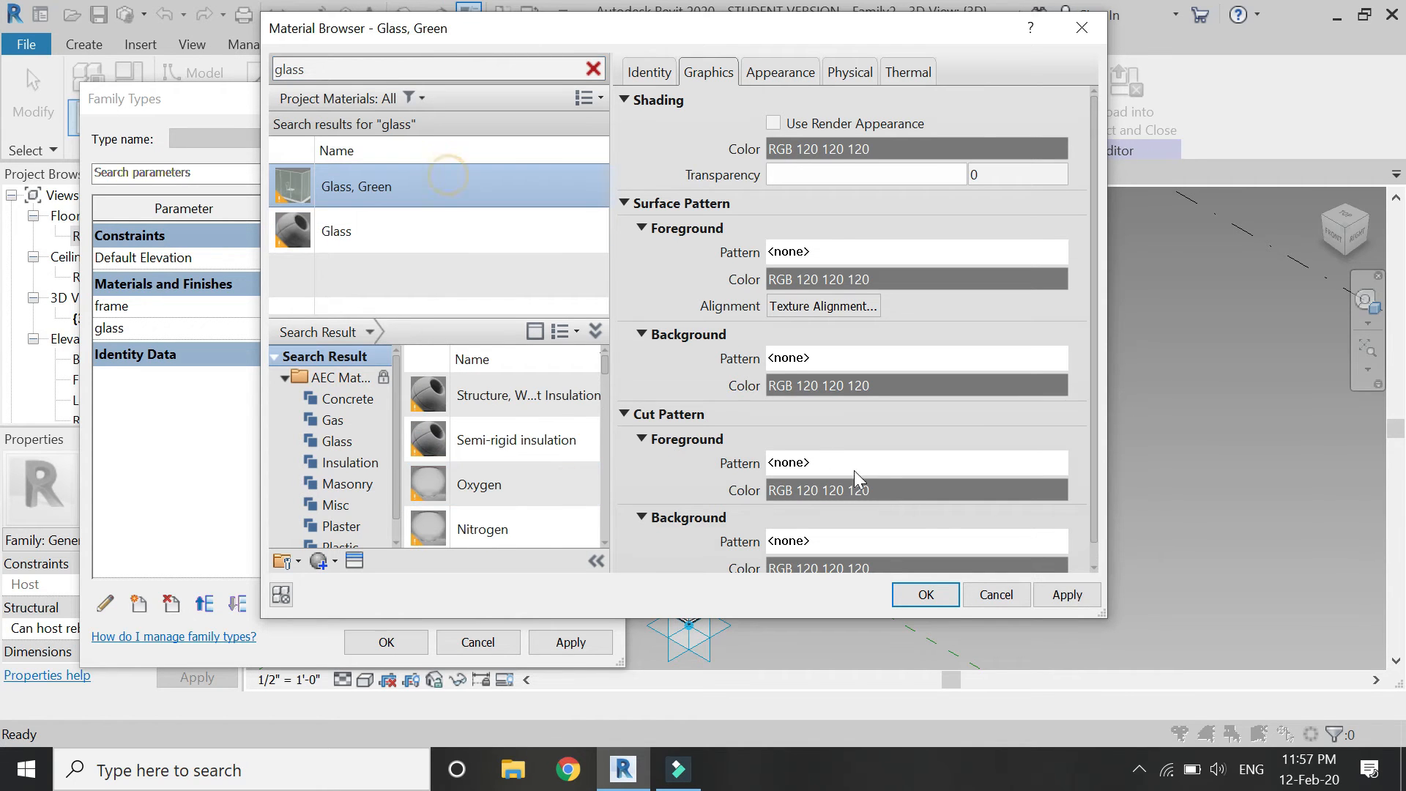
click(926, 595)
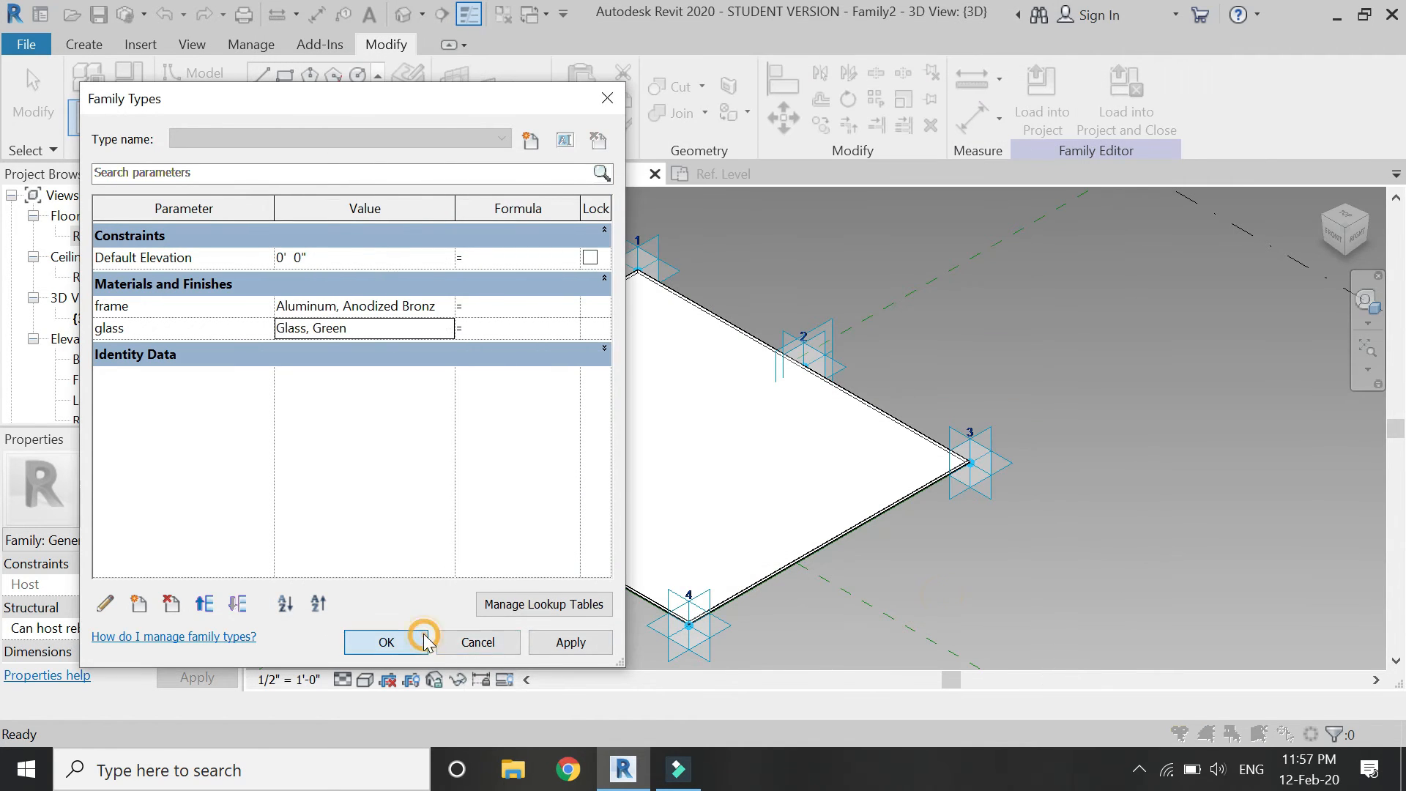
click(386, 642)
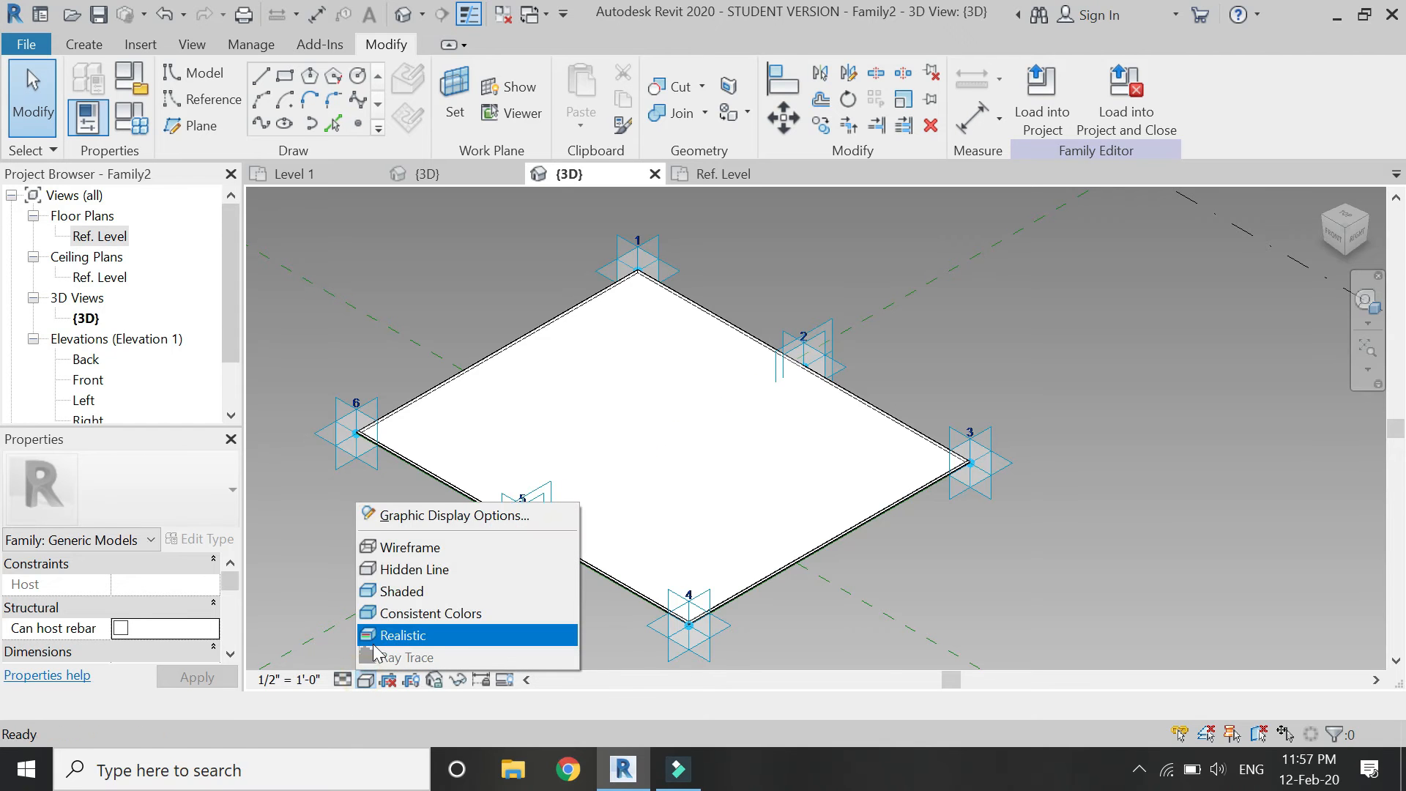
click(402, 634)
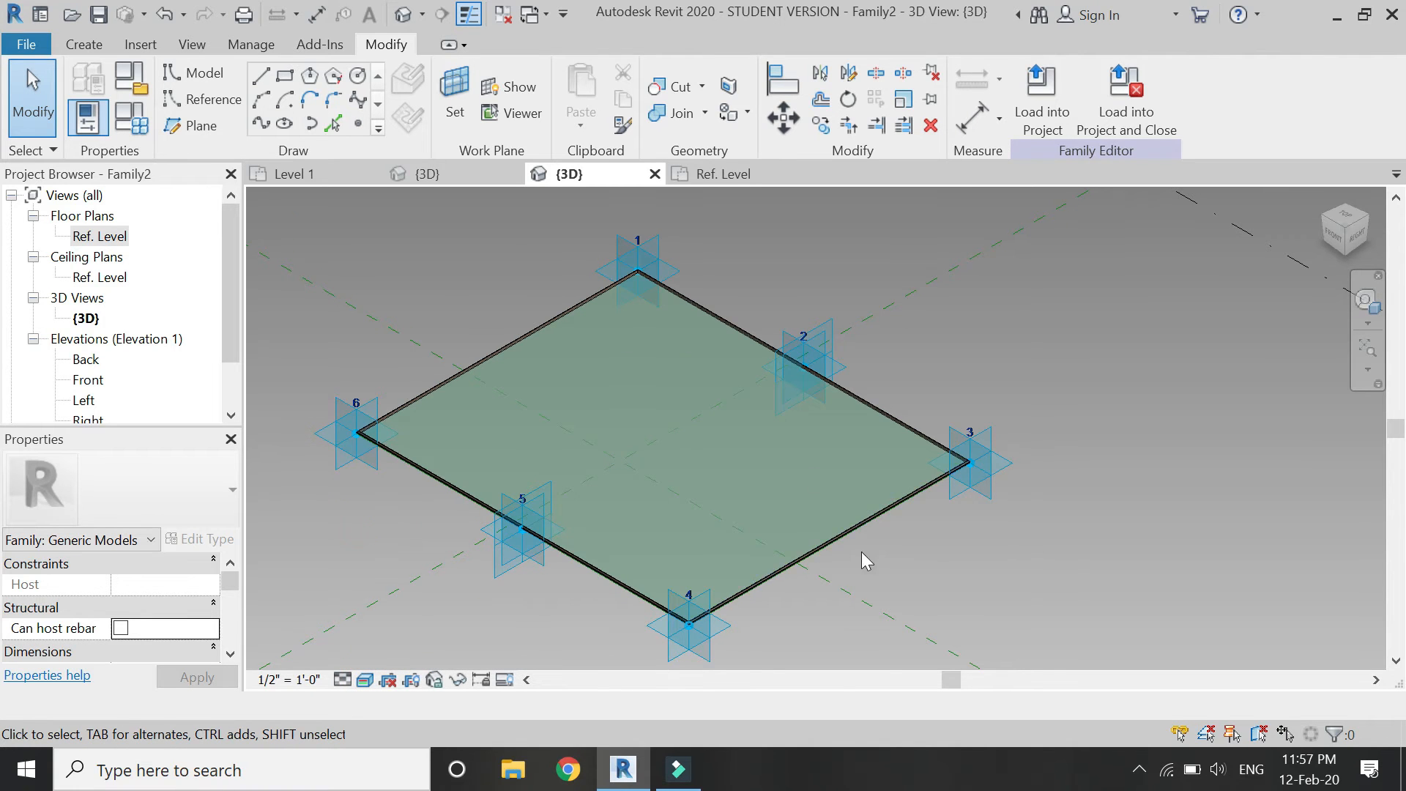
click(1125, 98)
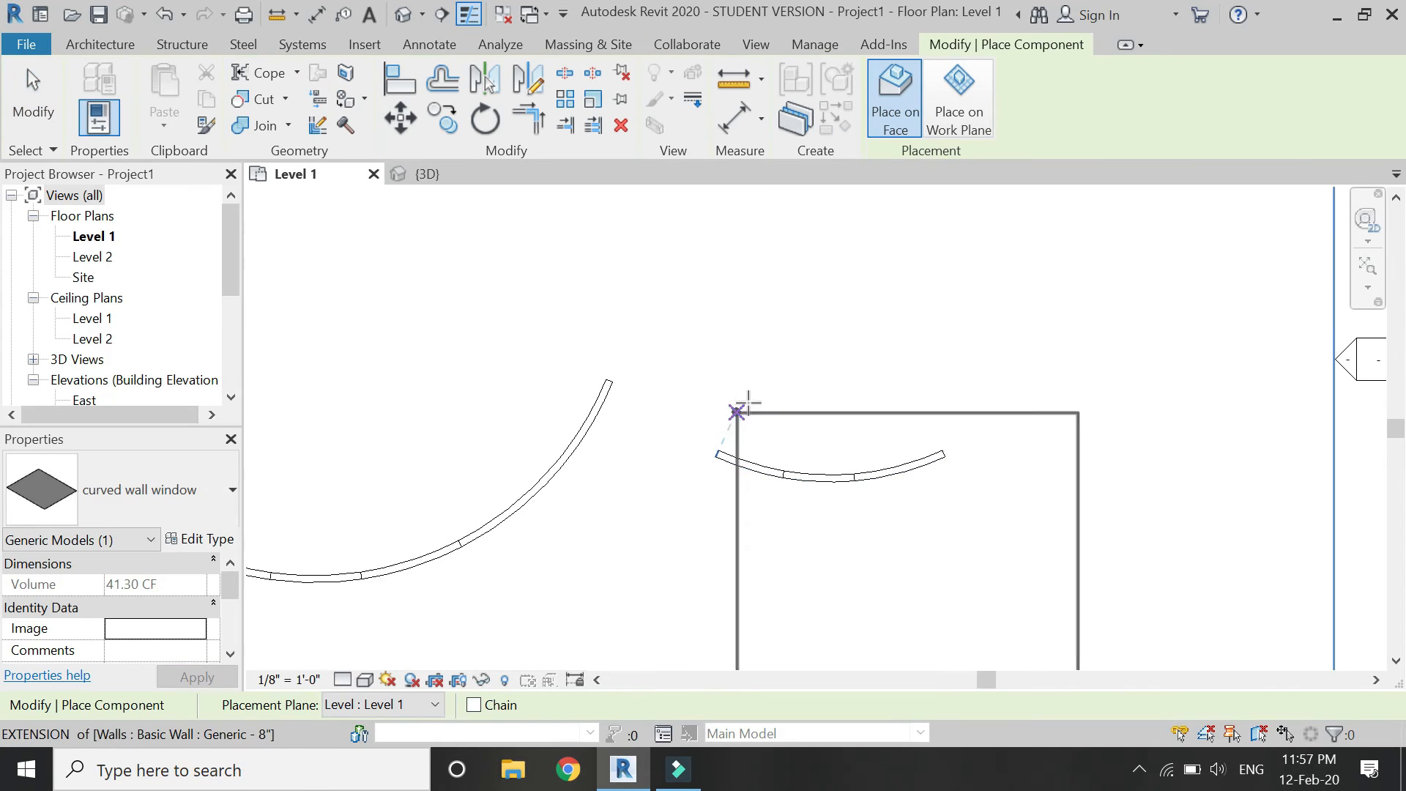
In the 3D view, snap the window's adaptive points onto the first opening's corners and midpoints
click(416, 173)
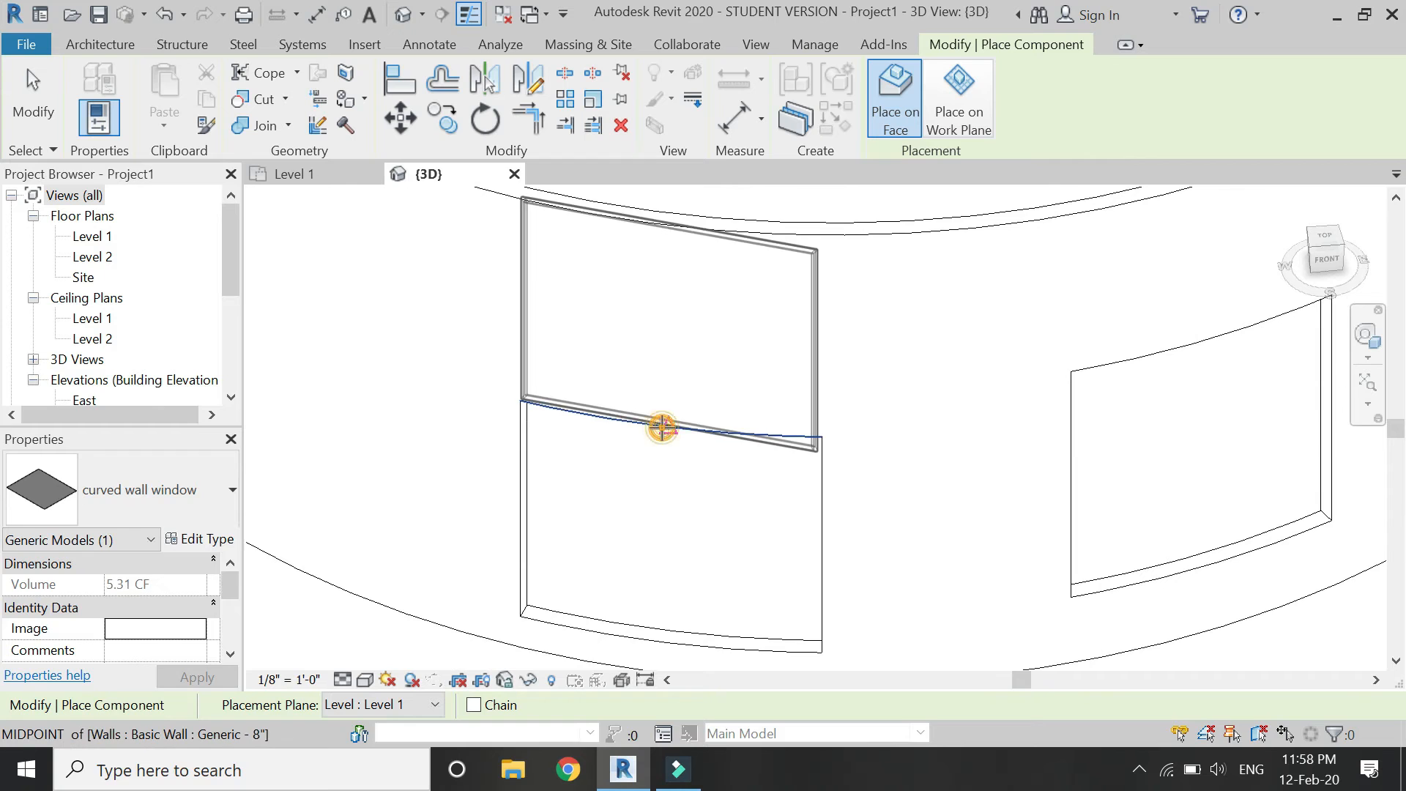
click(662, 429)
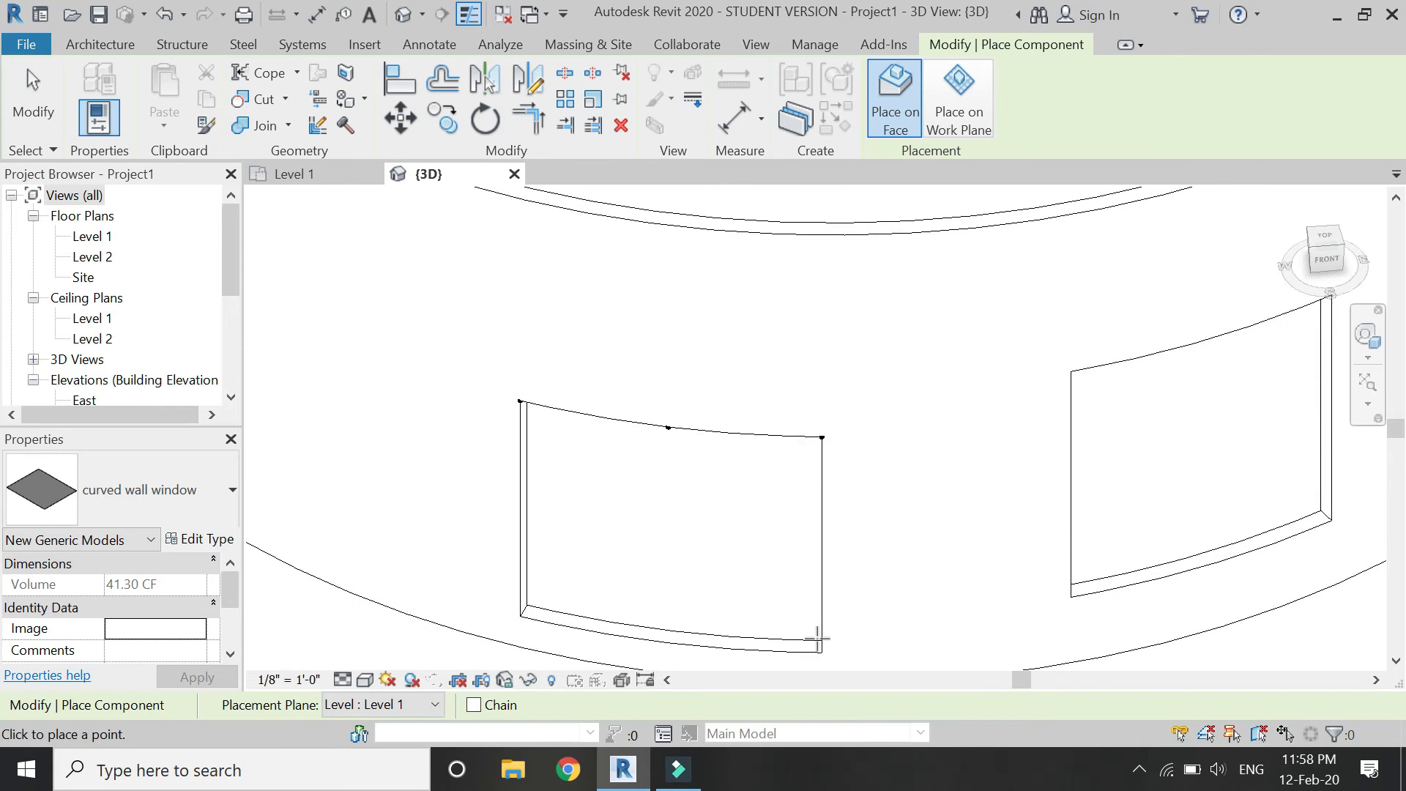
click(817, 655)
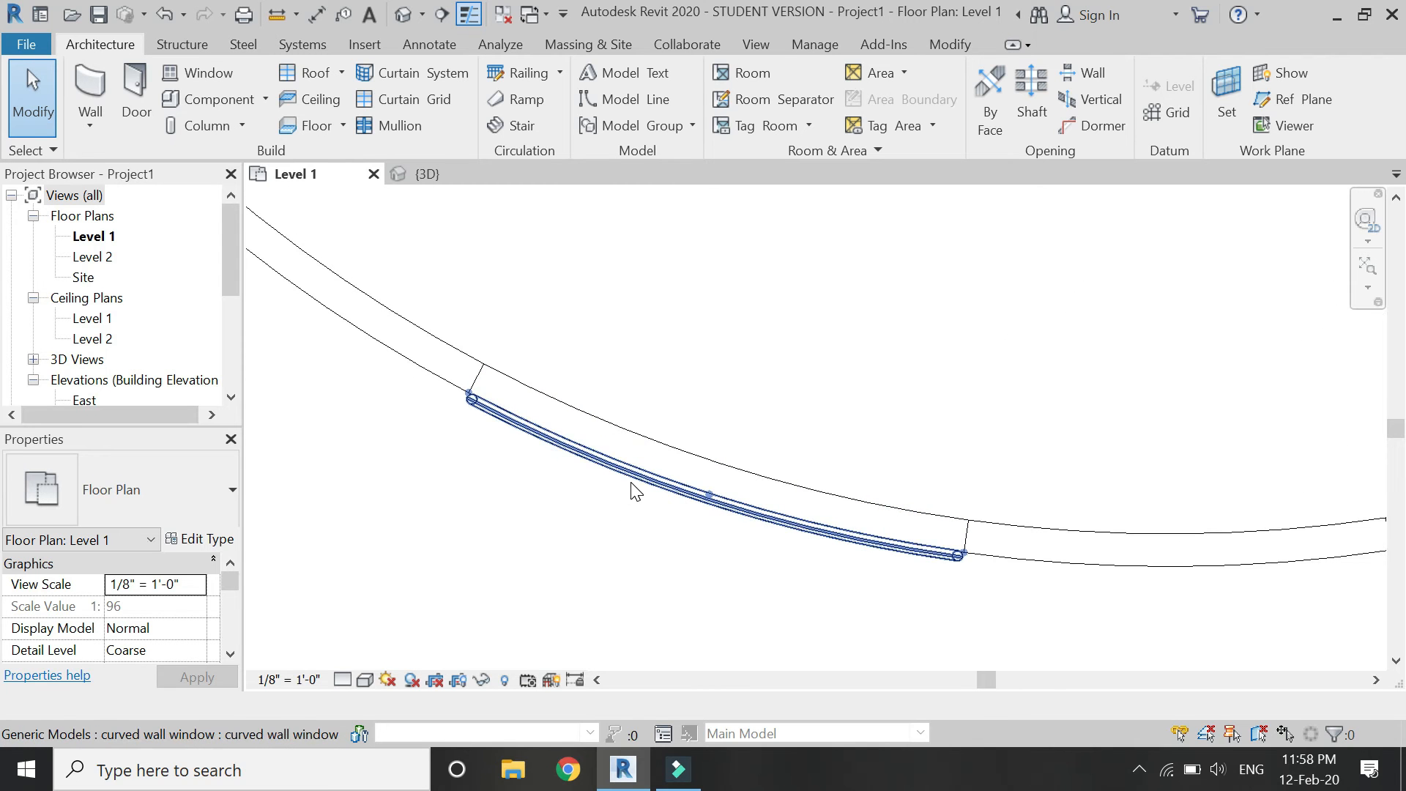
Show the 3D view in Realistic style and inspect the green-glass curved window
click(709, 494)
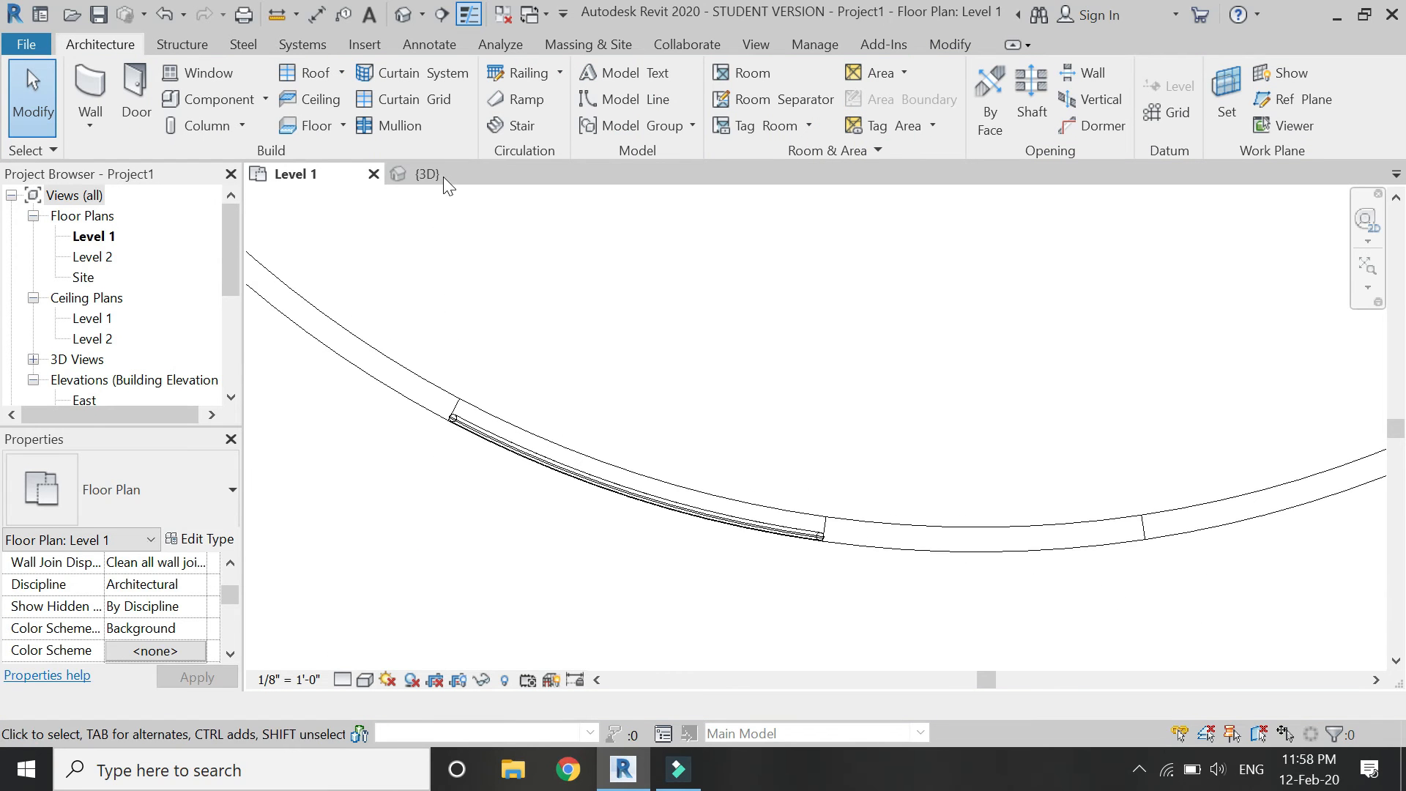
click(367, 681)
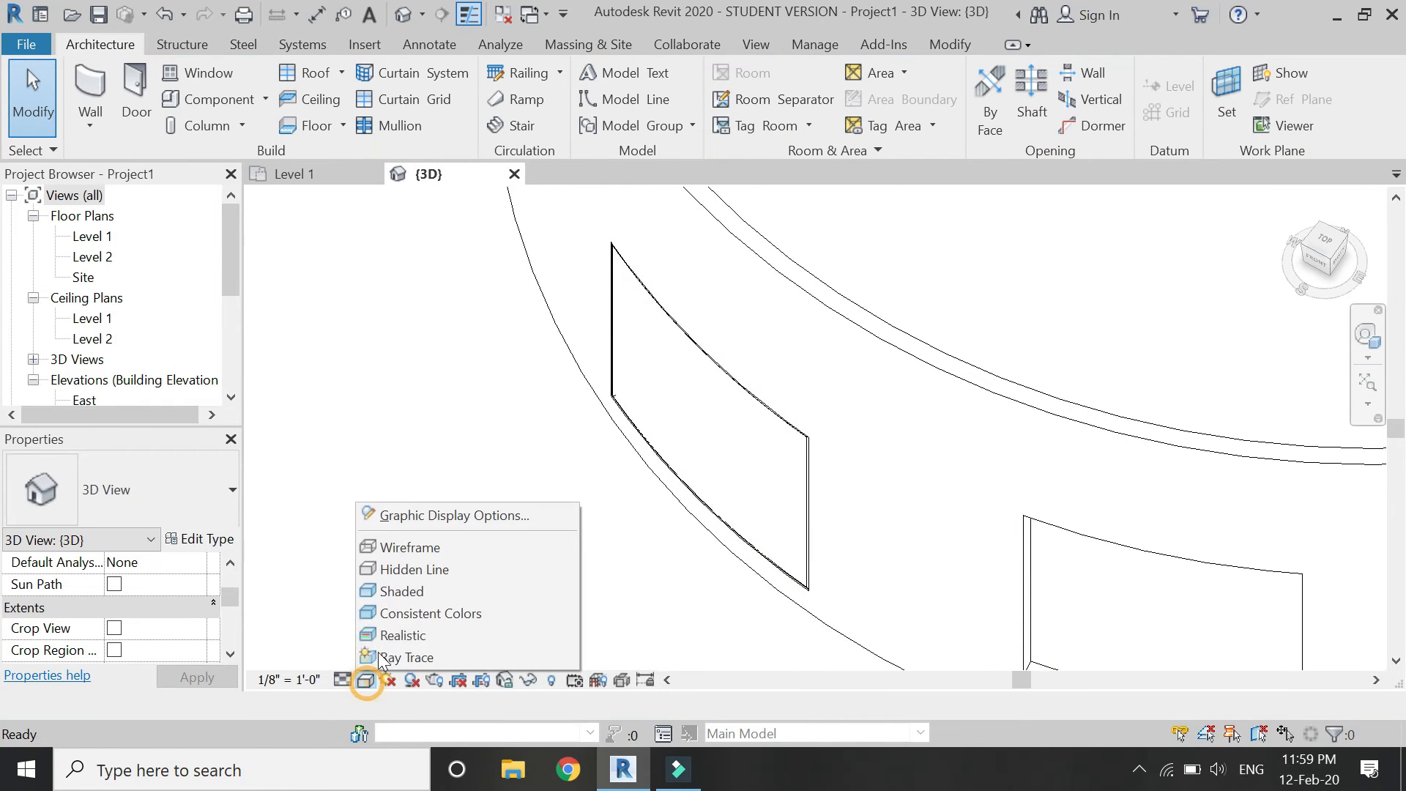
click(401, 591)
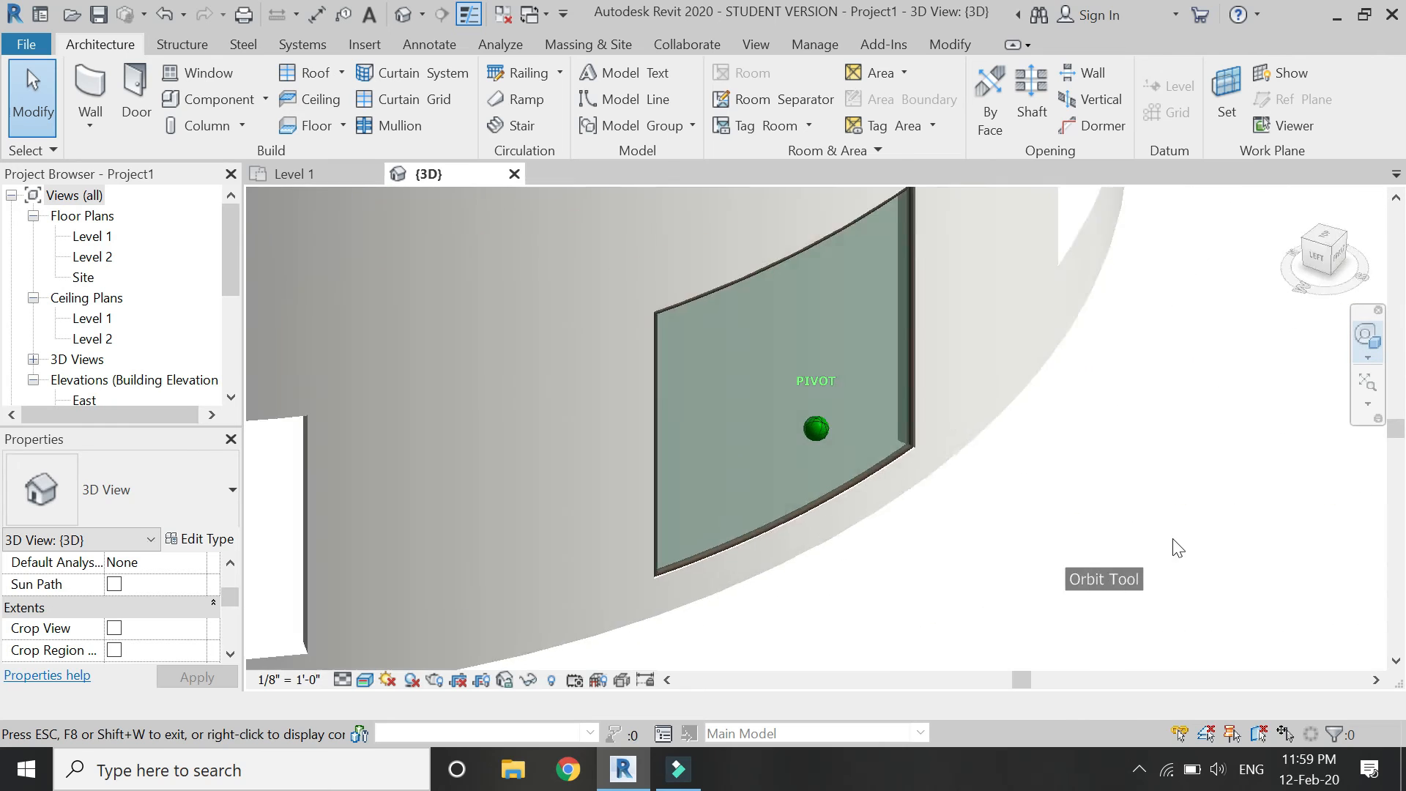
drag(1178, 547, 756, 580)
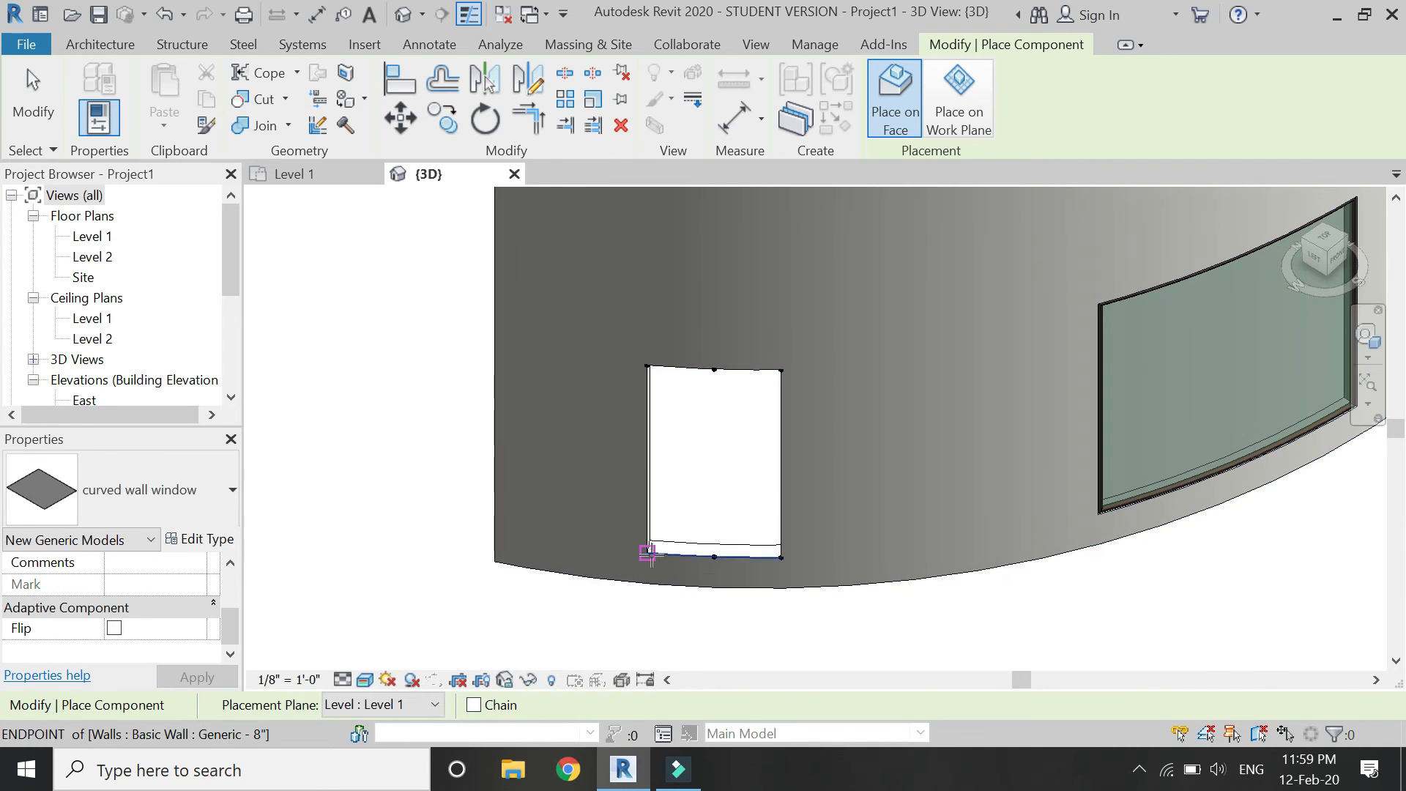
Finish the second window in the wide opening and start one at the narrow opening's sill
click(715, 464)
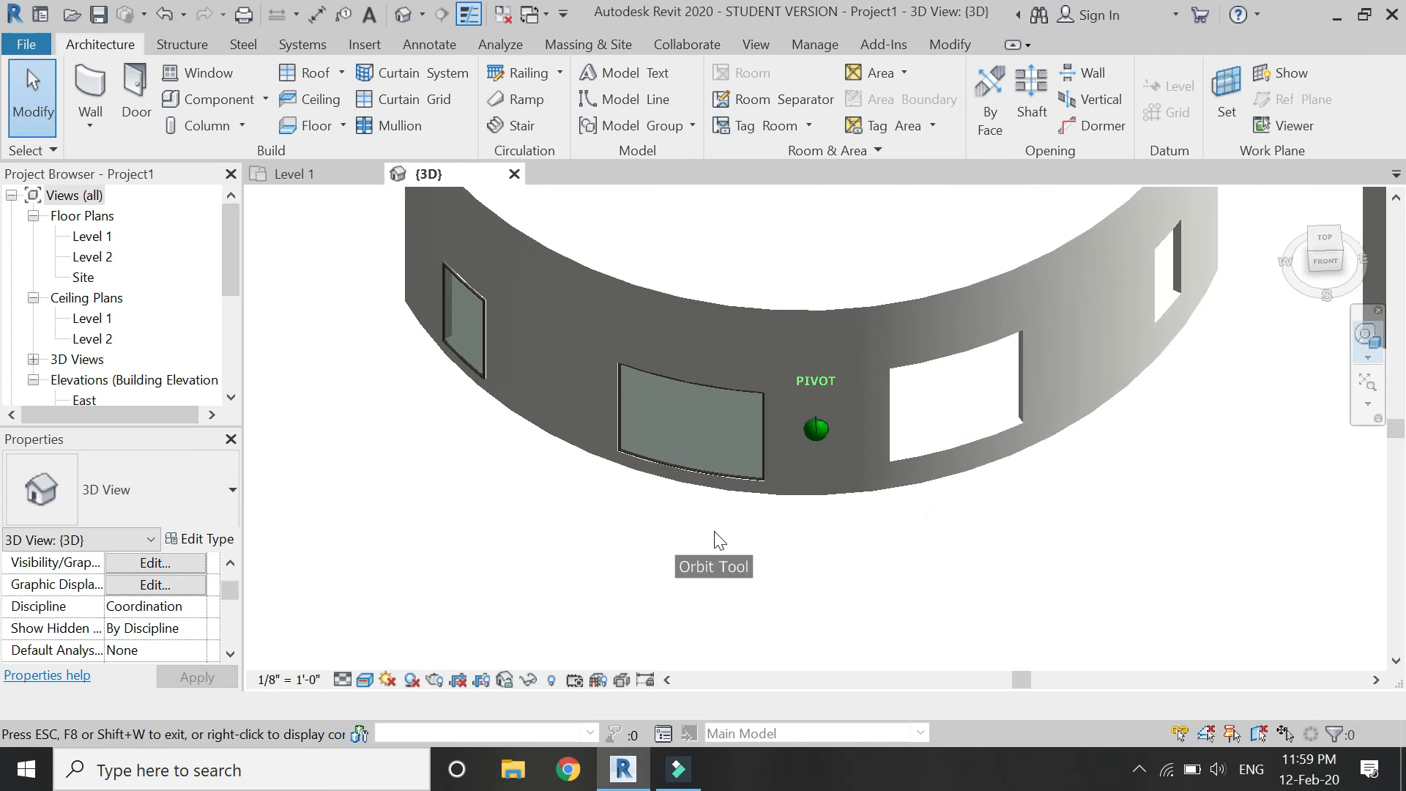
click(464, 322)
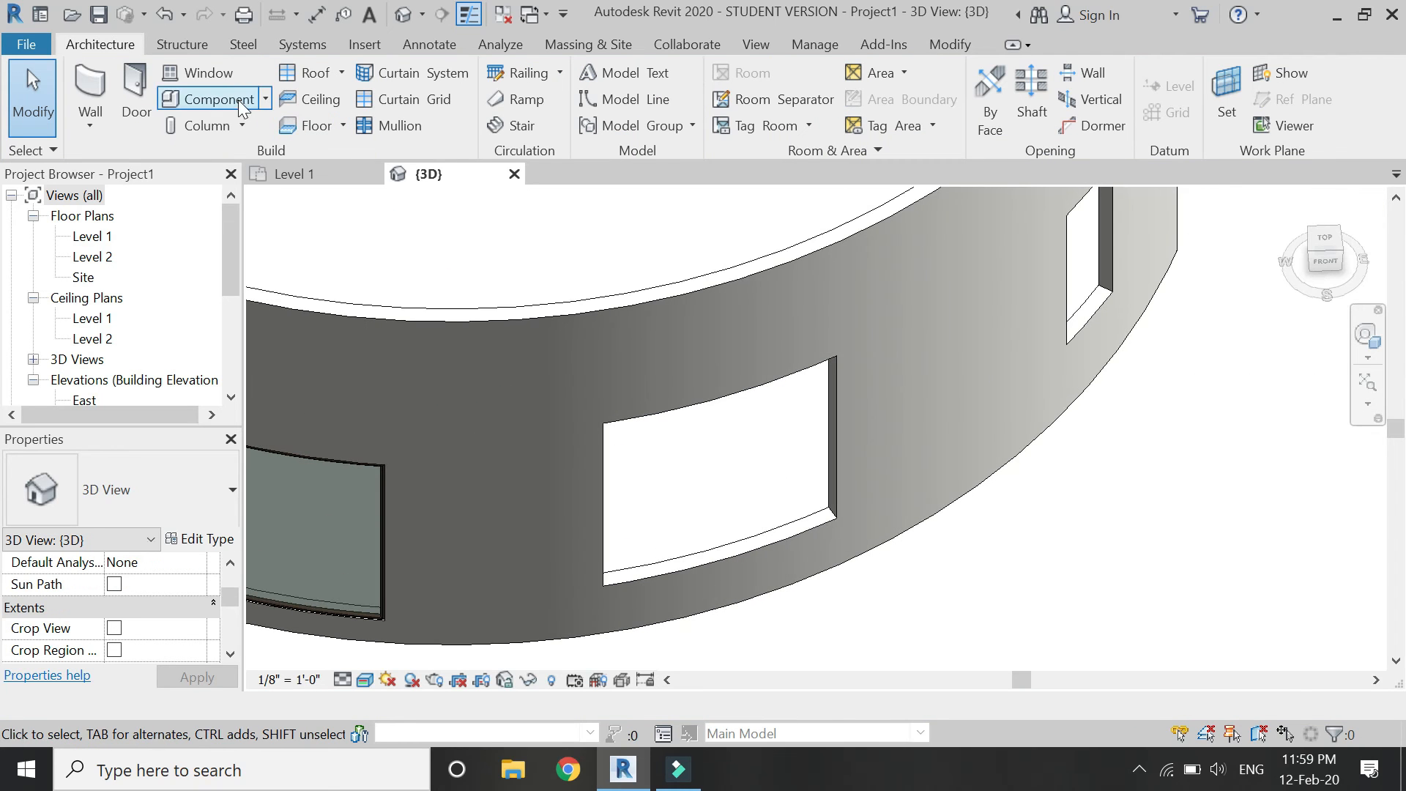
click(214, 99)
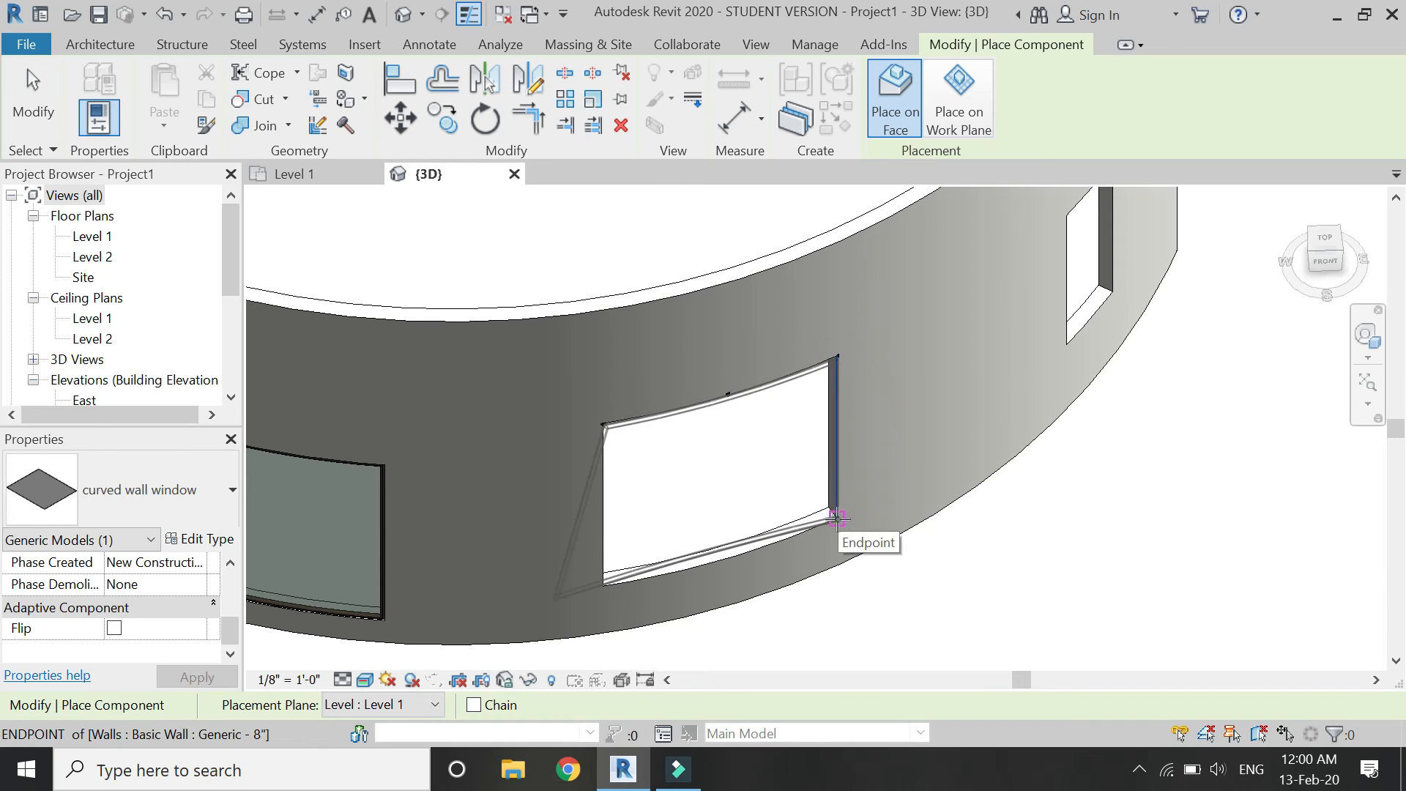
mouse_move(722, 558)
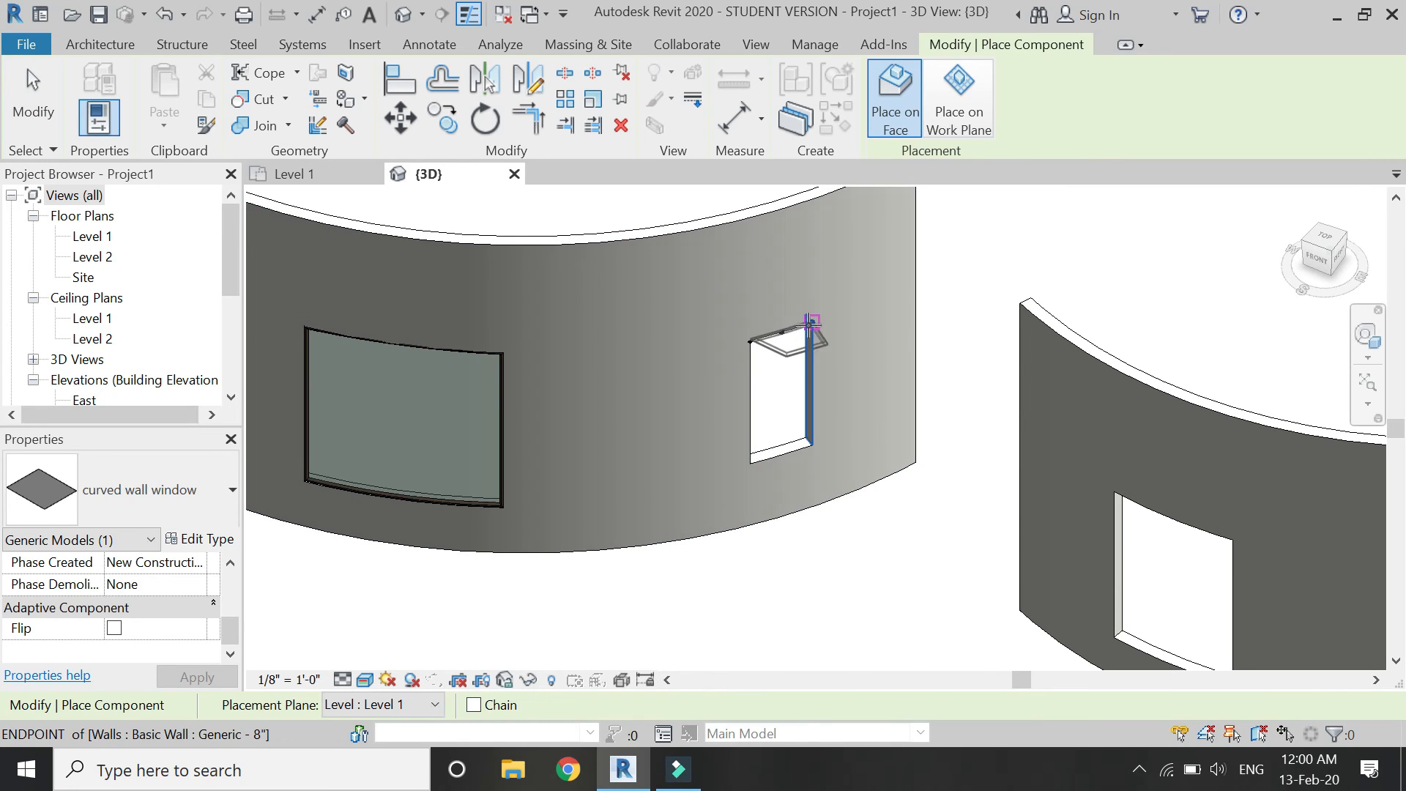
mouse_move(804, 438)
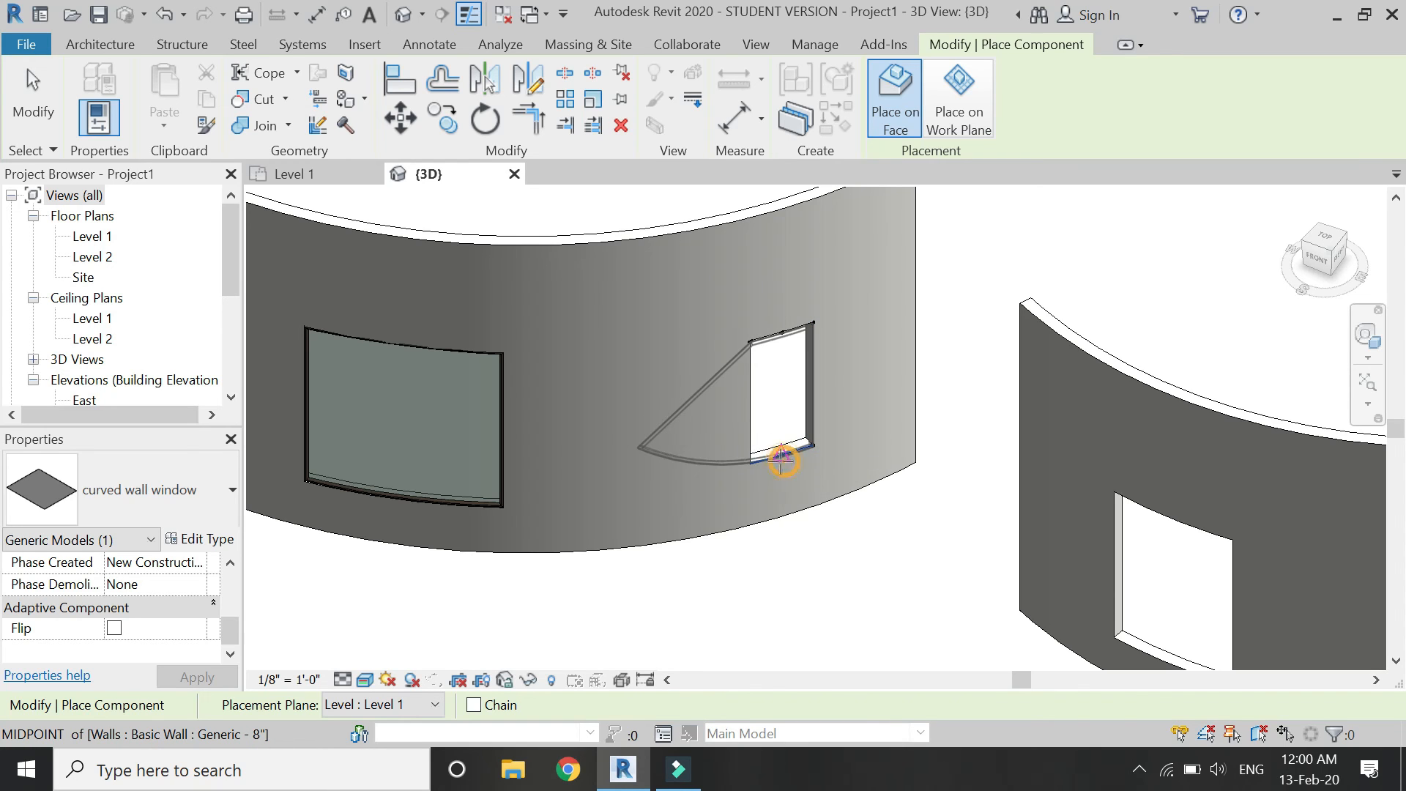
click(781, 459)
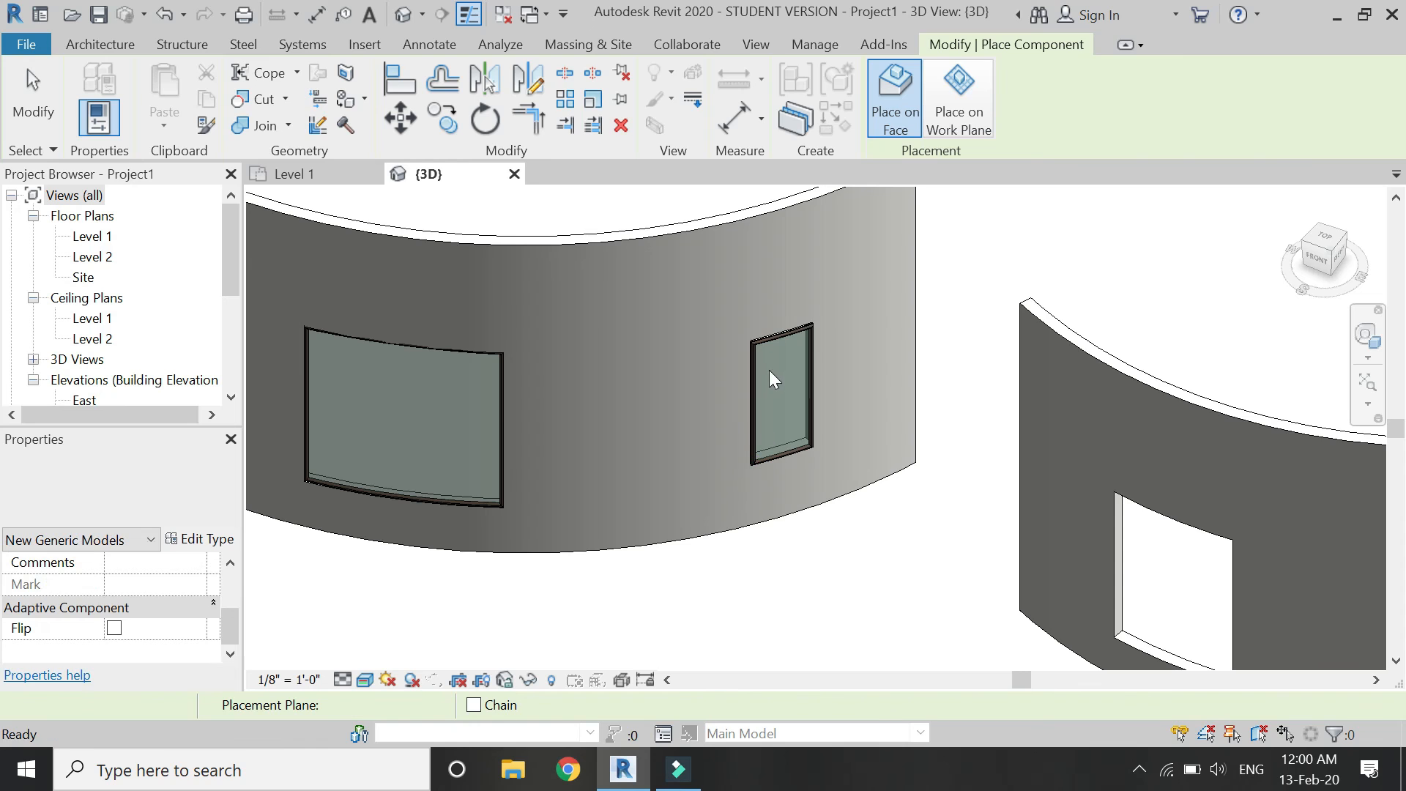
Place a curved window component at the square opening's sill on the second wall
click(779, 394)
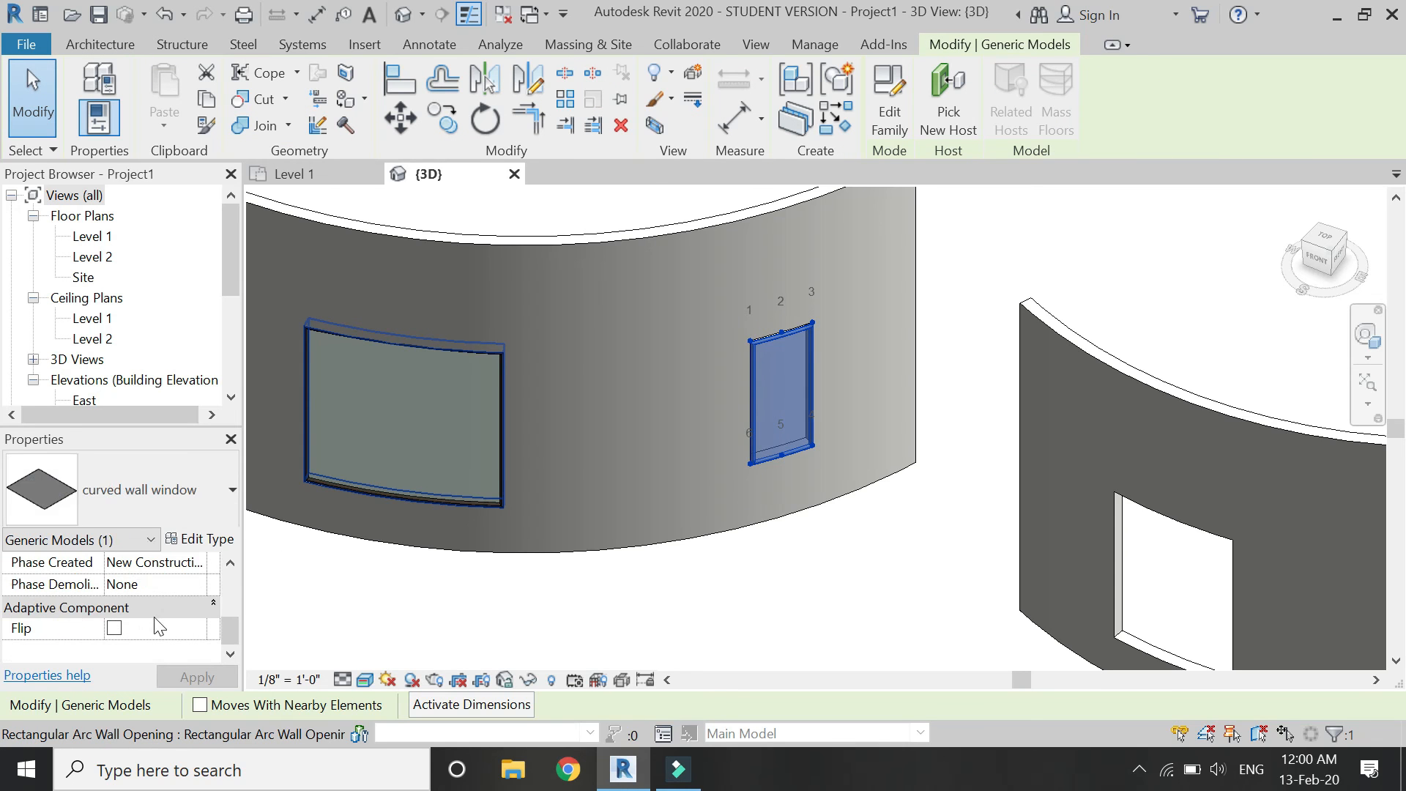
click(115, 628)
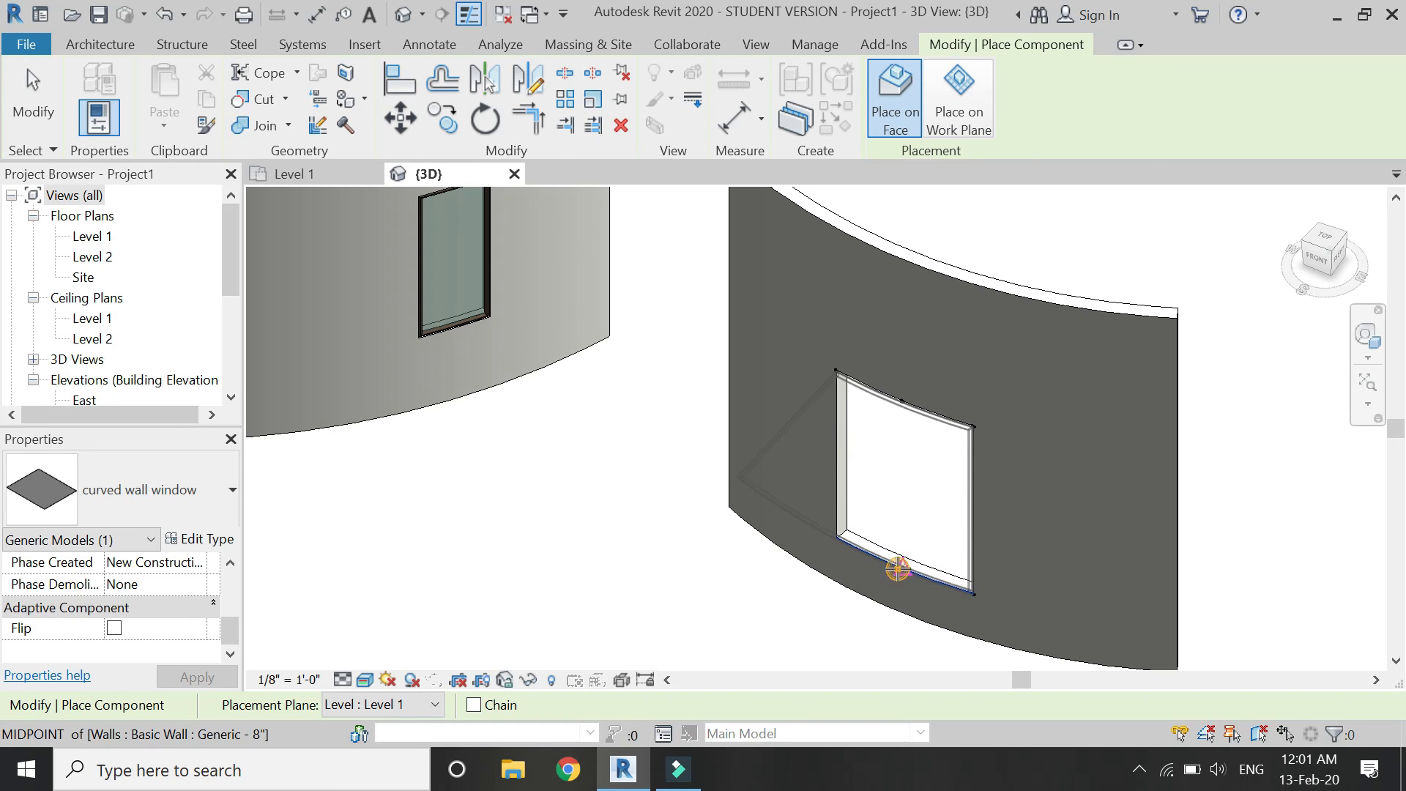
click(896, 569)
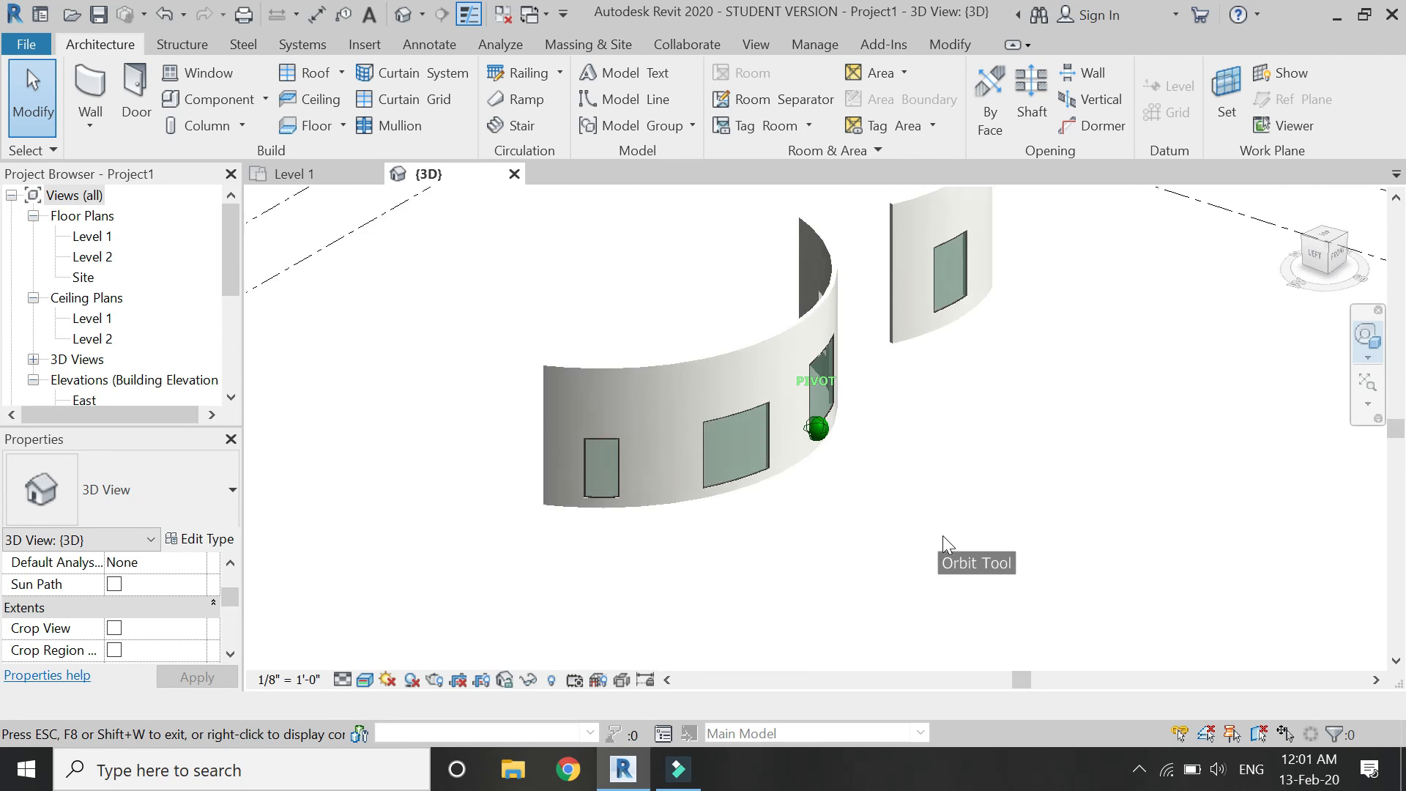
drag(947, 545, 697, 571)
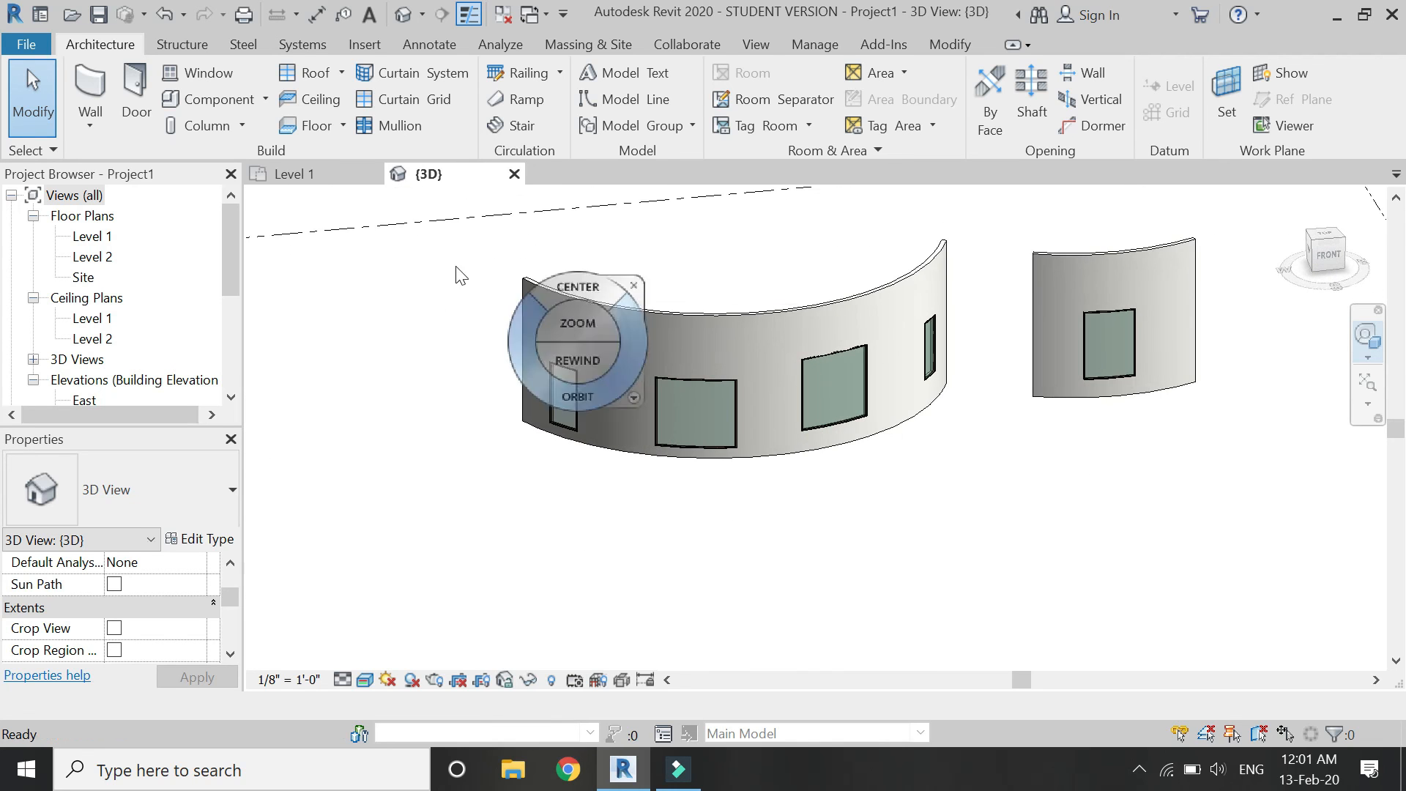
click(296, 175)
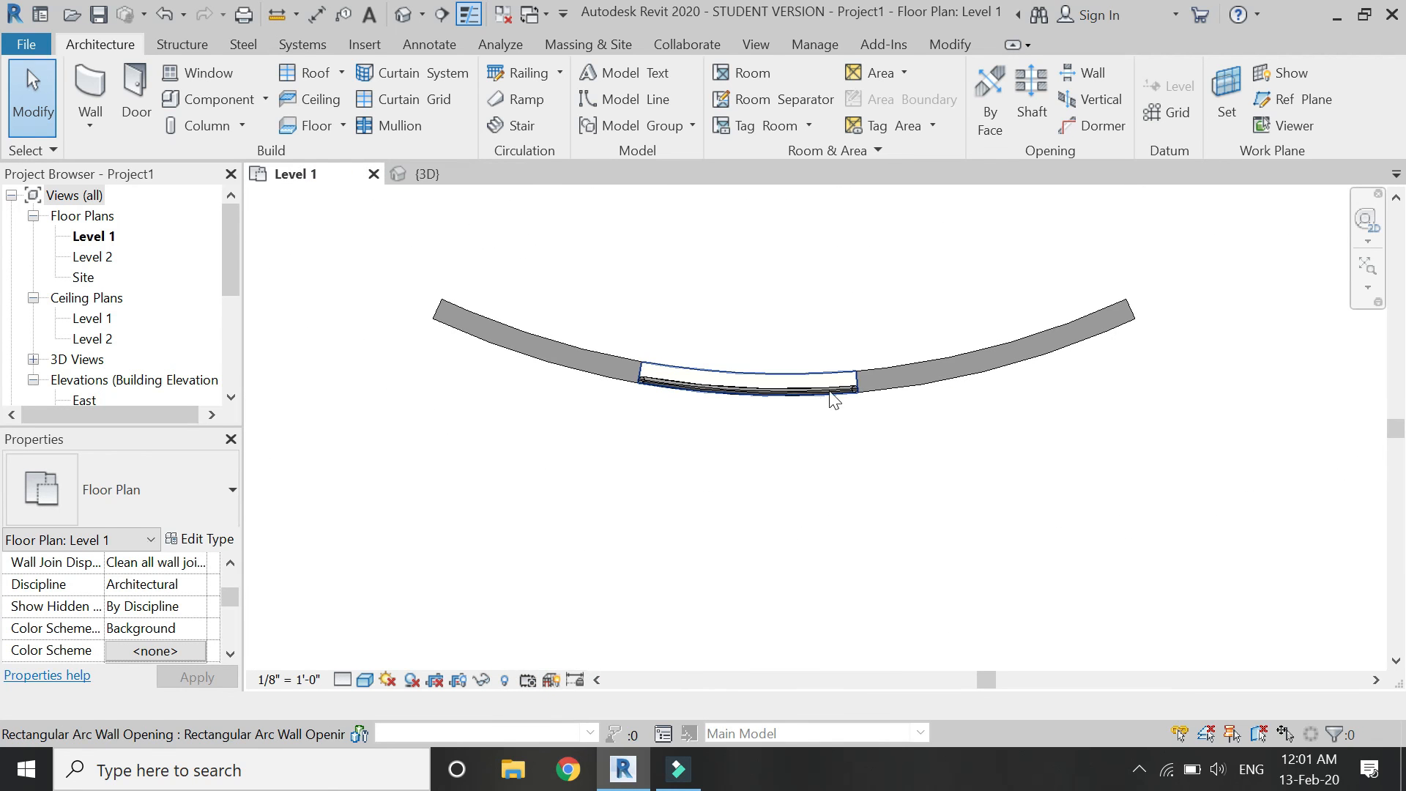
click(428, 174)
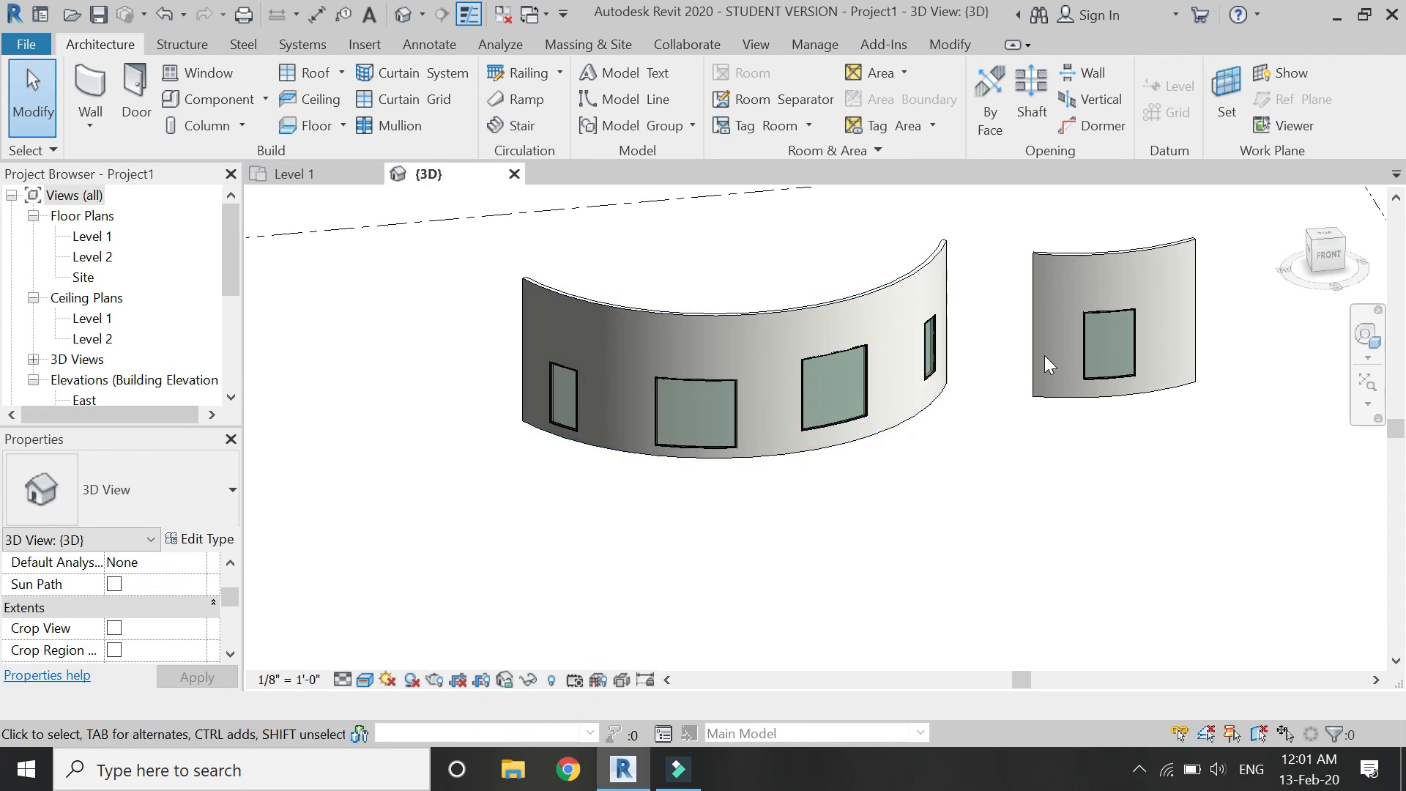